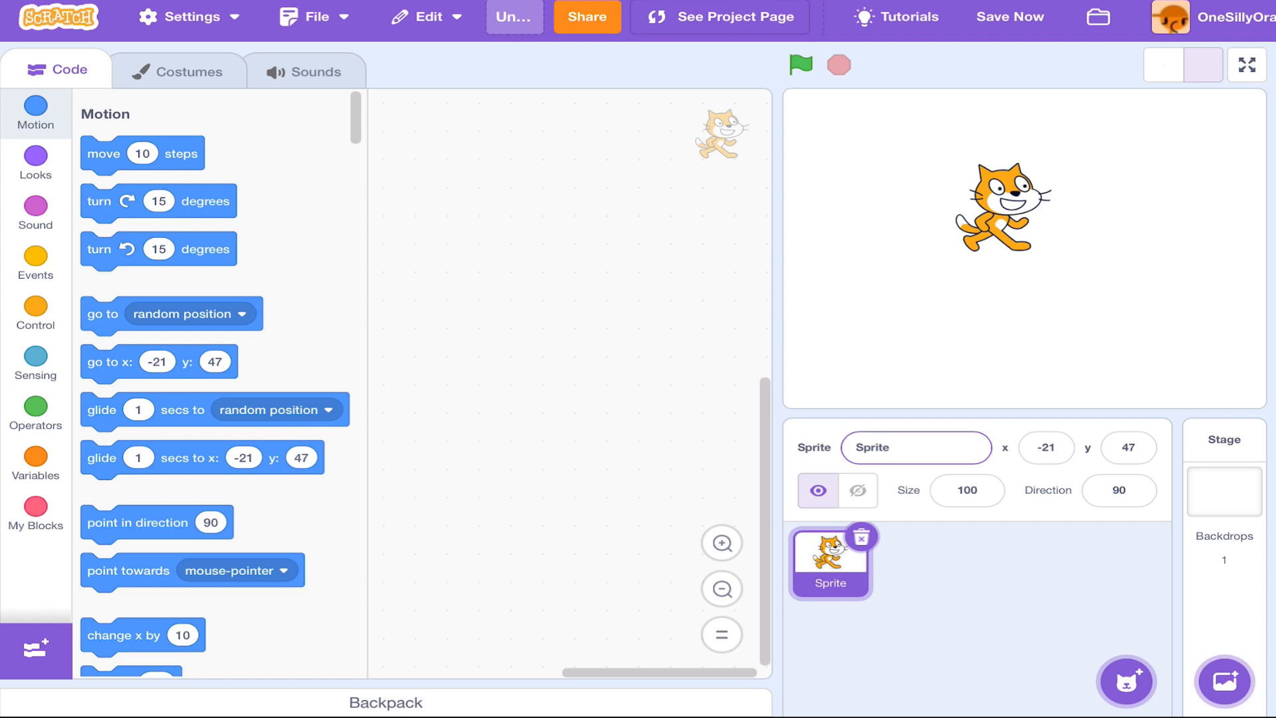
Delete the default cat and start a new painted sprite, Sprite1
left_click(1222, 487)
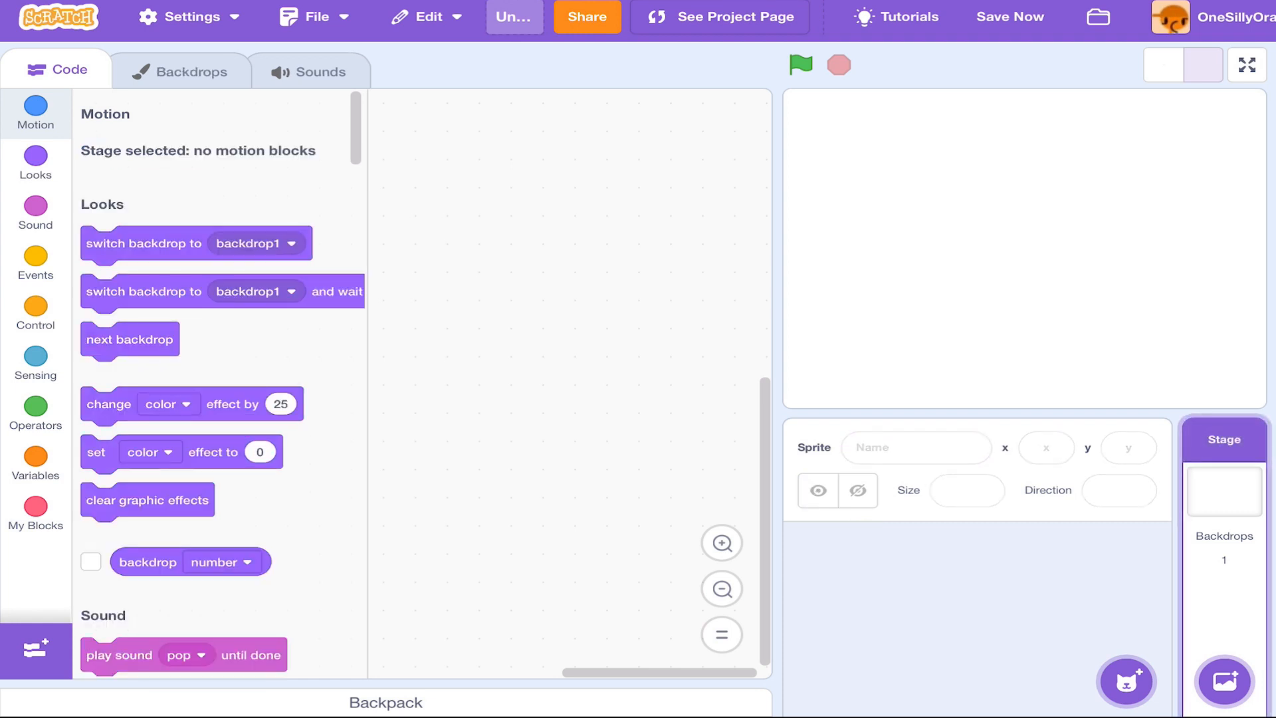
left_click(1126, 681)
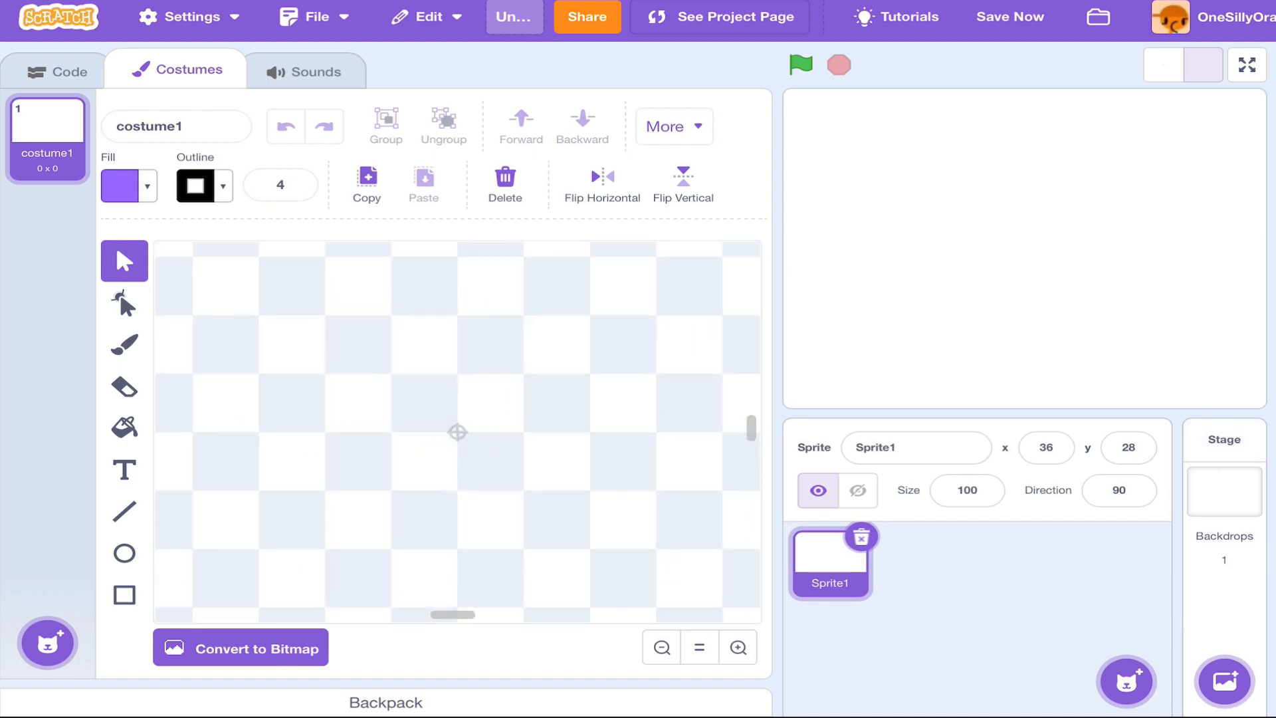
Draw a round purple face with a thick black outline in the canvas centre
left_click(737, 647)
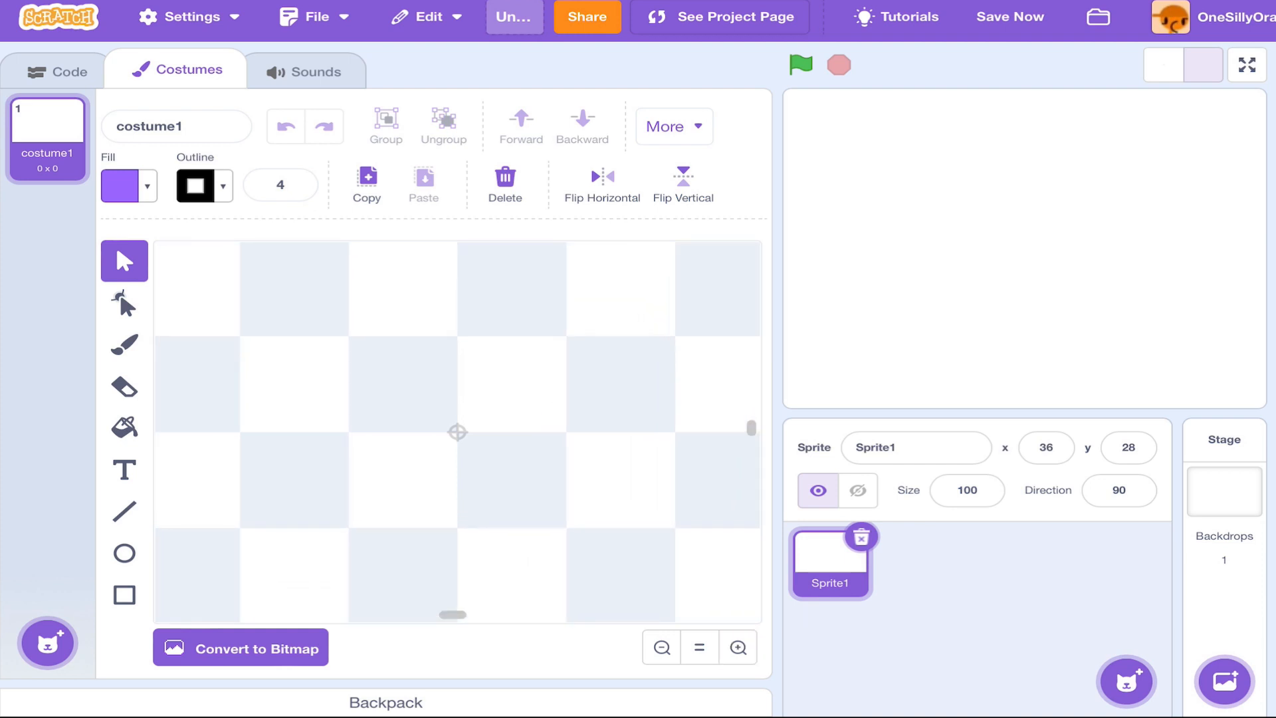
left_click(125, 552)
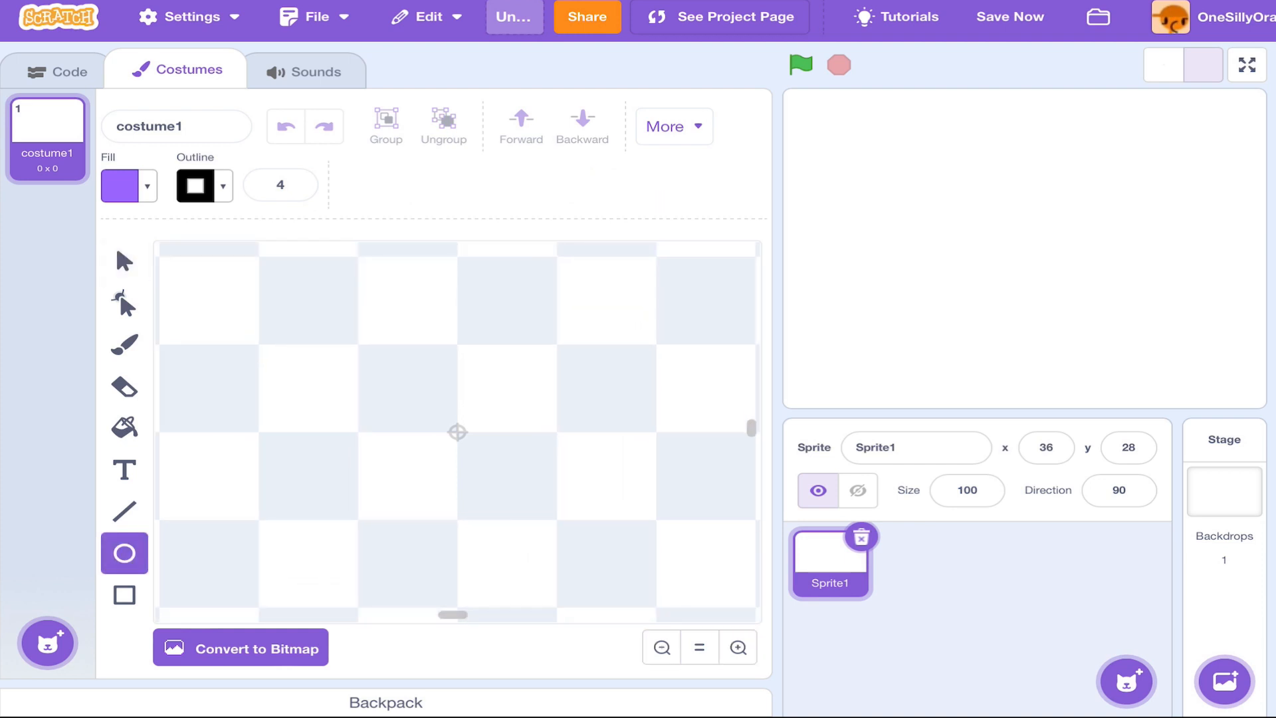
left_click_drag(252, 256, 468, 390)
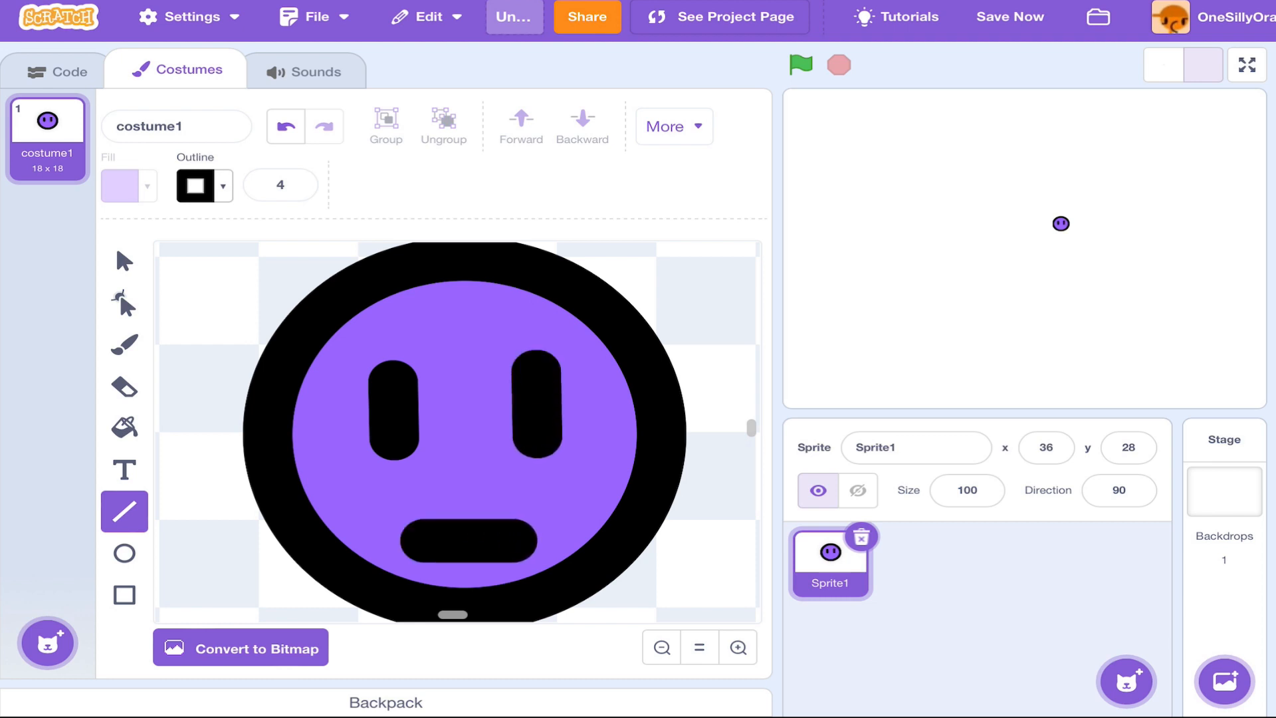
Add black dash-shaped eye bars and a mouth, rotating the face sideways
left_click(123, 260)
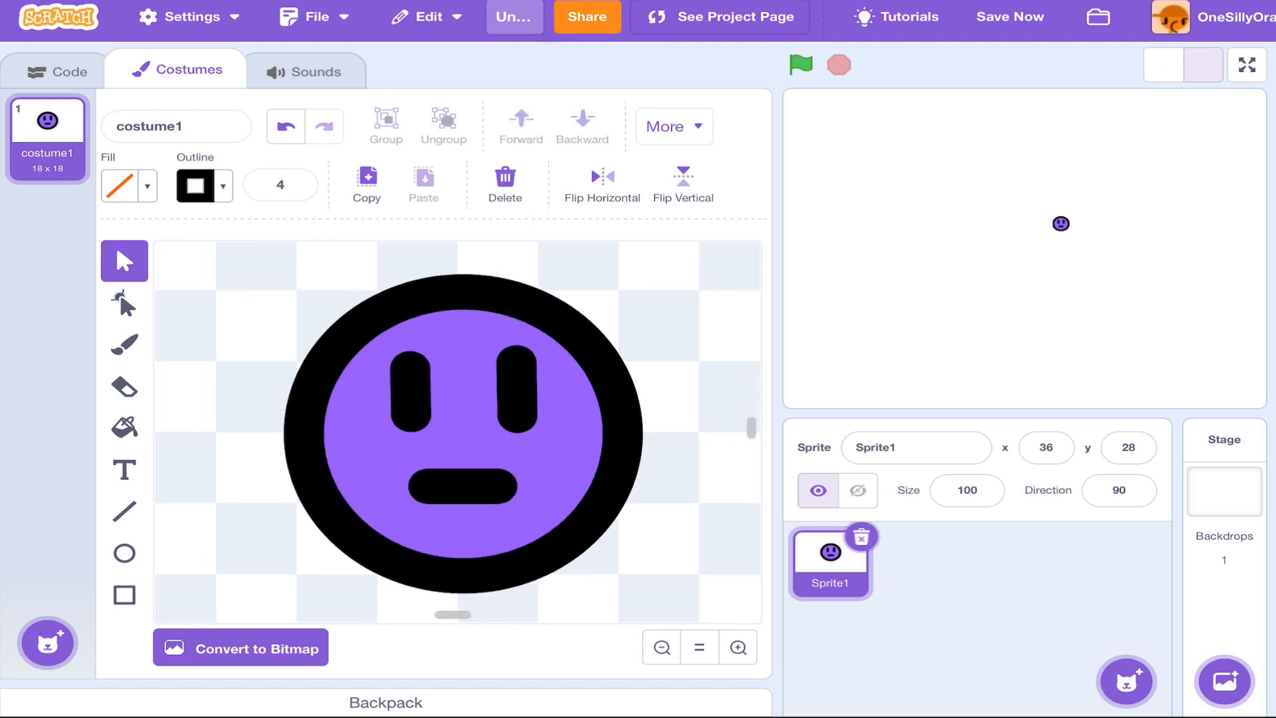
left_click(463, 430)
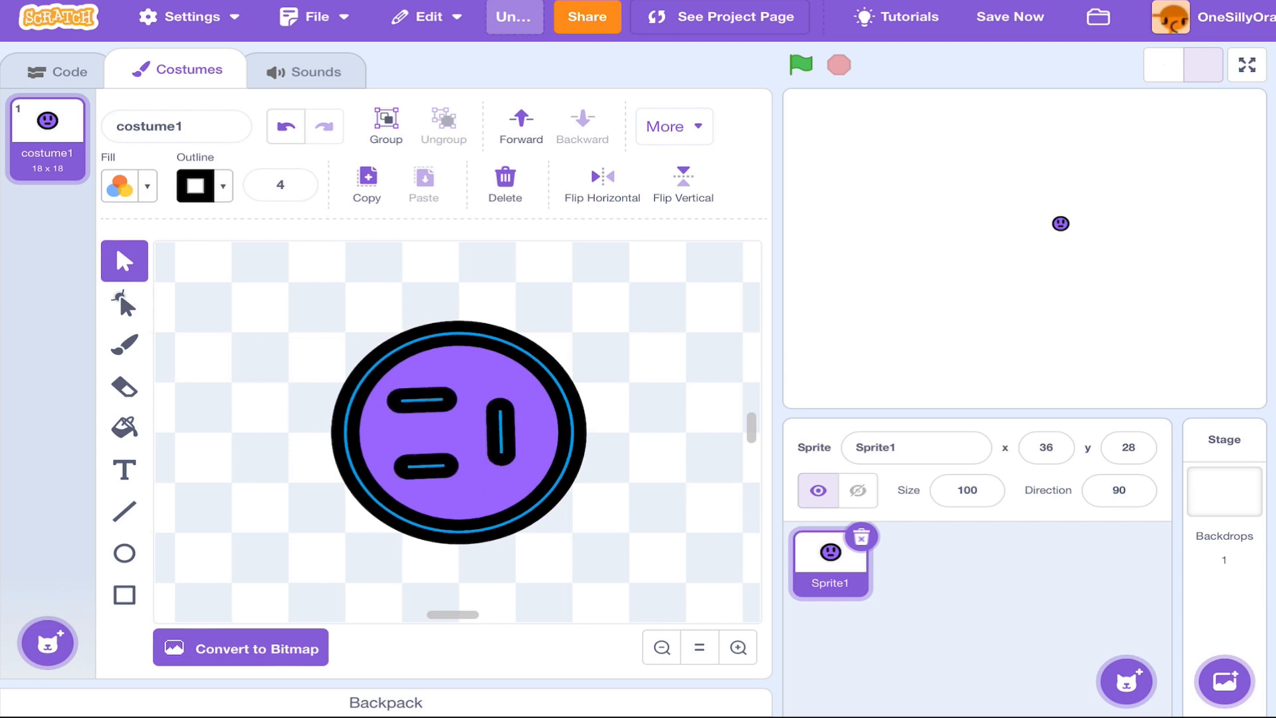
left_click(457, 433)
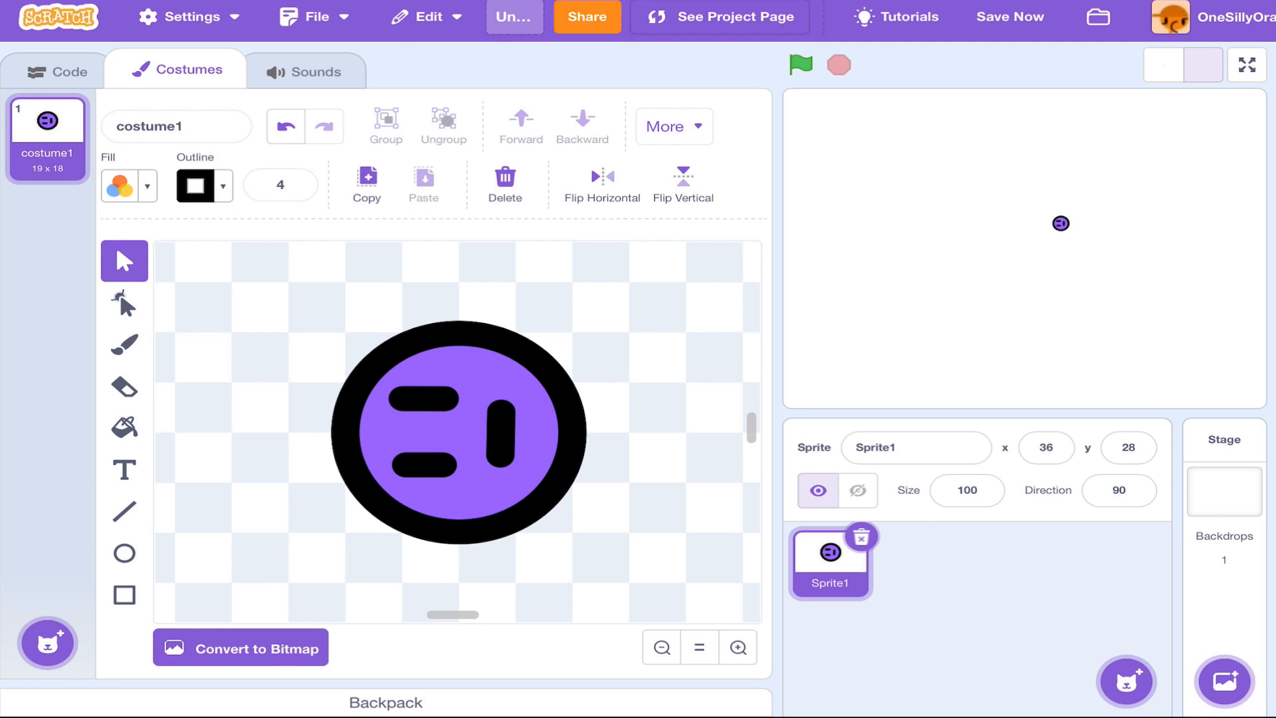
left_click(67, 69)
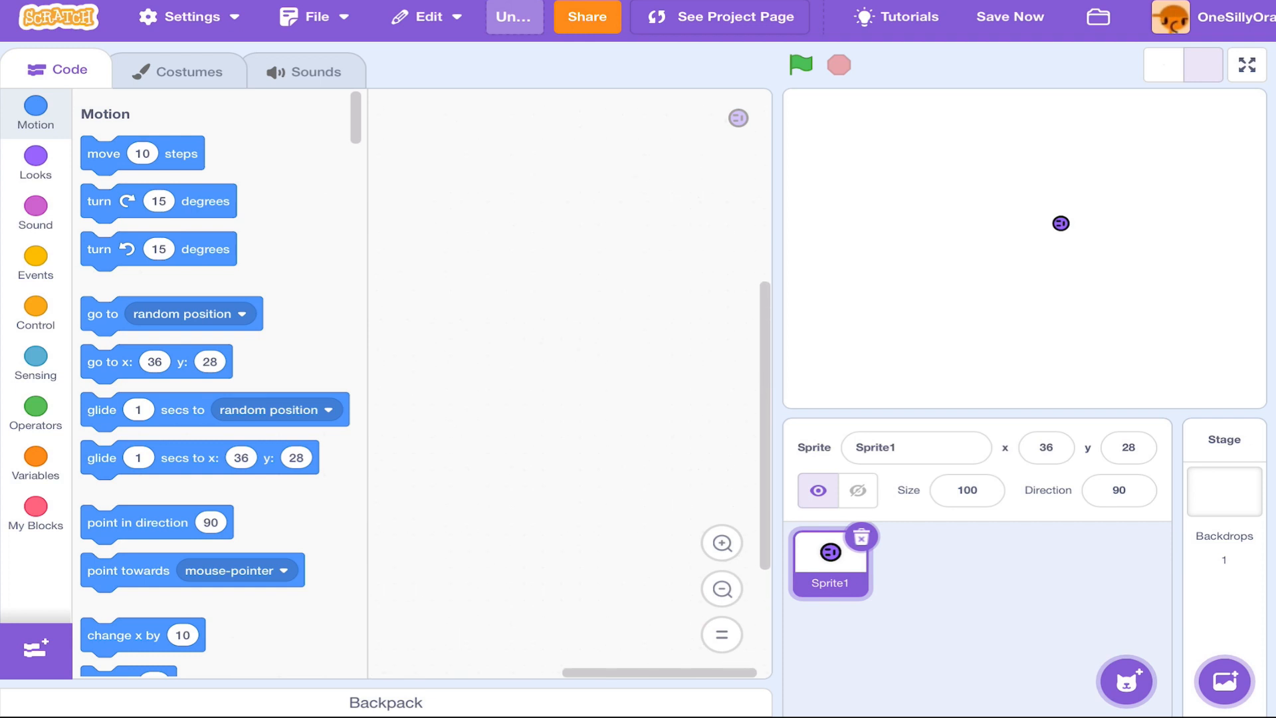
Build a green-flag script with a forever loop containing an if-then check
left_click(36, 262)
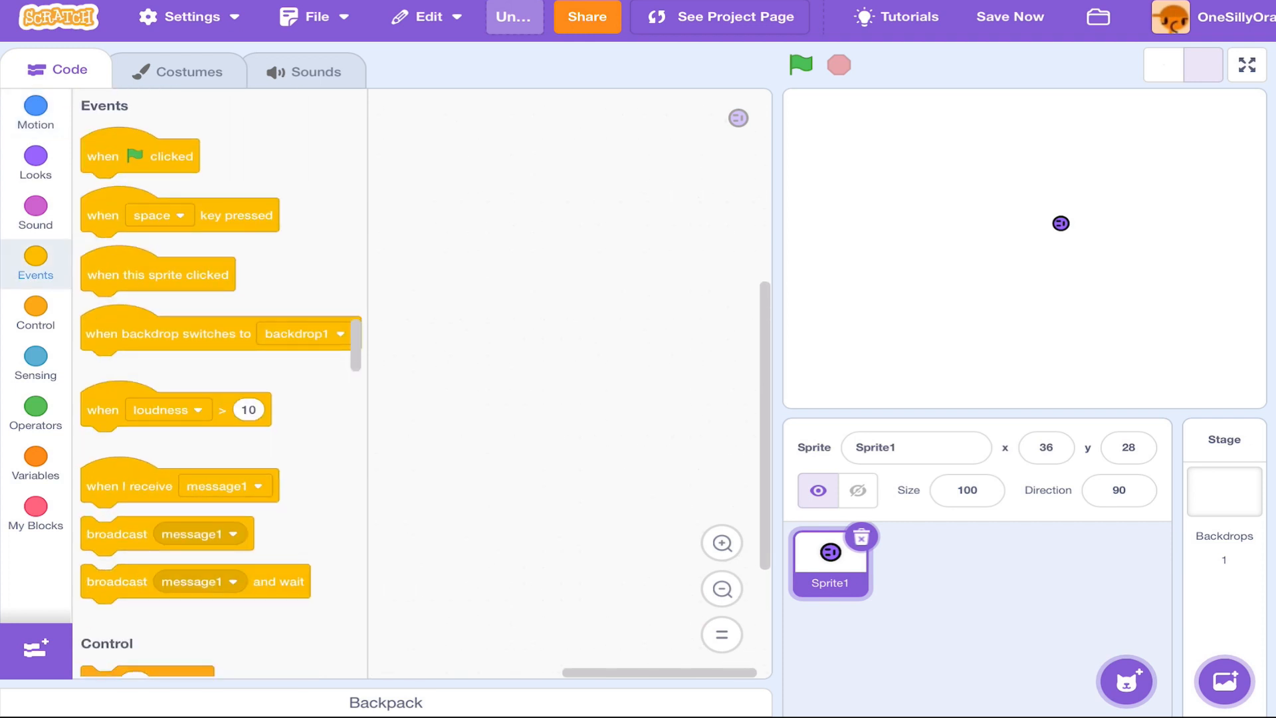
left_click_drag(139, 154, 480, 245)
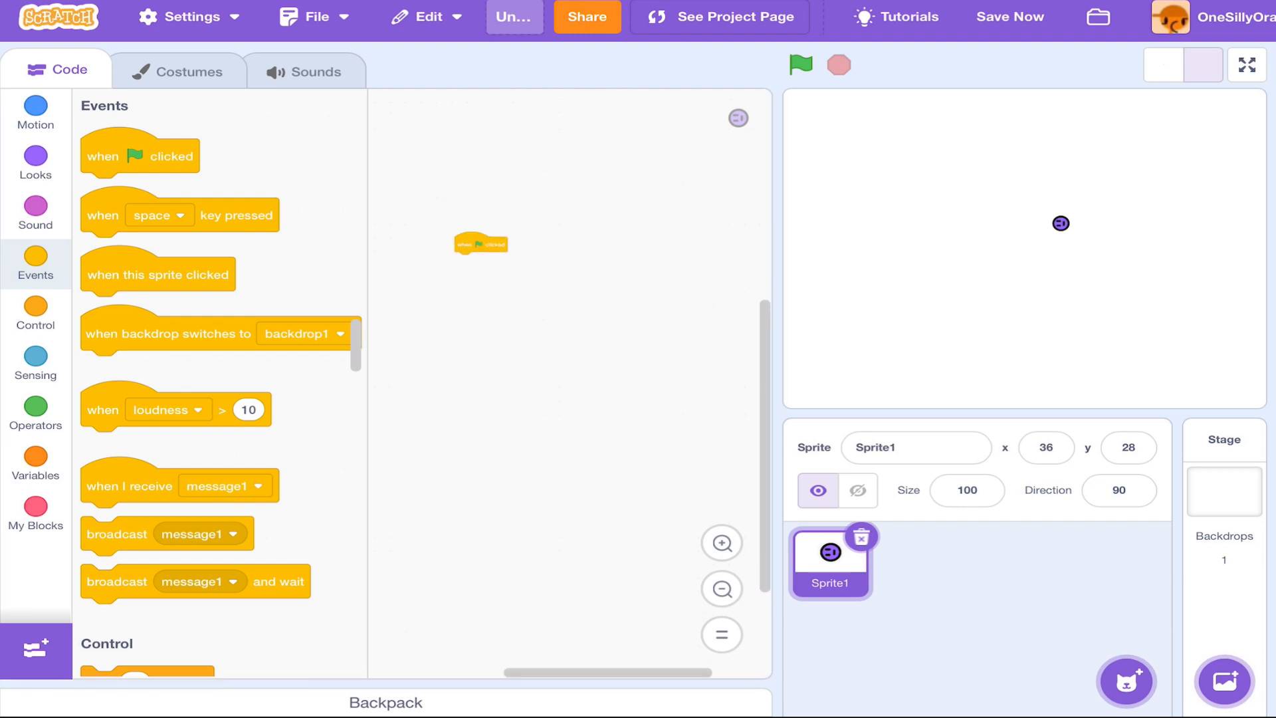
left_click(35, 311)
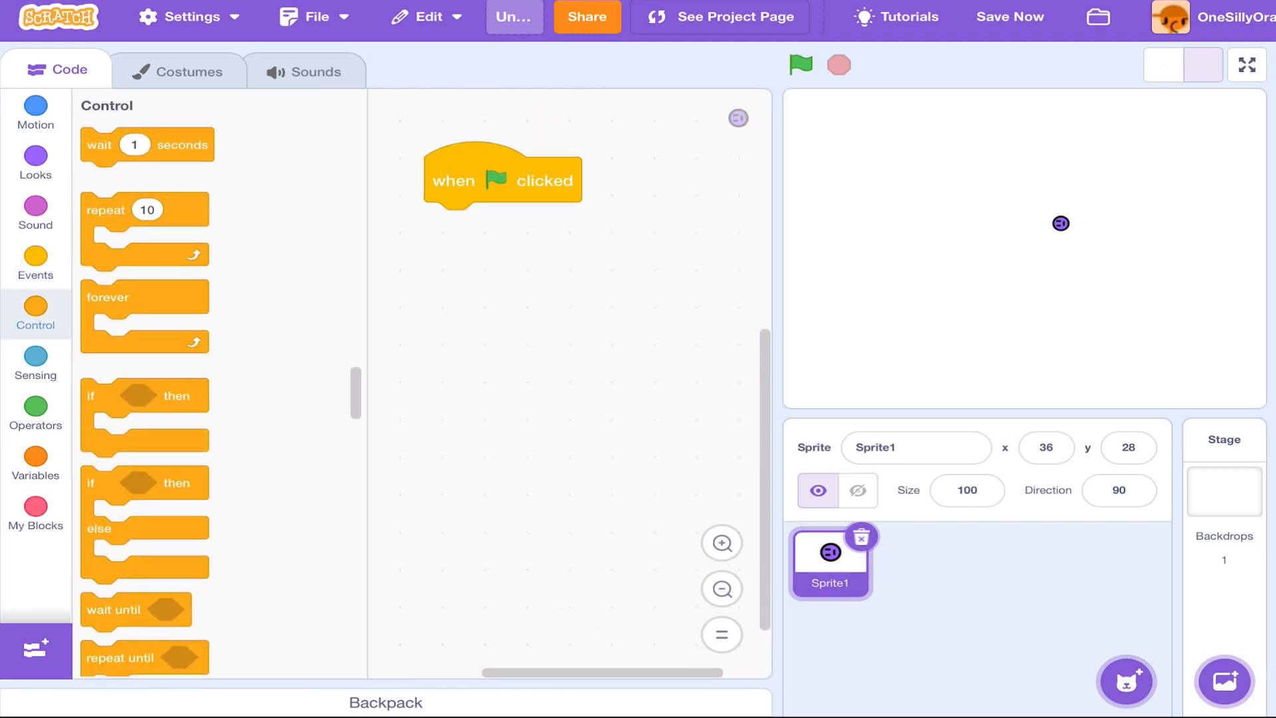
left_click(34, 263)
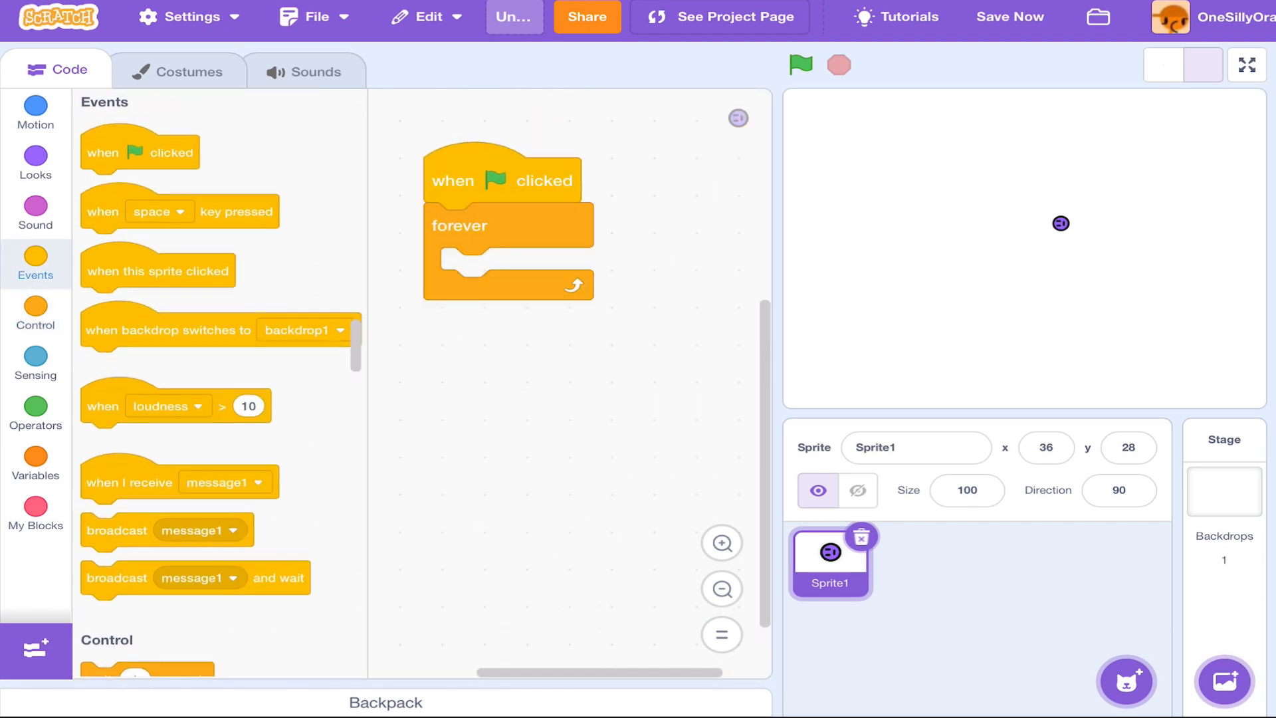
left_click(36, 110)
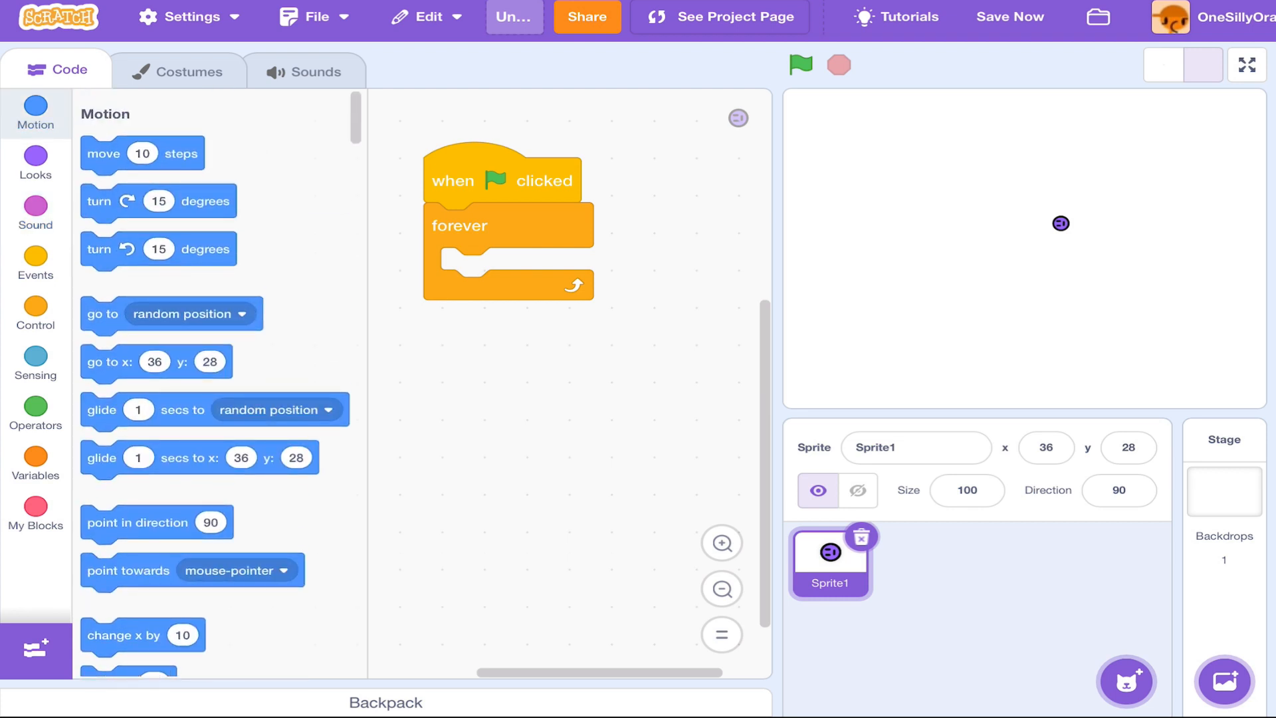
left_click(34, 317)
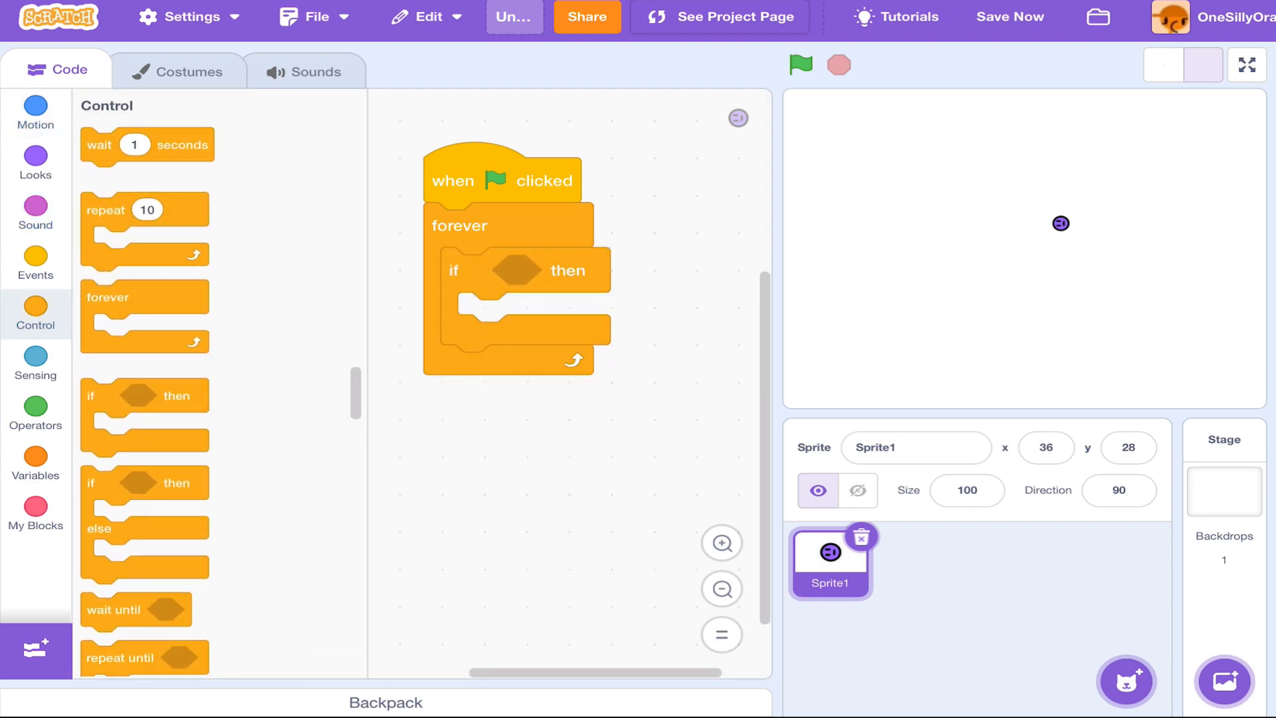
Make the if test mouse down, then point towards mouse-pointer and move 10 steps
left_click(36, 356)
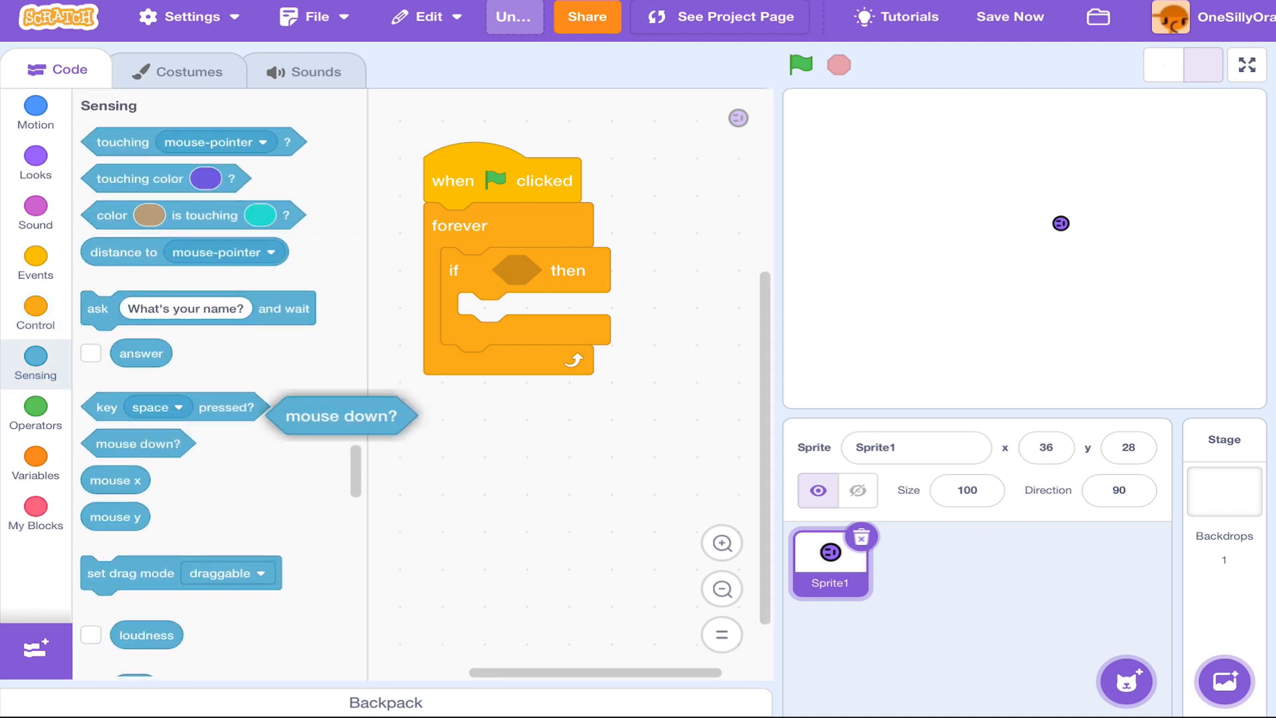
left_click_drag(342, 416, 568, 271)
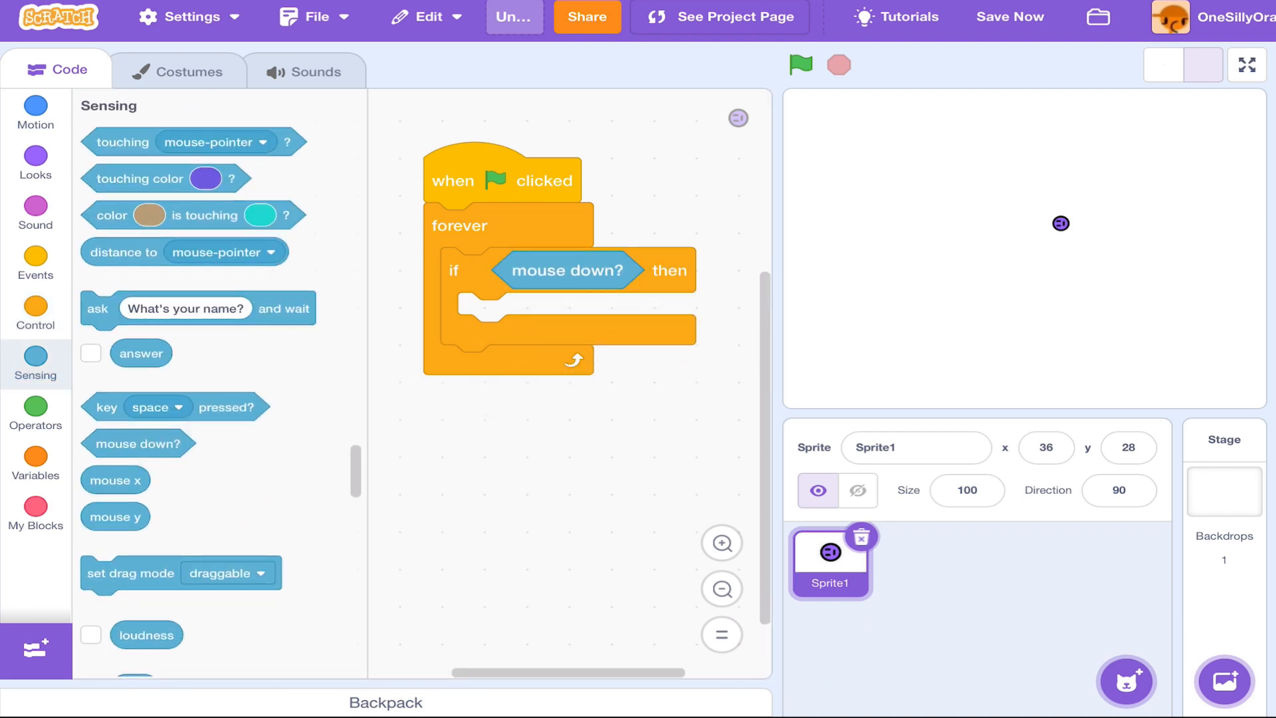
left_click(36, 112)
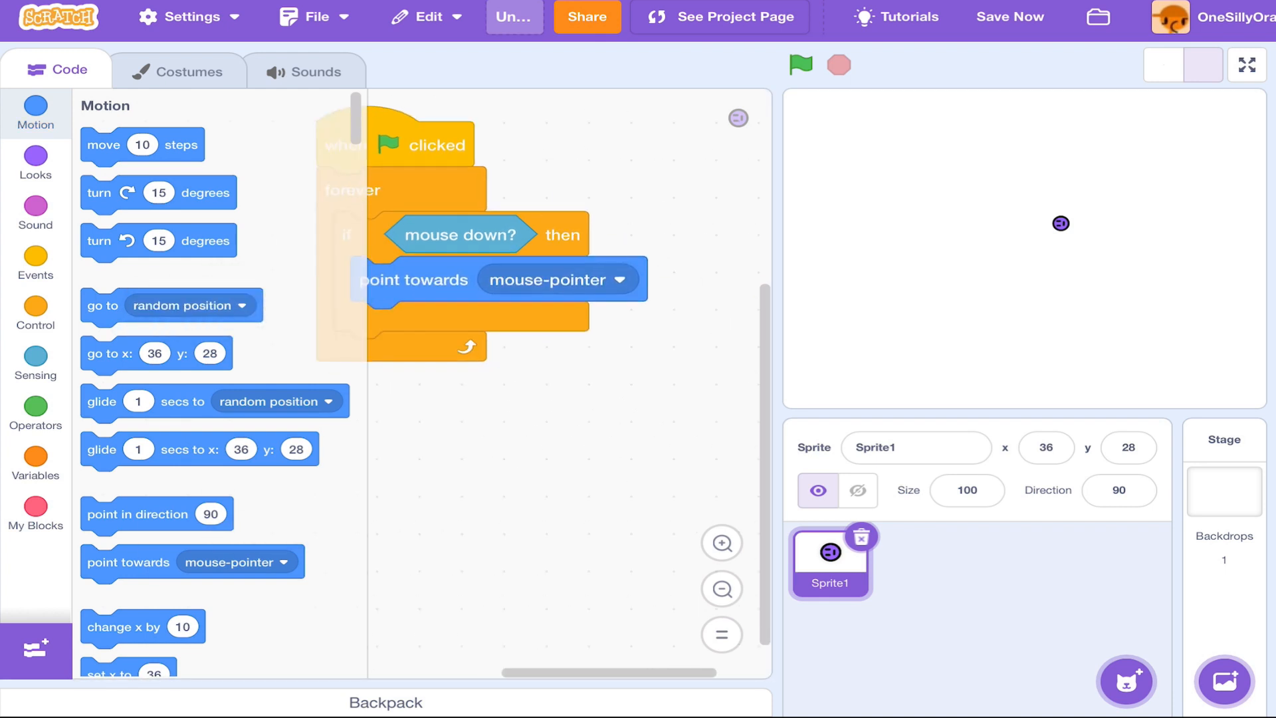
left_click_drag(142, 145, 430, 324)
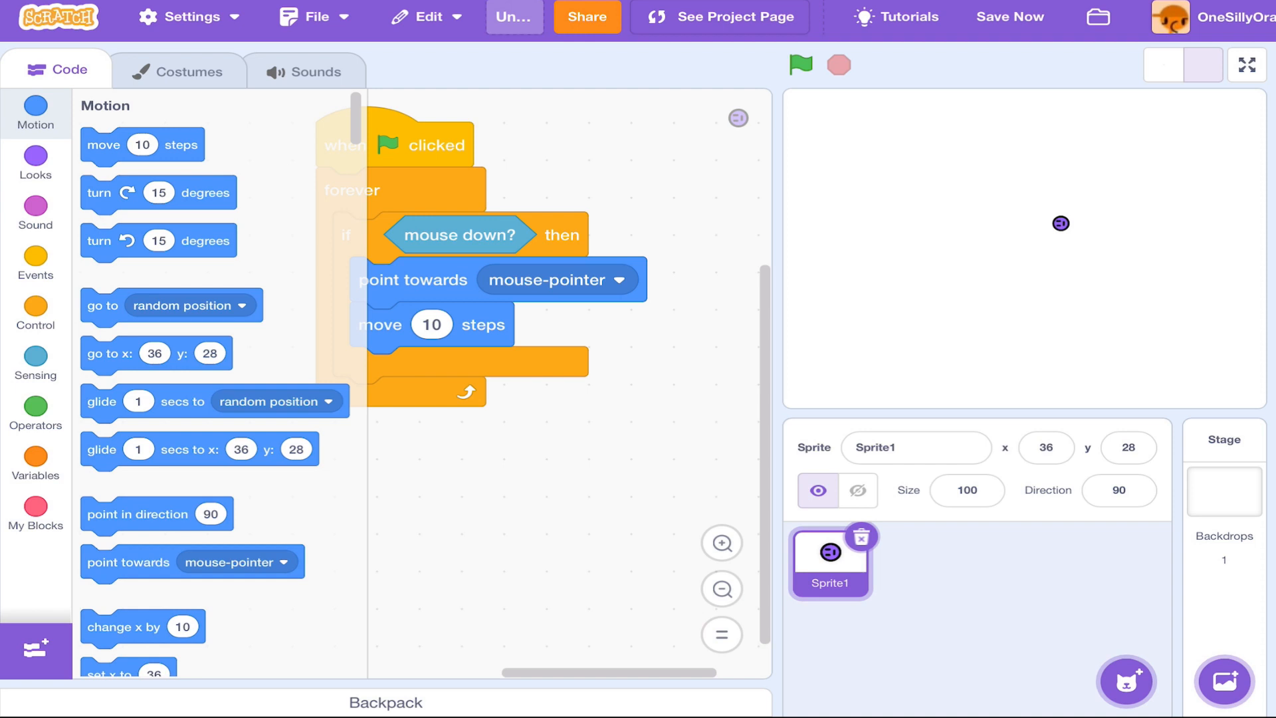
Run the game from the editor and the project page, then return inside the editor
left_click(800, 64)
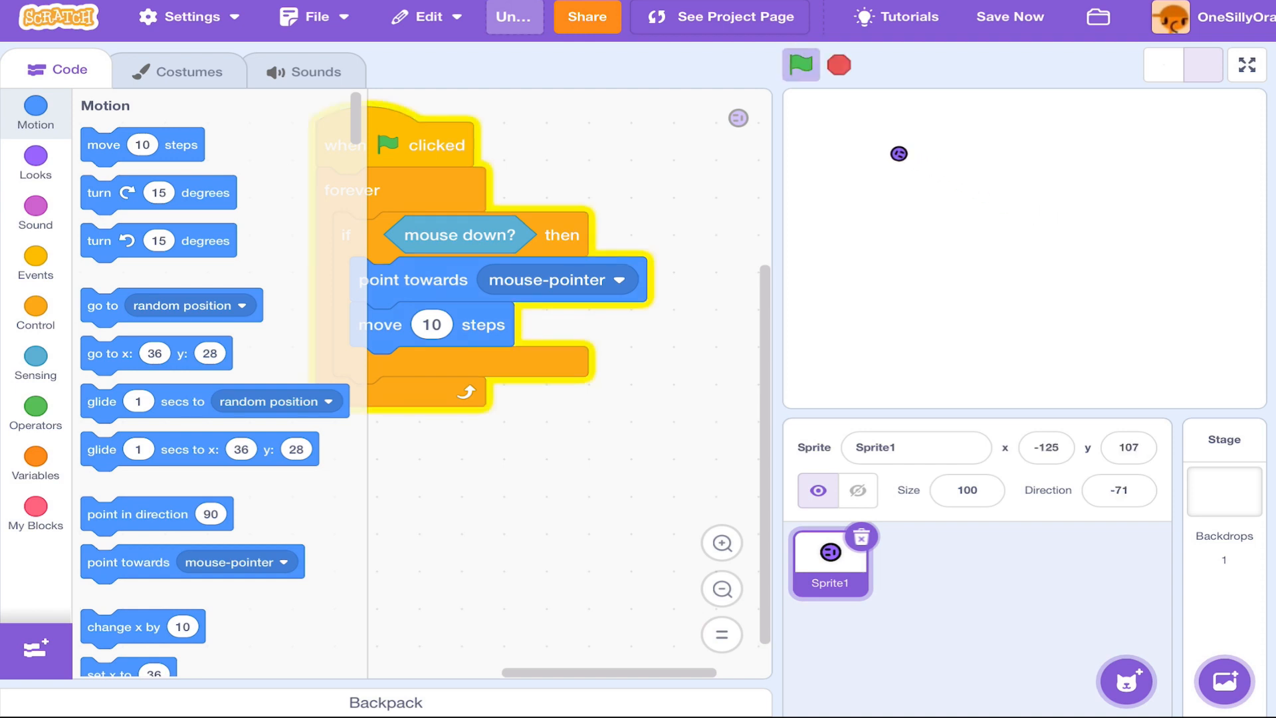
left_click(857, 490)
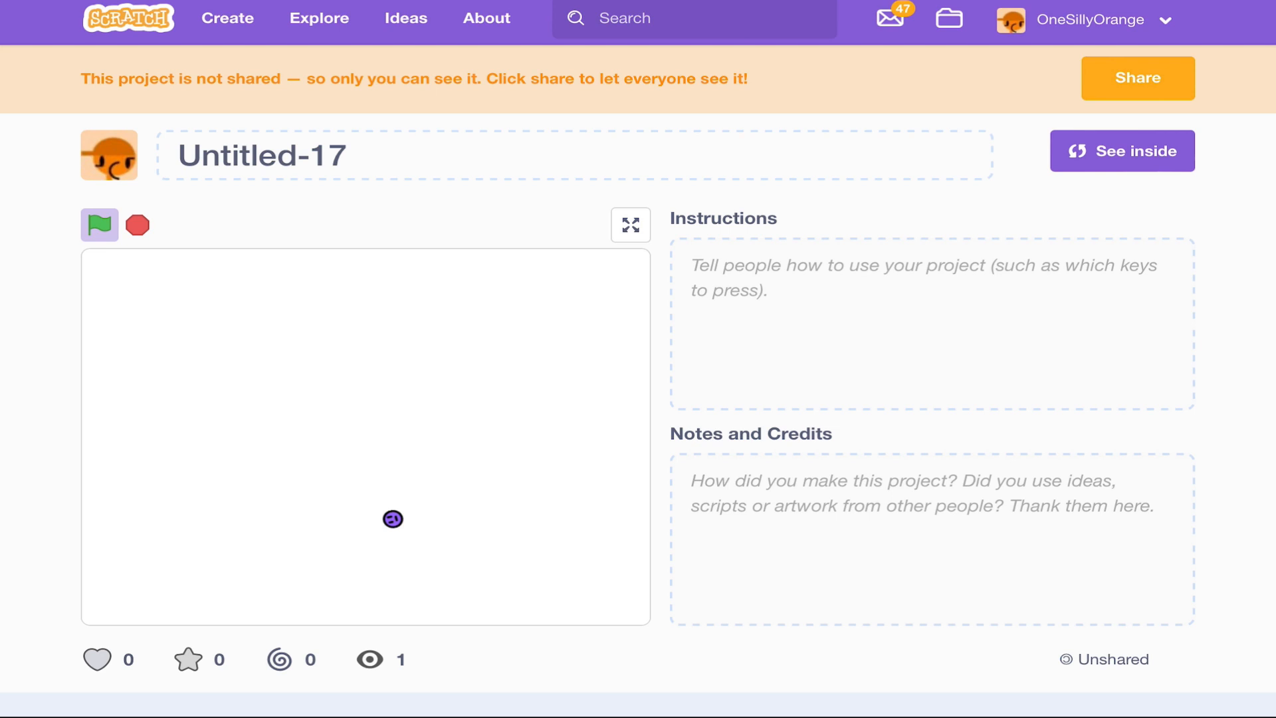
left_click(630, 225)
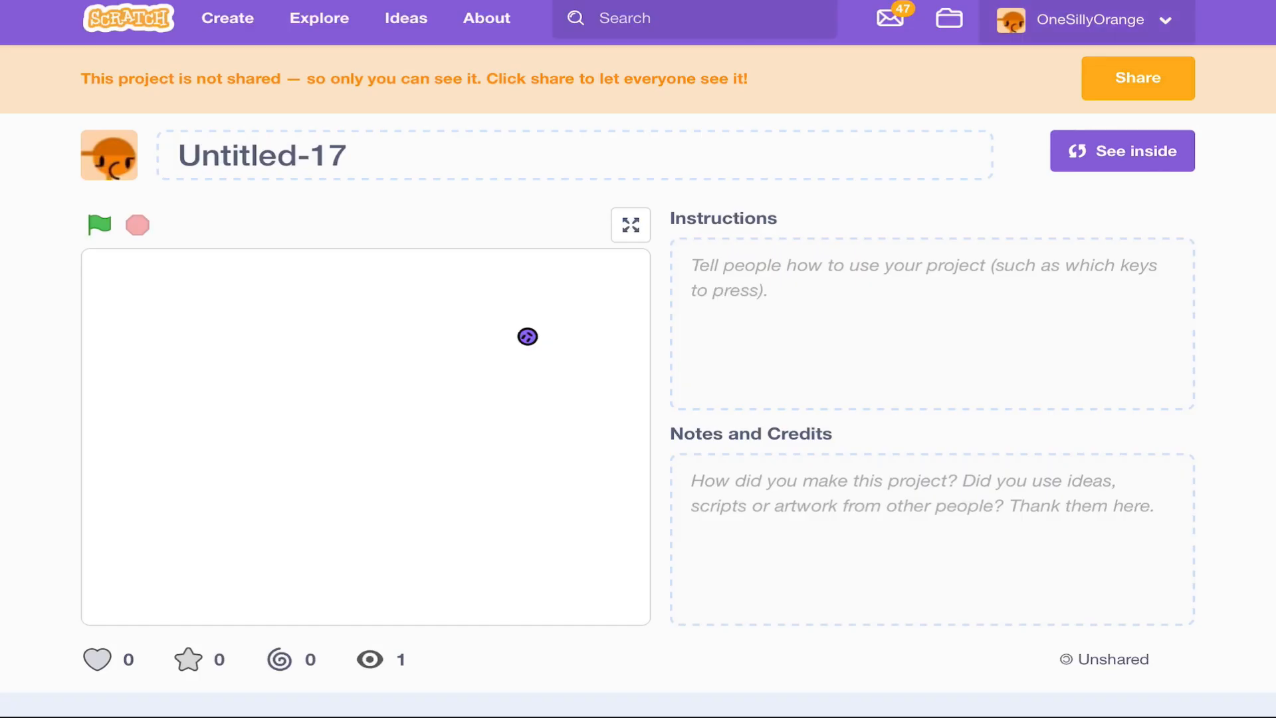
left_click(1122, 150)
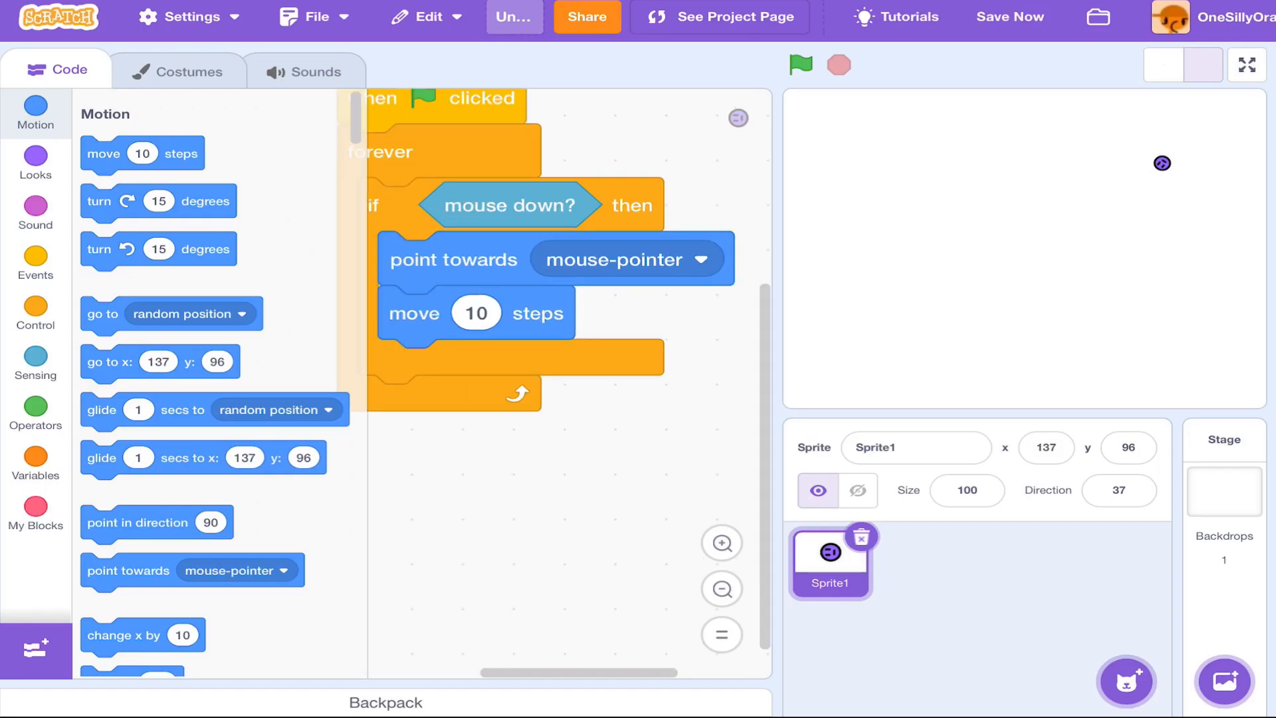
Move point towards mouse-pointer above an inner if-else distance check
left_click(36, 312)
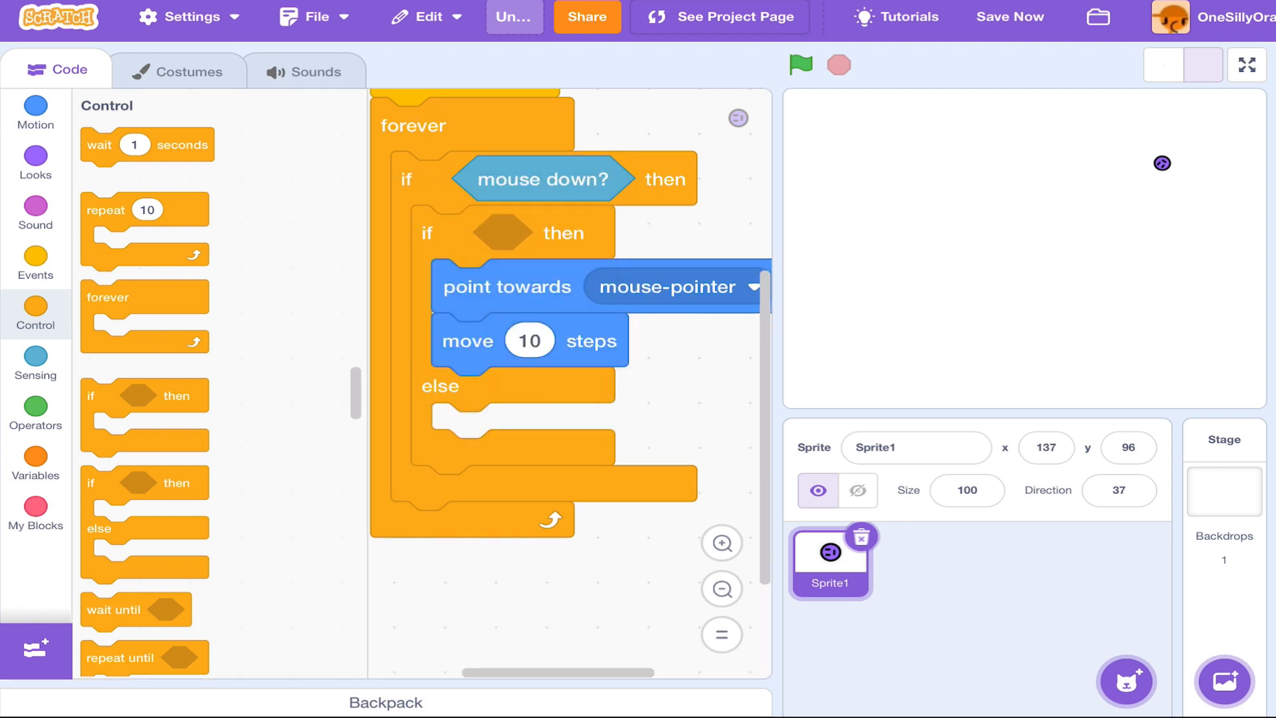
left_click(36, 412)
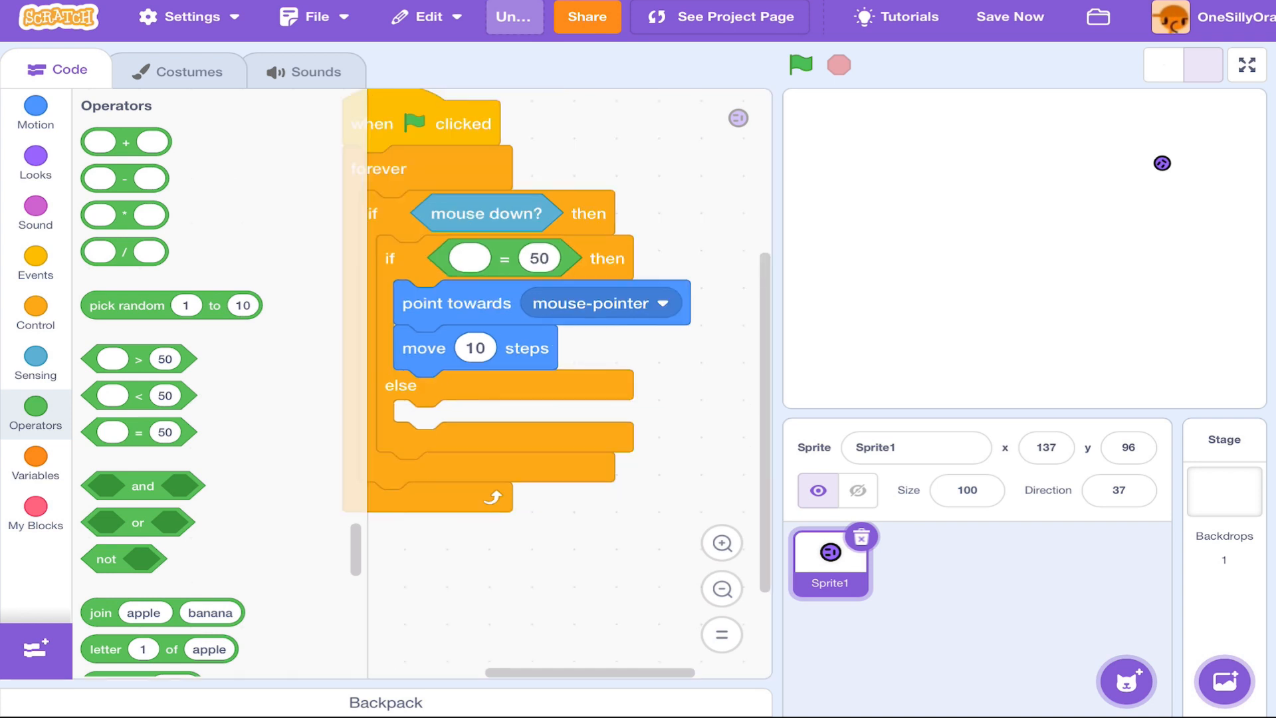
left_click(35, 363)
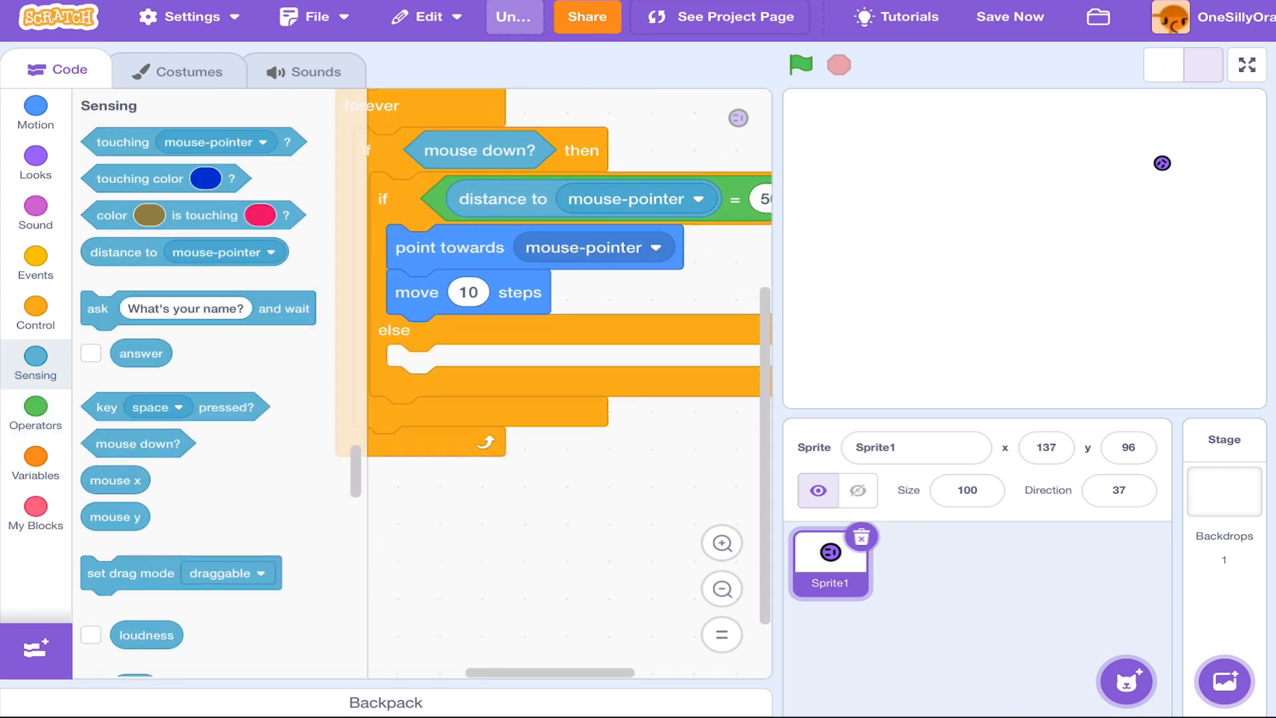
left_click_drag(449, 247, 463, 308)
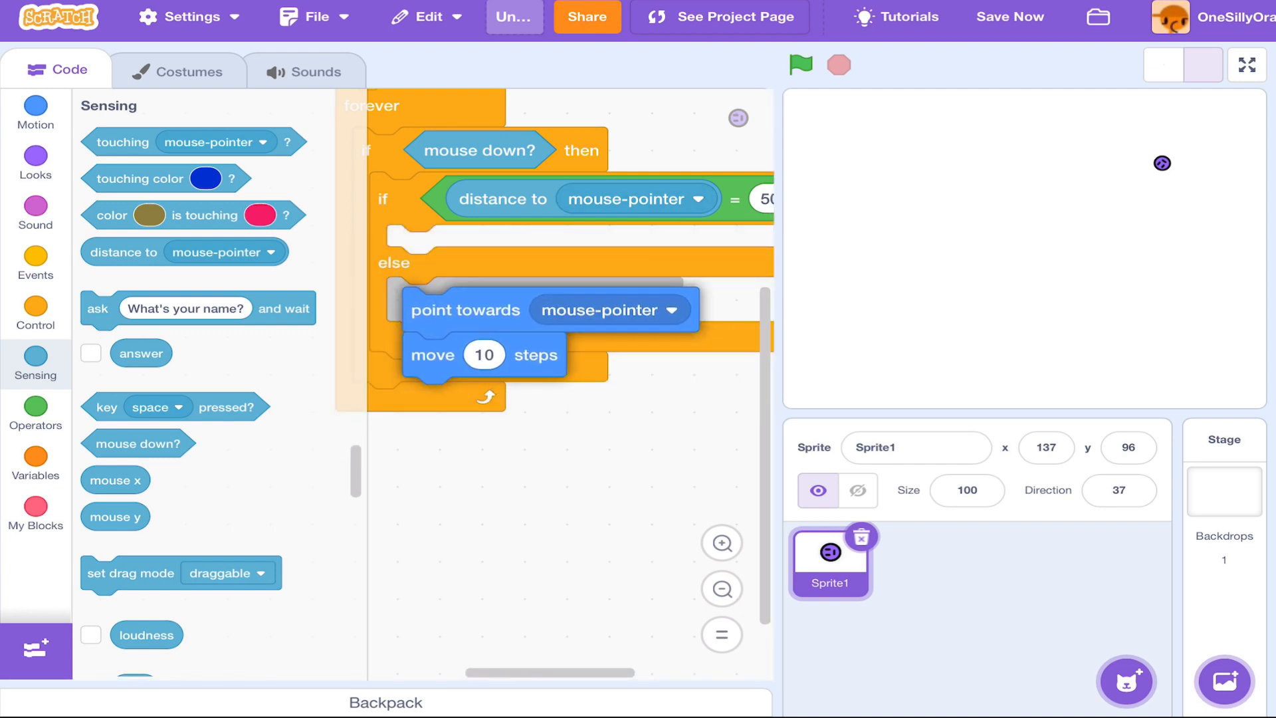
left_click_drag(464, 310, 478, 521)
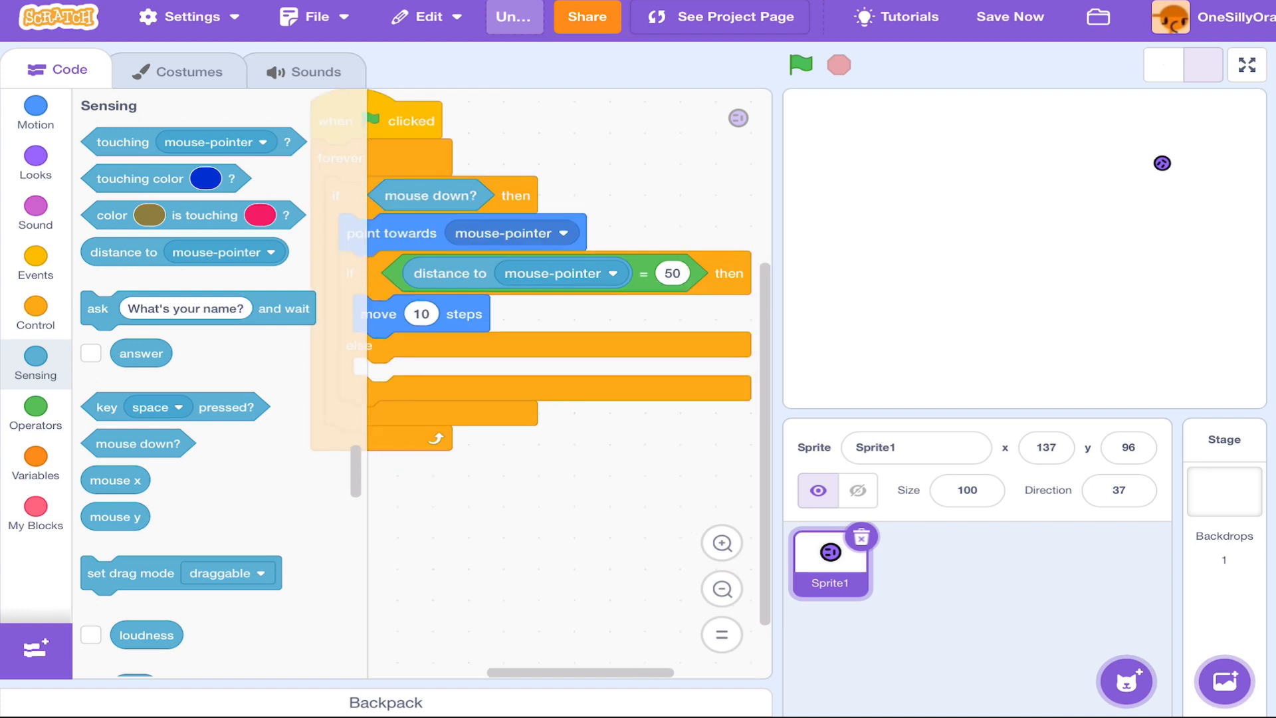
Set the condition to distance to mouse-pointer > 4, moving 4 steps else the remaining distance
left_click(672, 273)
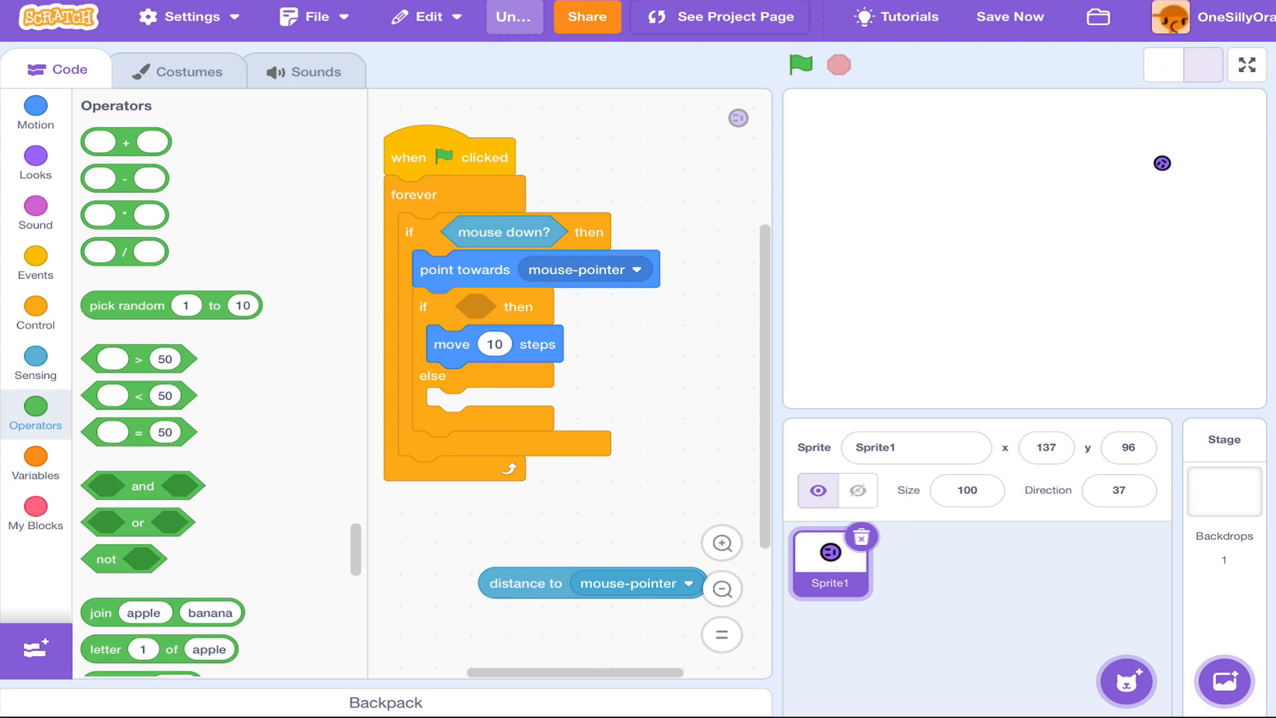
left_click_drag(139, 358, 378, 328)
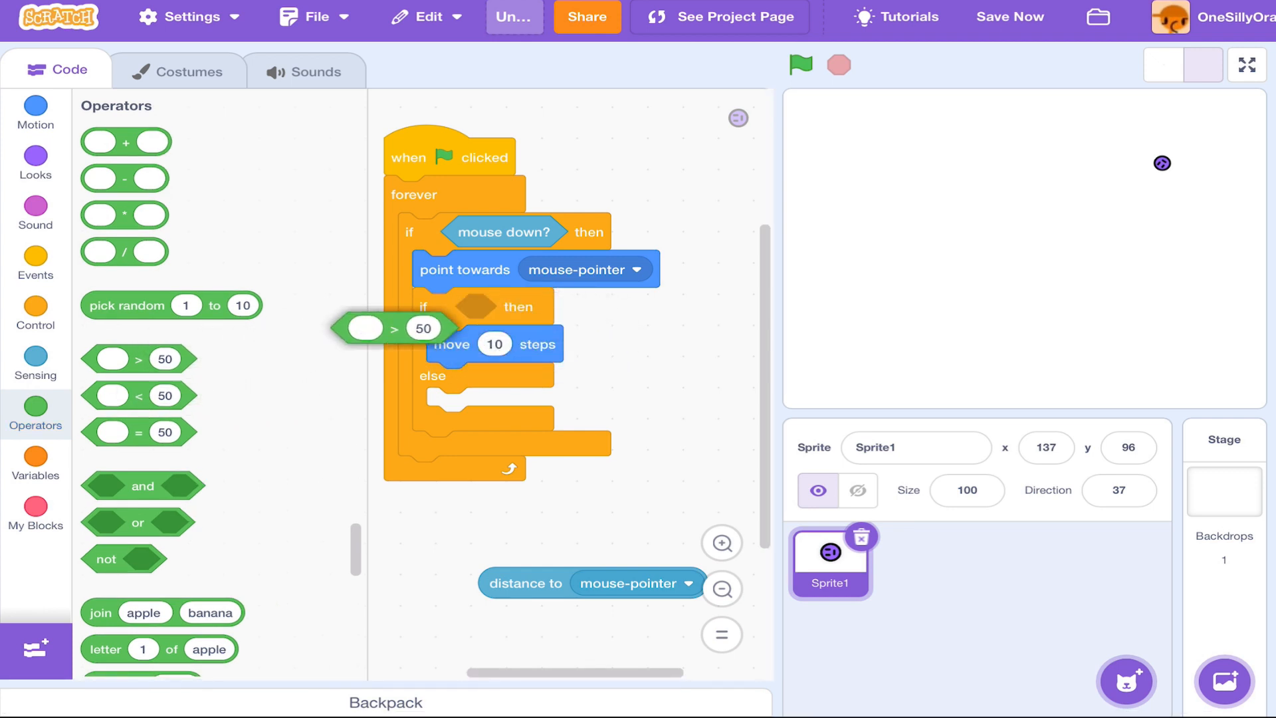
left_click_drag(383, 328, 503, 296)
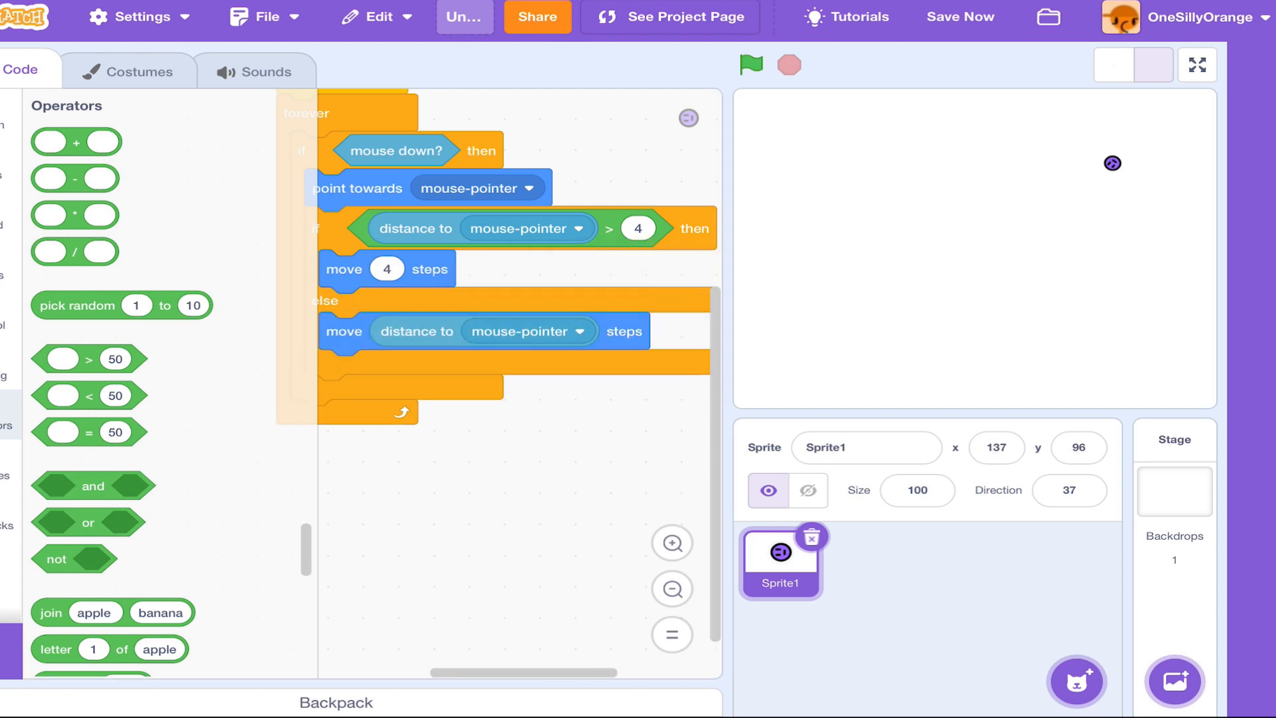
left_click(669, 18)
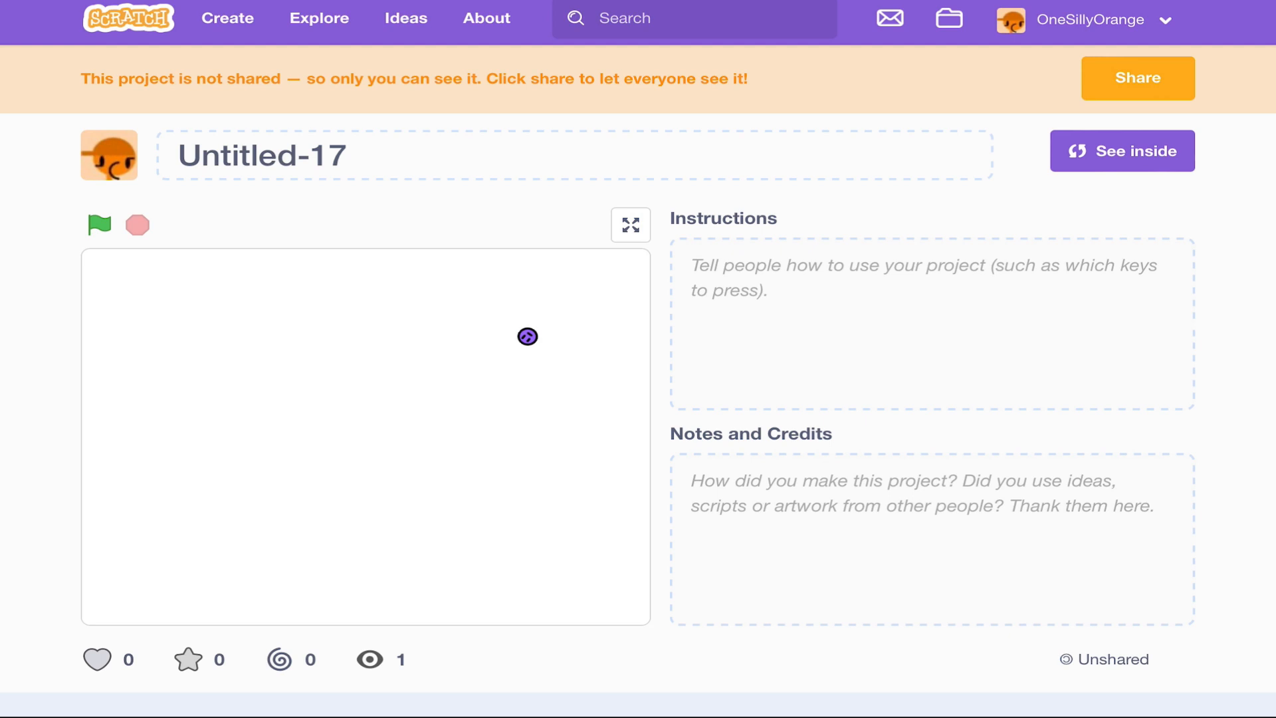
left_click(100, 225)
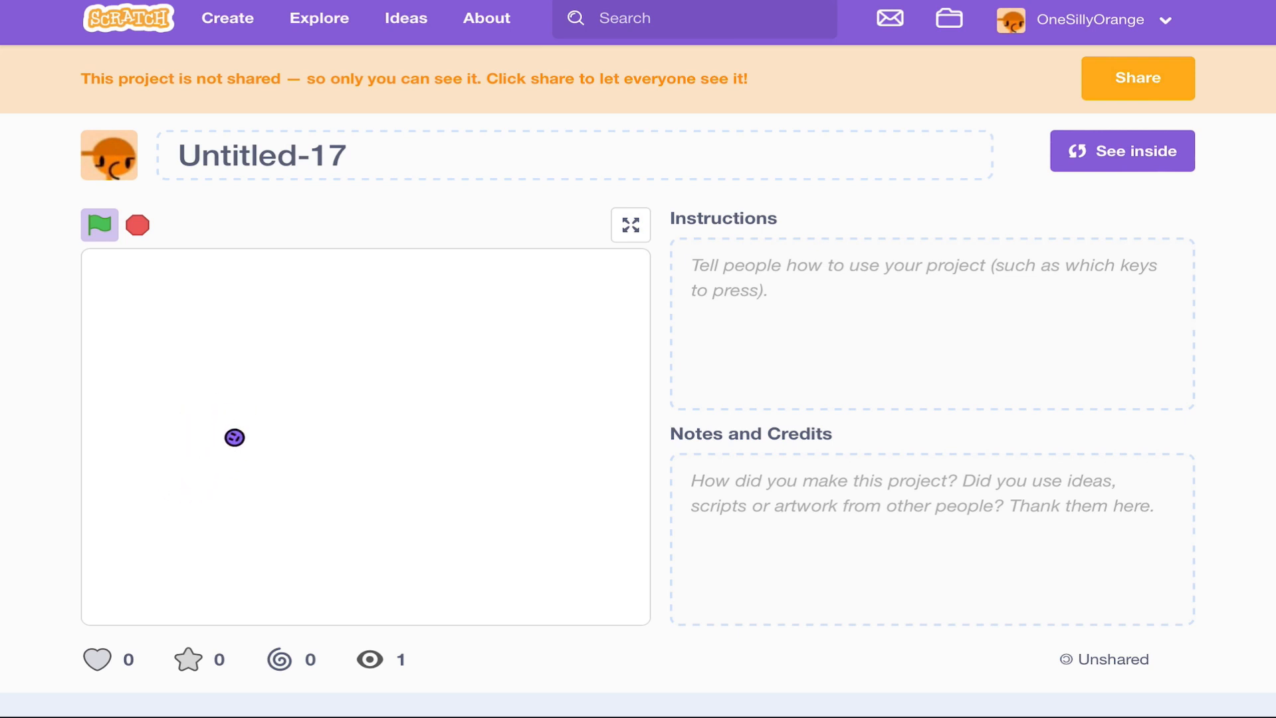
left_click(99, 225)
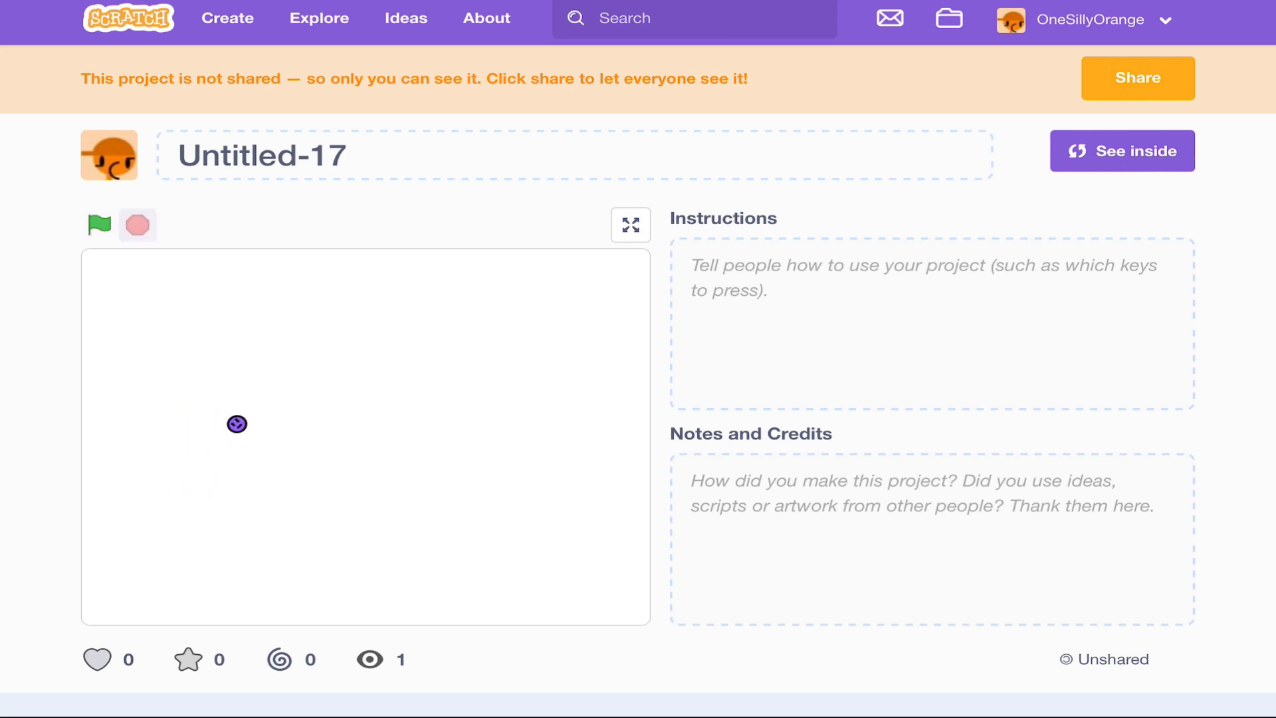
left_click(1121, 150)
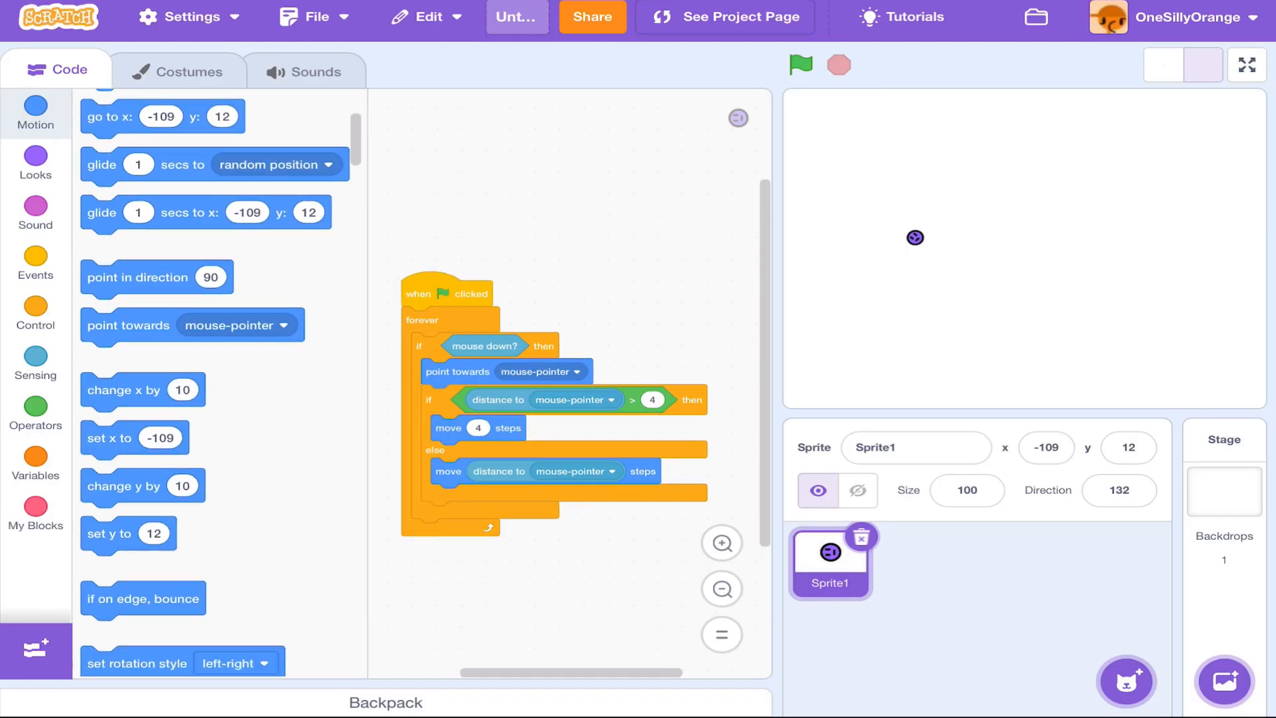
scroll("down", 3)
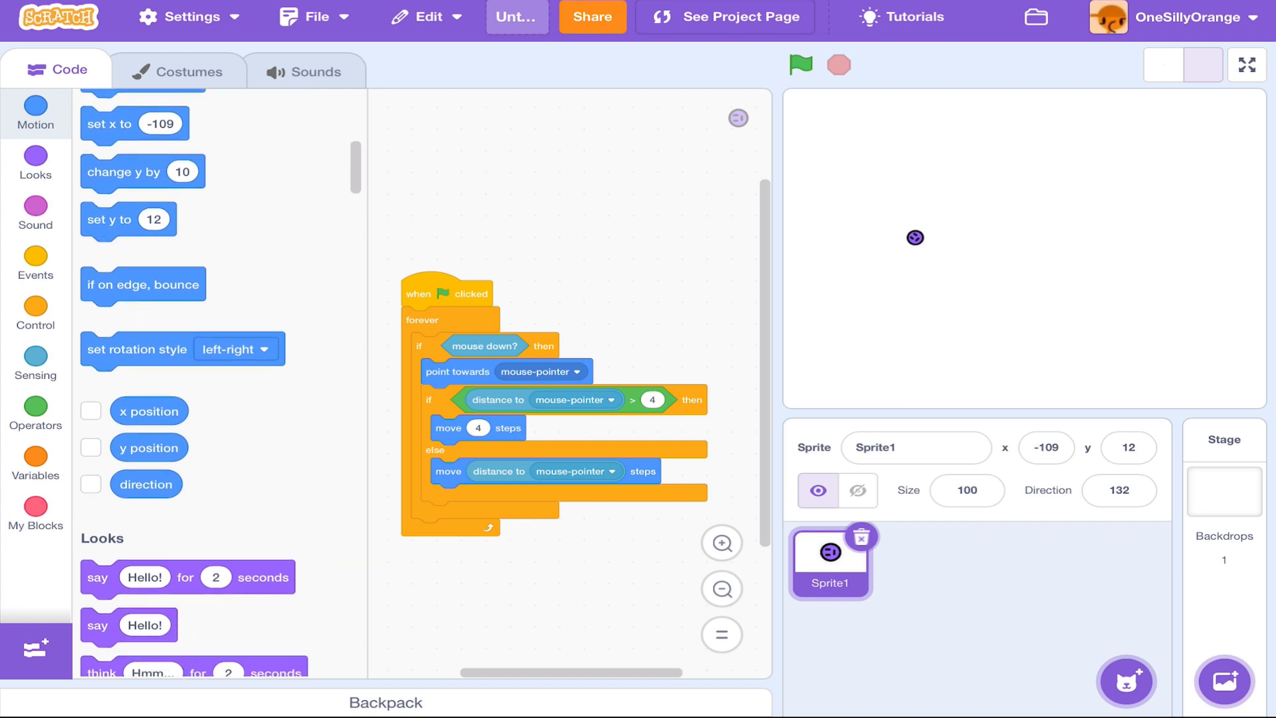
left_click(519, 317)
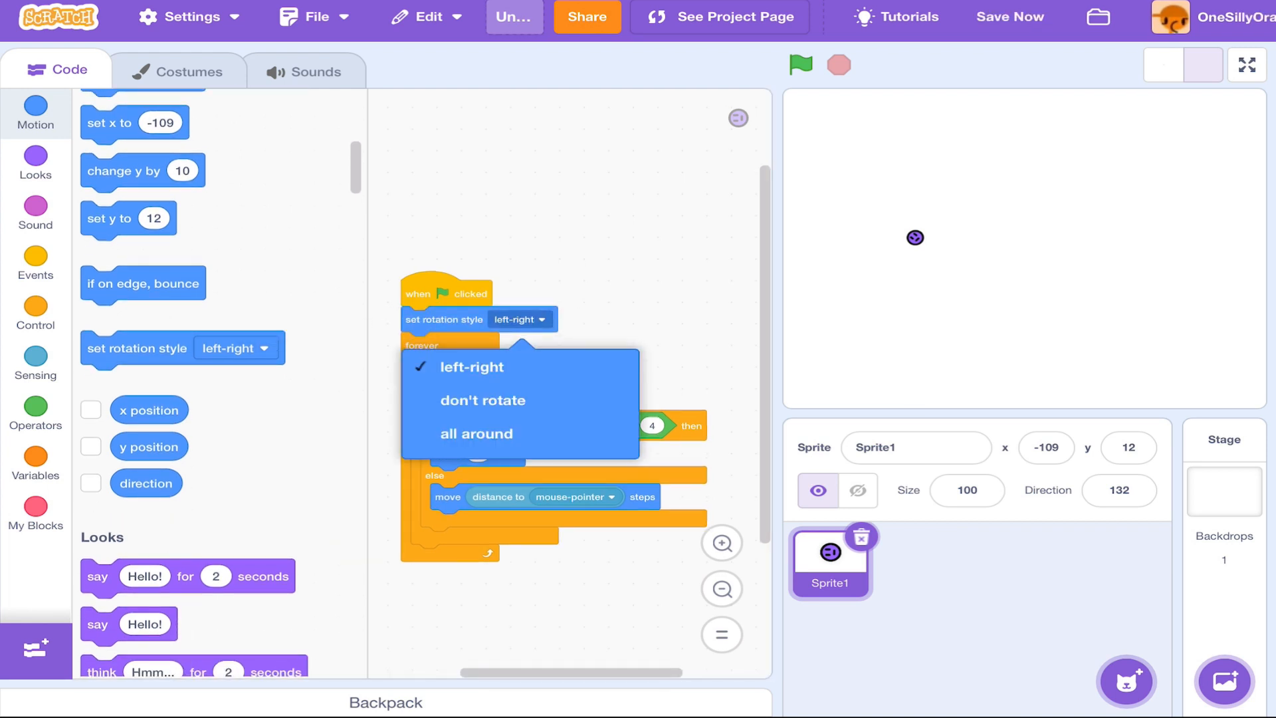
left_click(481, 400)
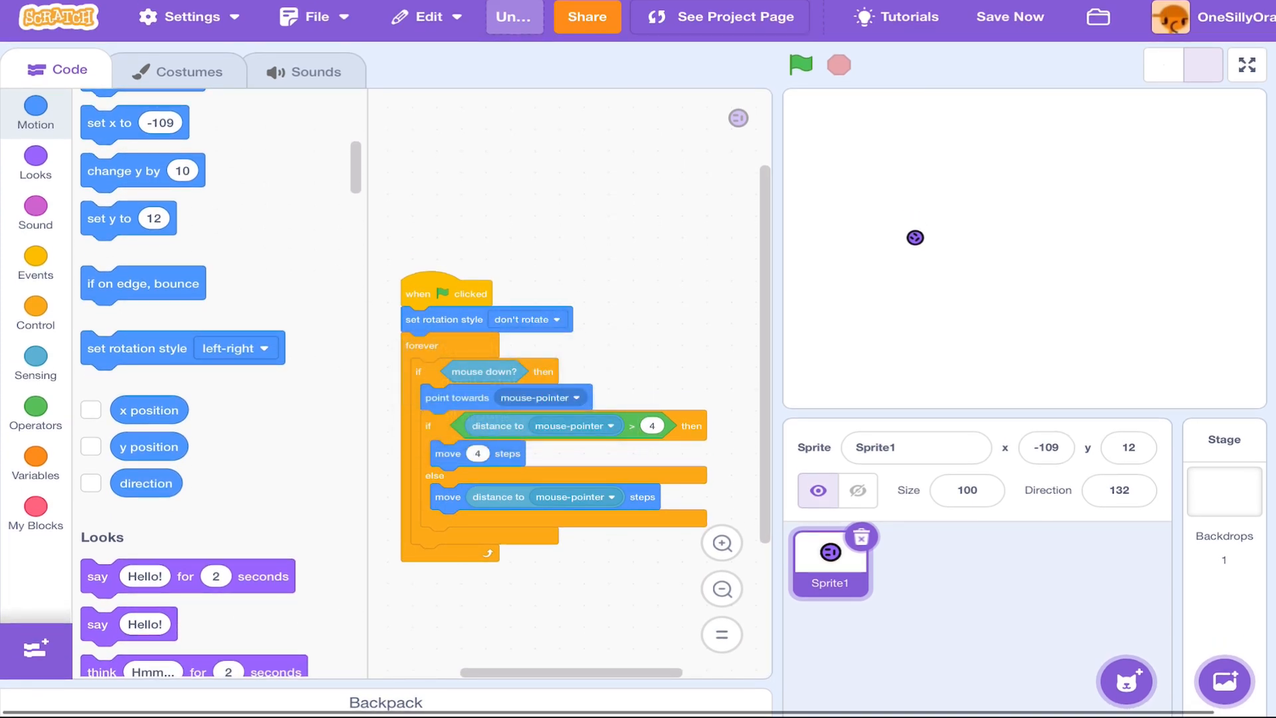
left_click(1246, 65)
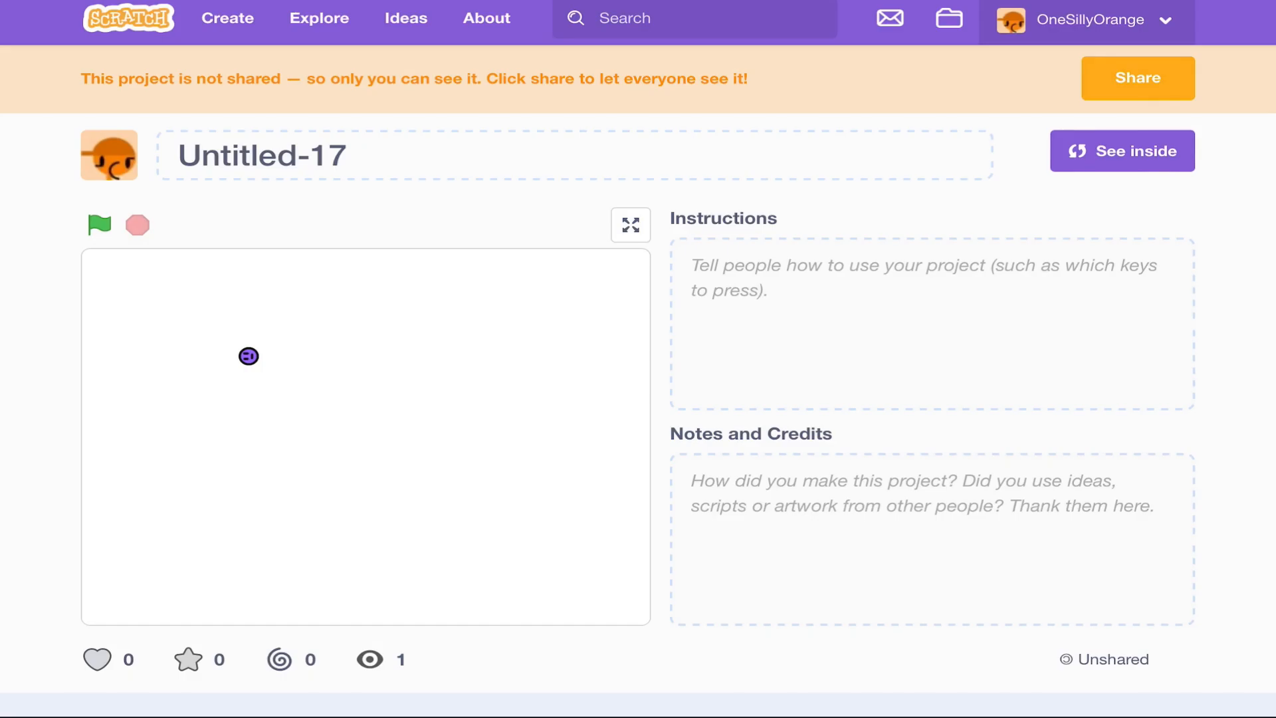
left_click(1122, 150)
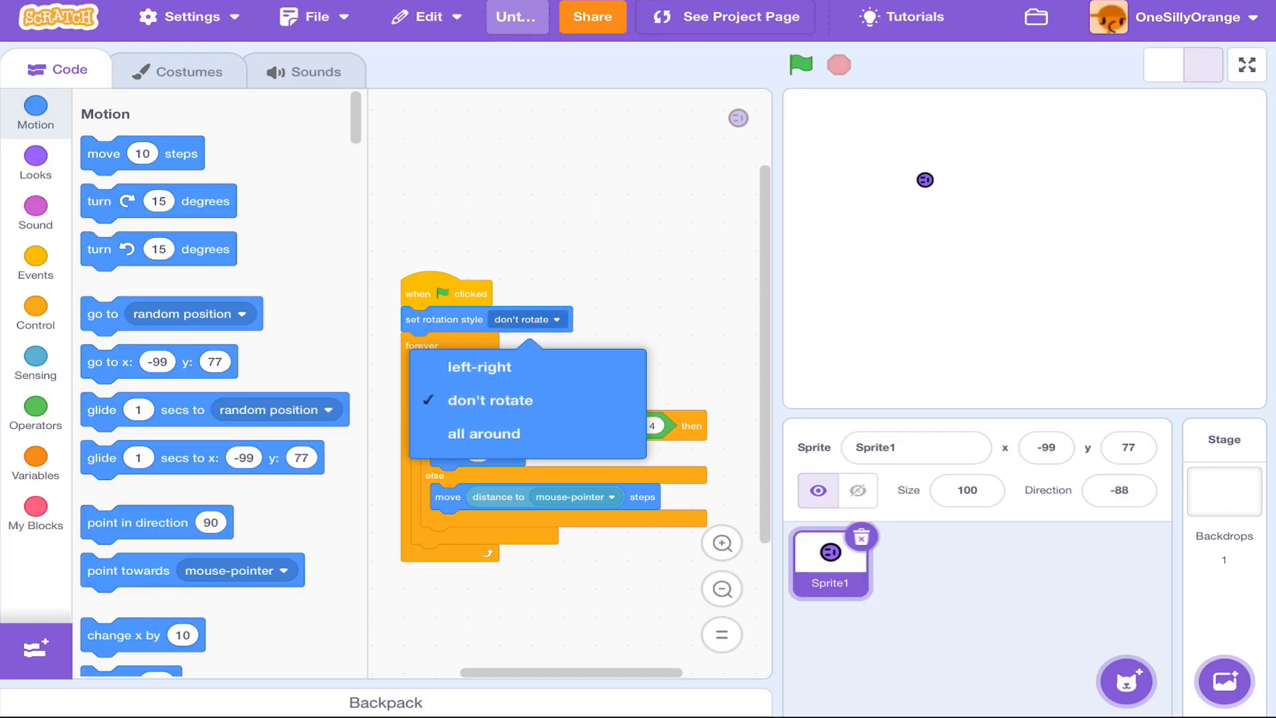
left_click(484, 433)
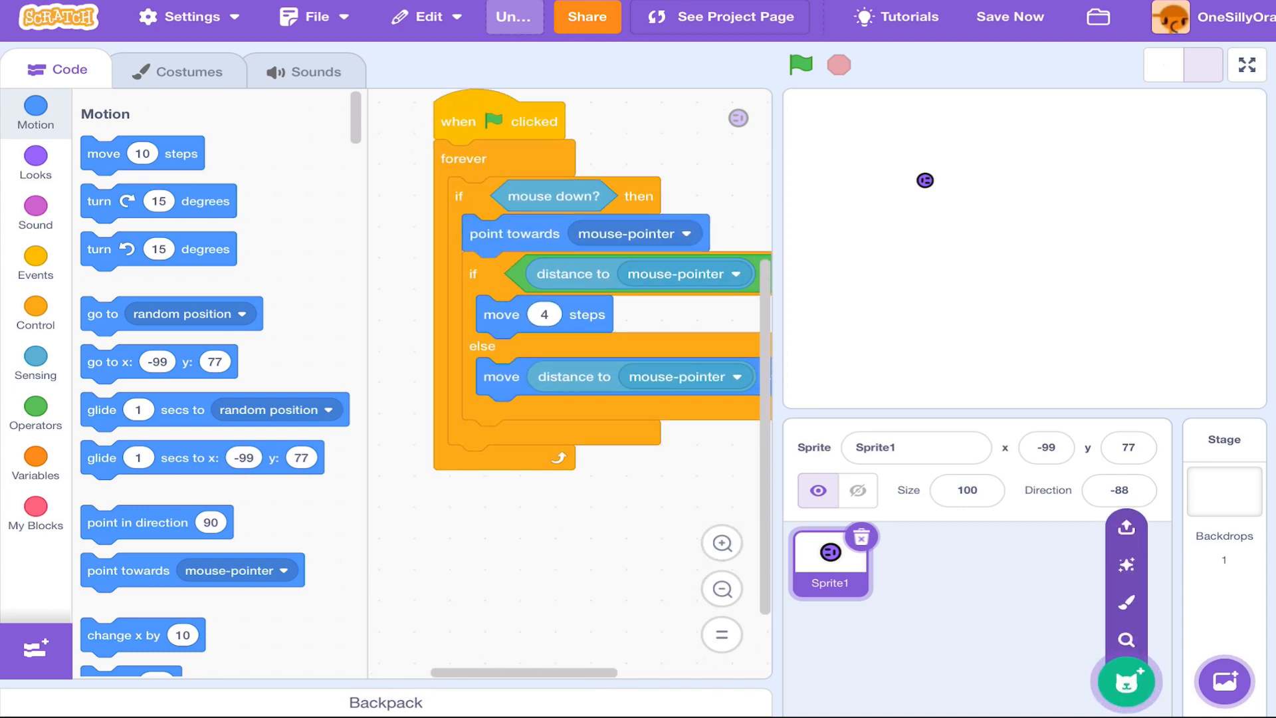
Paint a new Sprite2 as an eyeball of concentric circles with a black pupil
left_click(1126, 682)
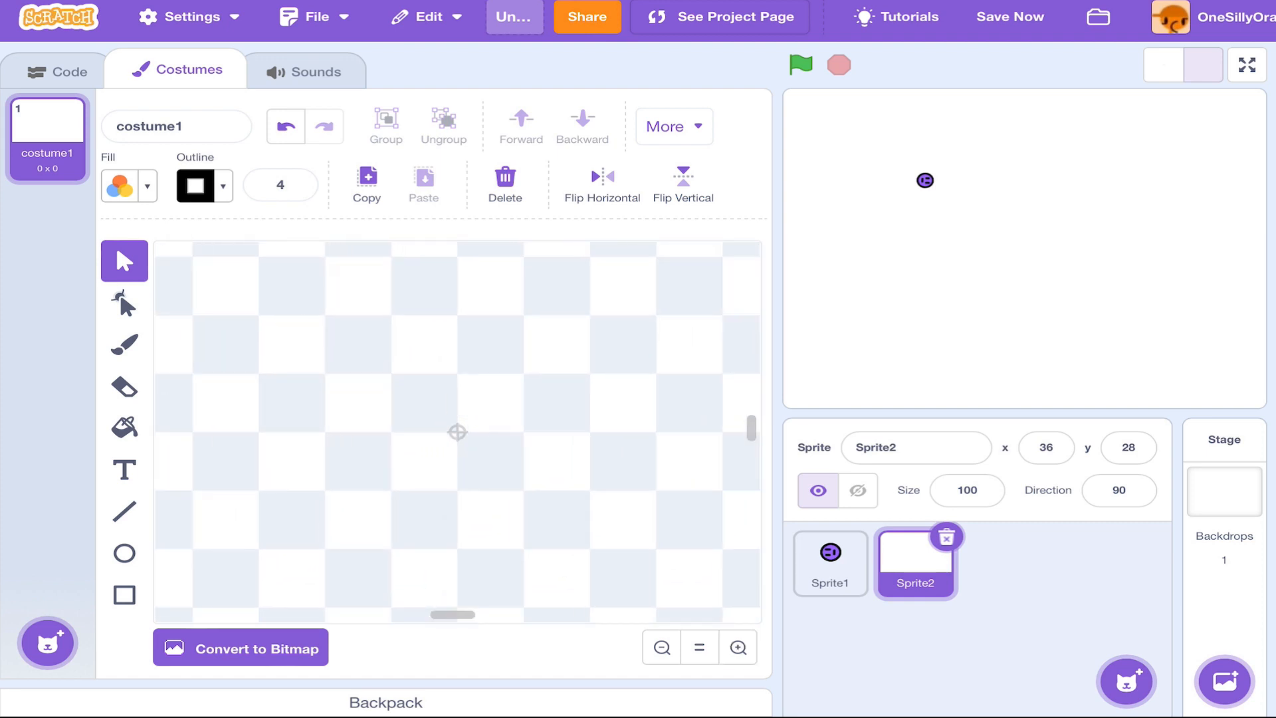
left_click(125, 553)
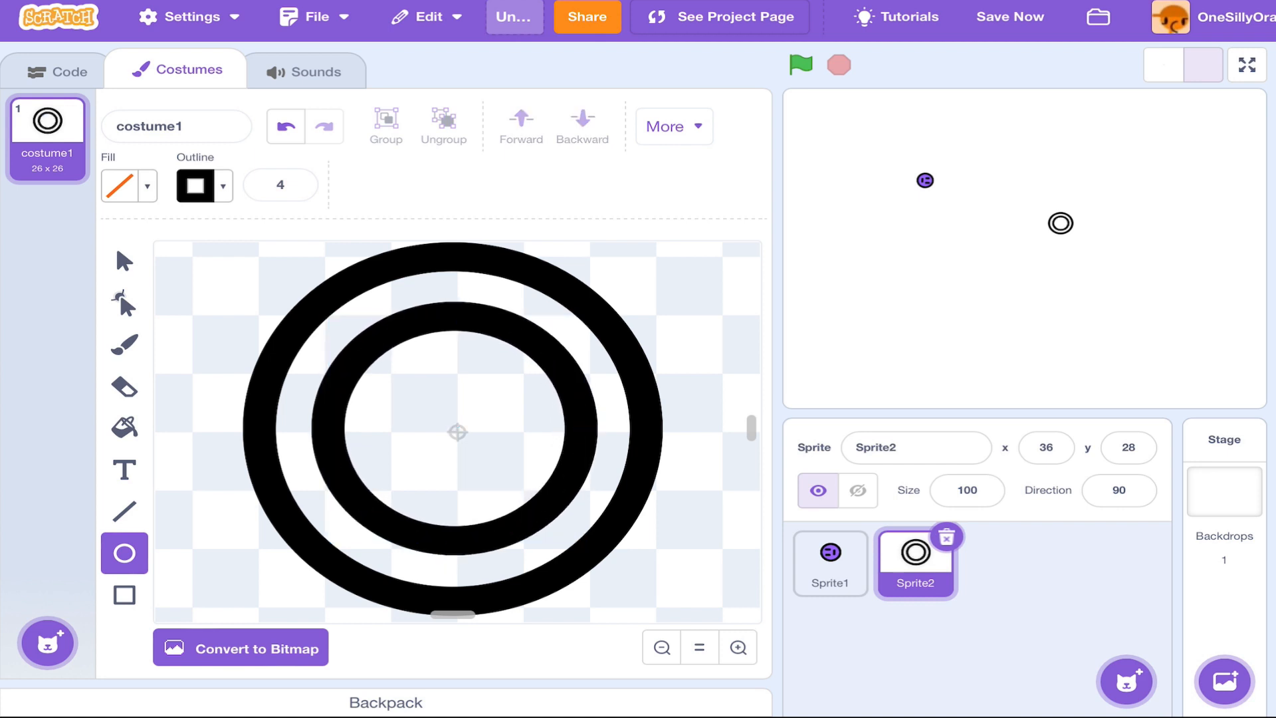
left_click(457, 436)
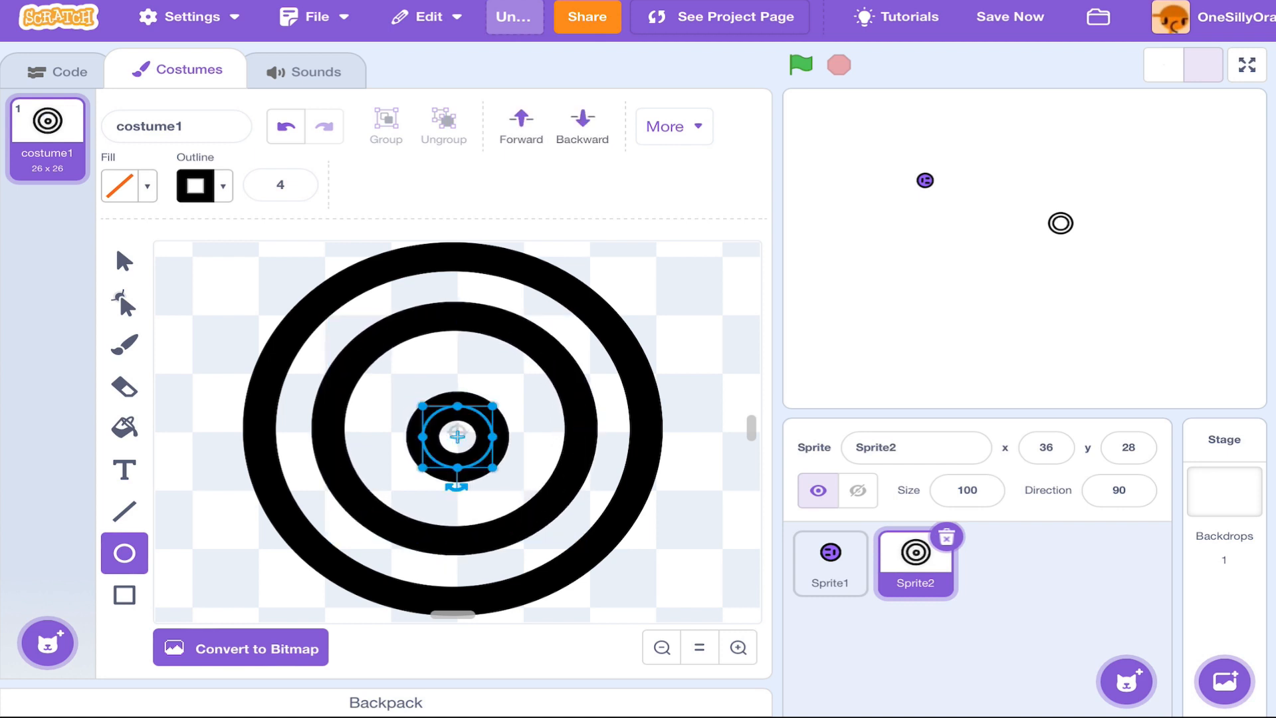
Fill the eye shapes white, cyan and green for the iris
left_click(123, 261)
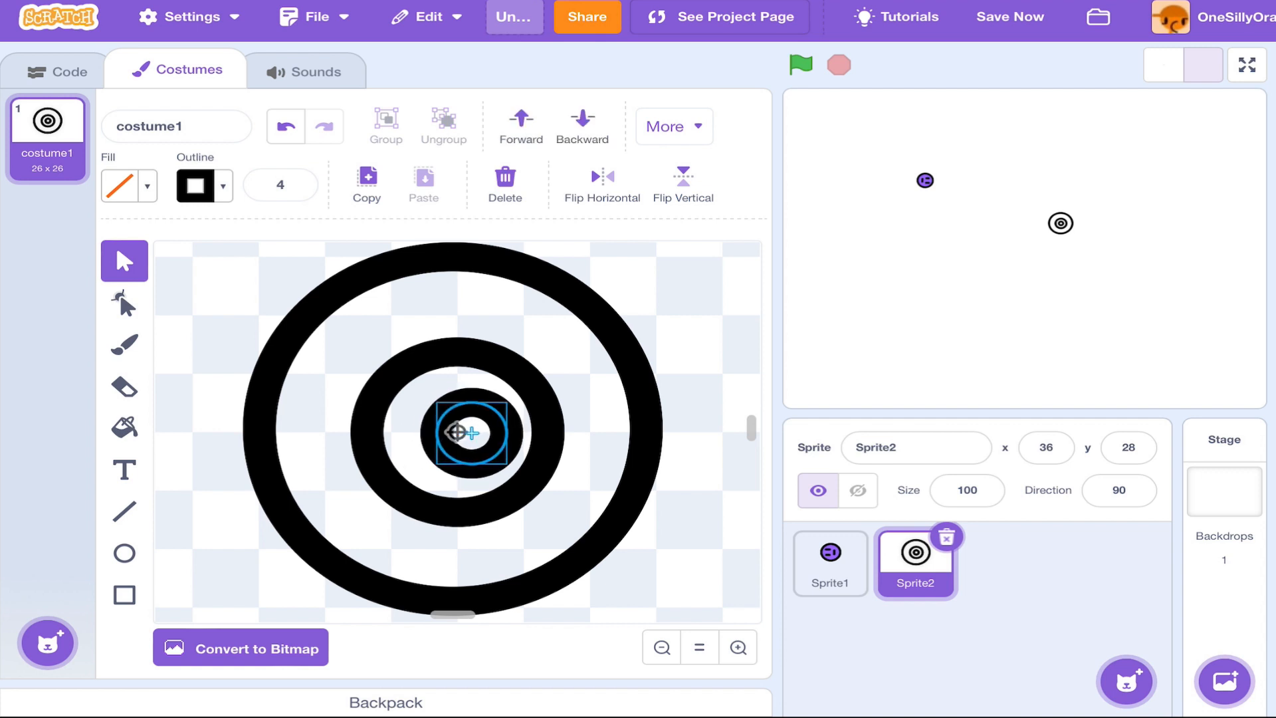
left_click(122, 186)
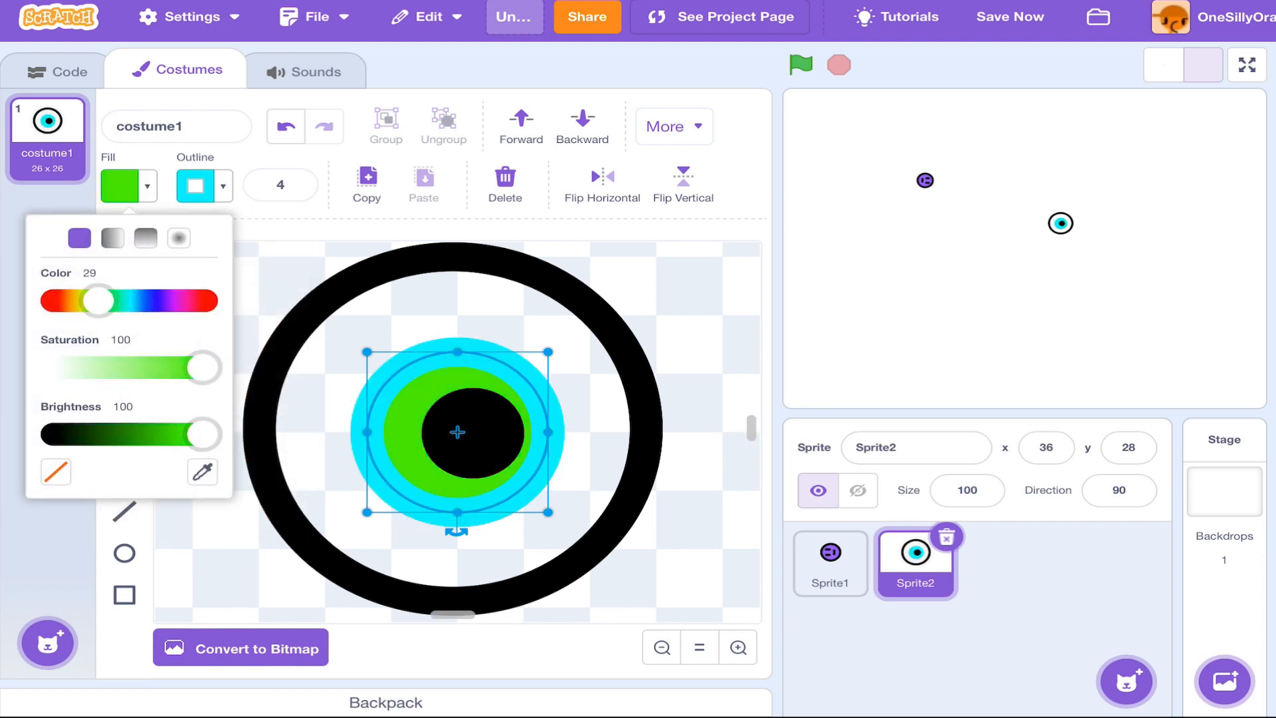
left_click_drag(95, 300, 100, 301)
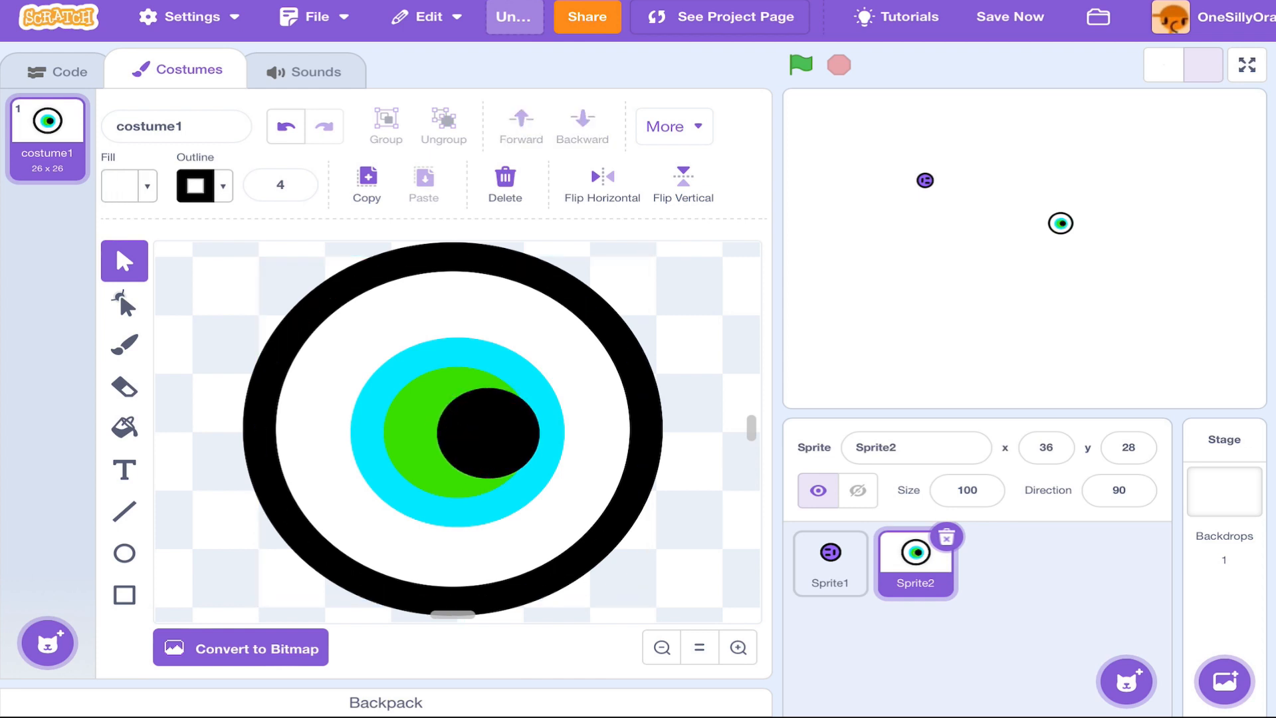
left_click(175, 127)
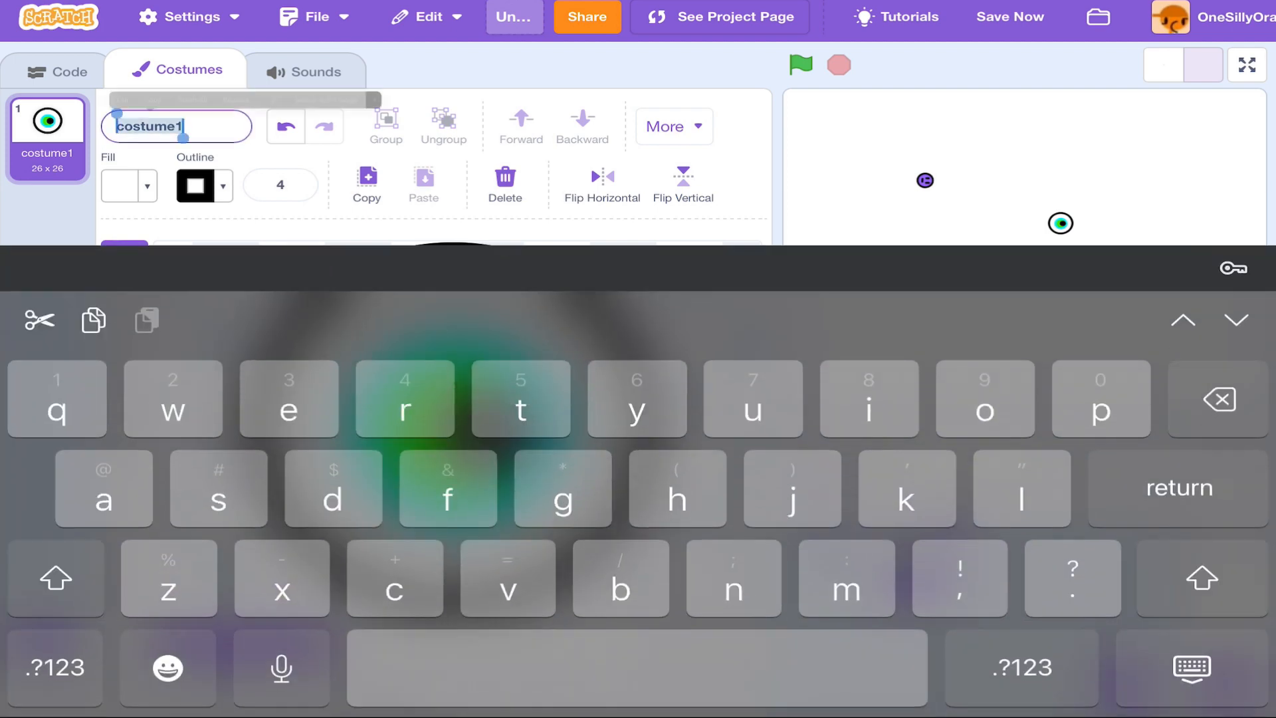
type("E")
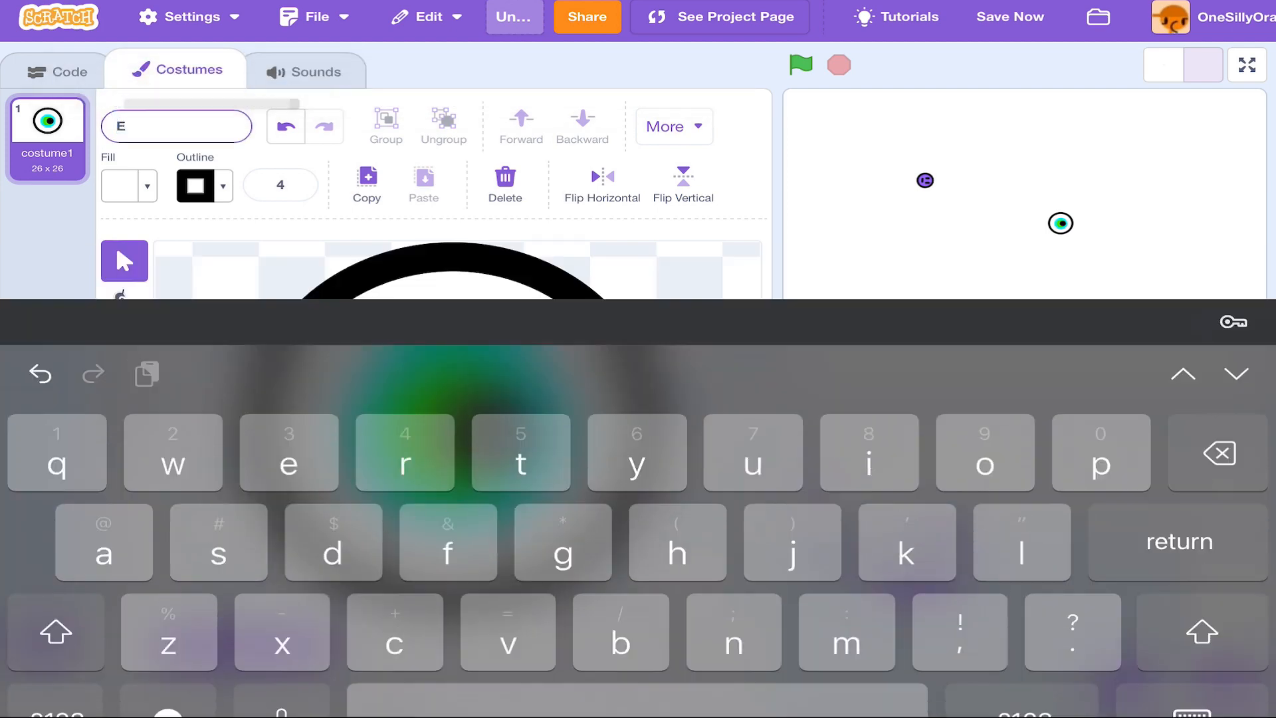
type("ye")
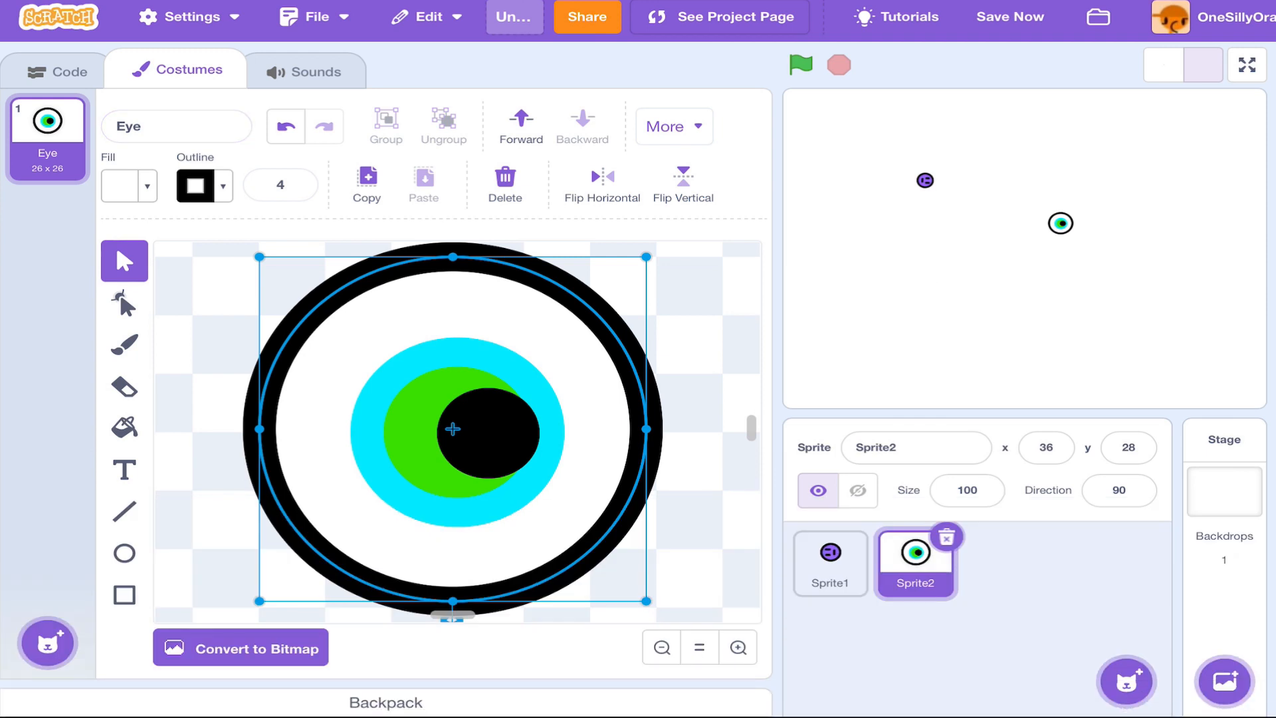
left_click(660, 647)
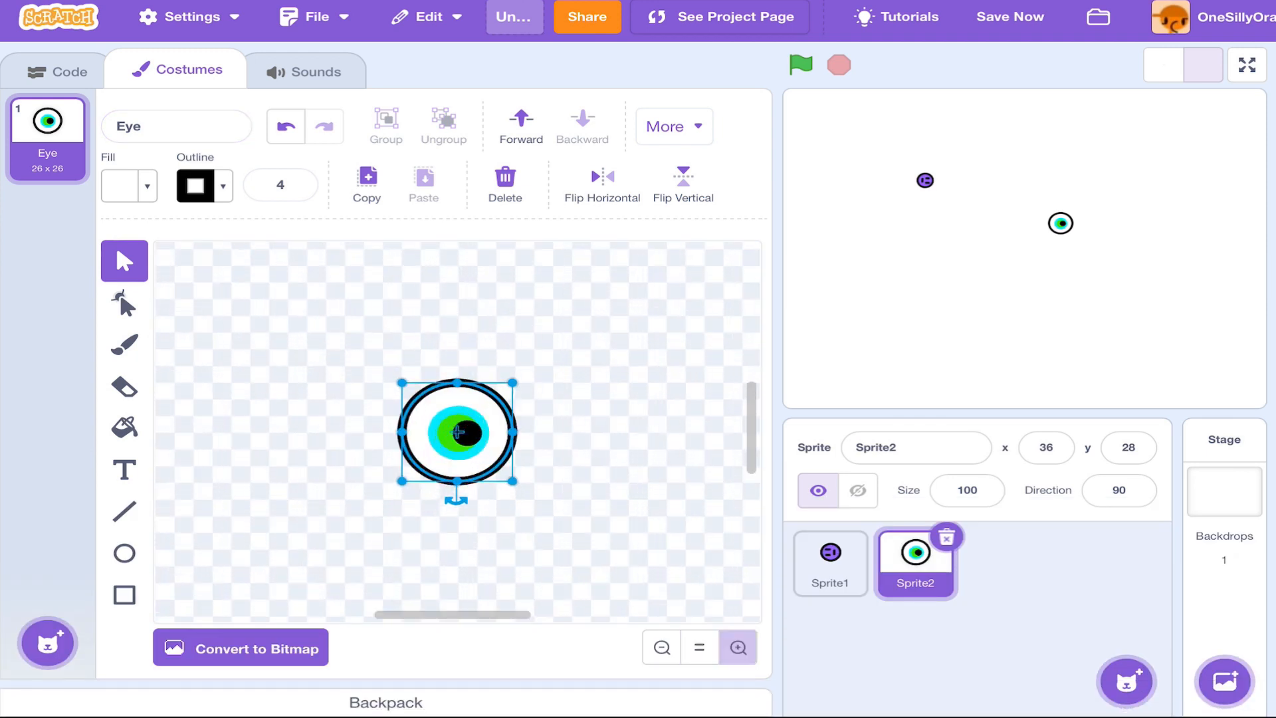
left_click(737, 647)
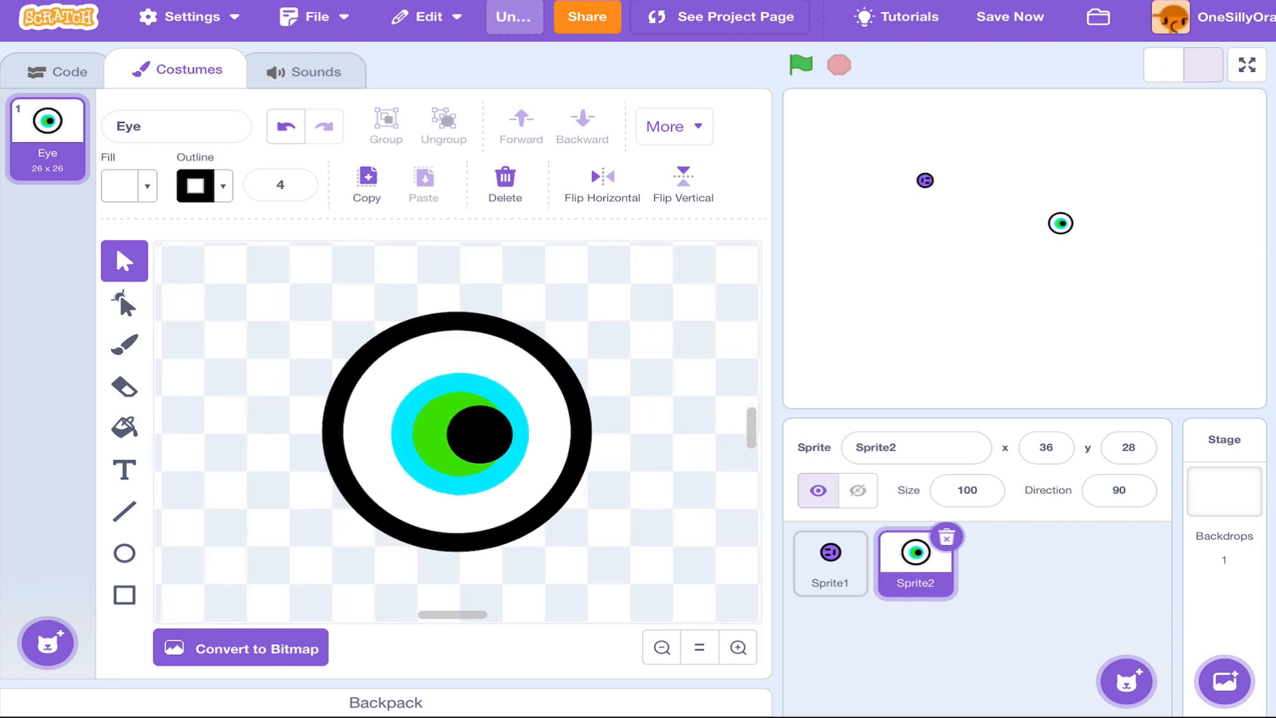
Draw a wavy dark-red tentacle on the eye's left side and duplicate it
left_click(125, 510)
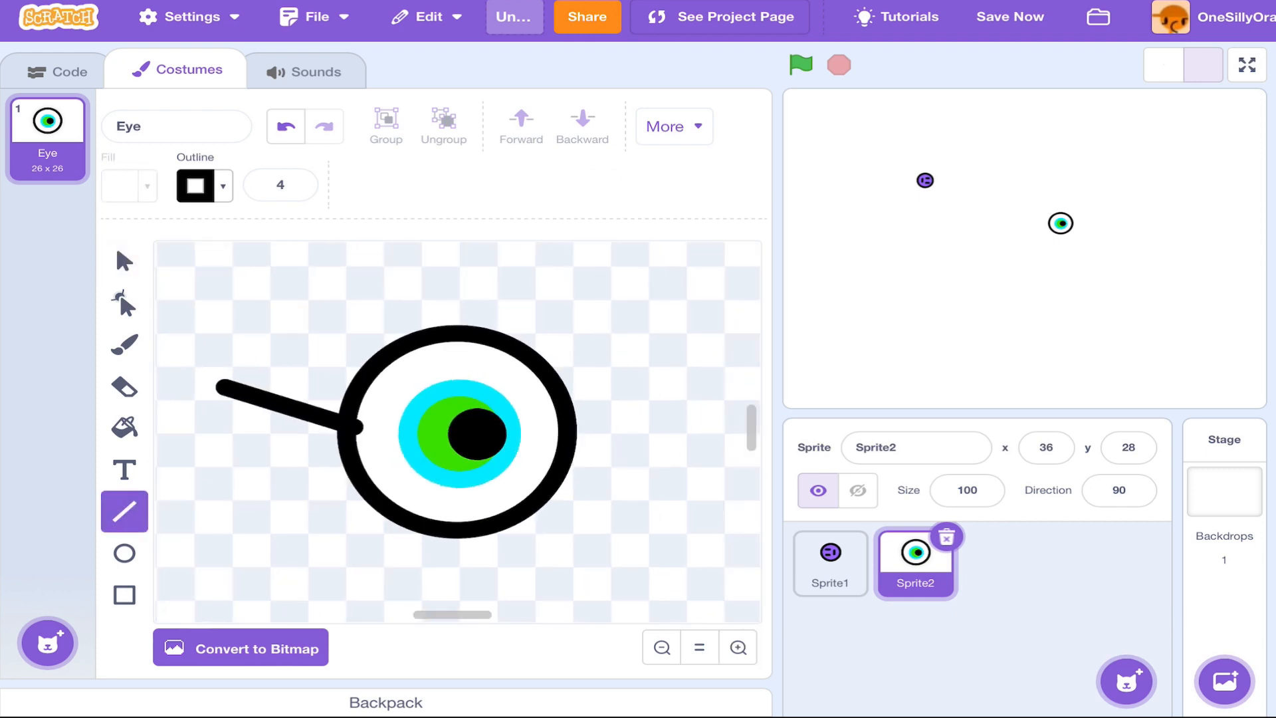
left_click(125, 260)
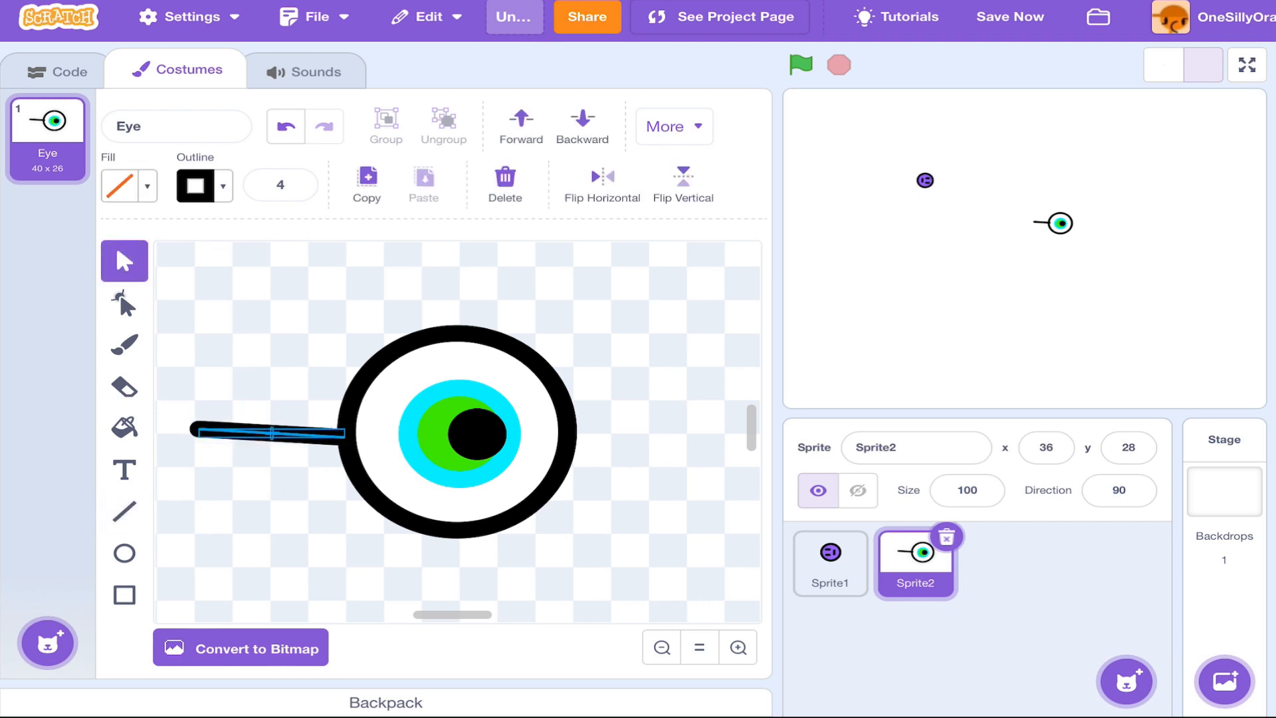
left_click(125, 303)
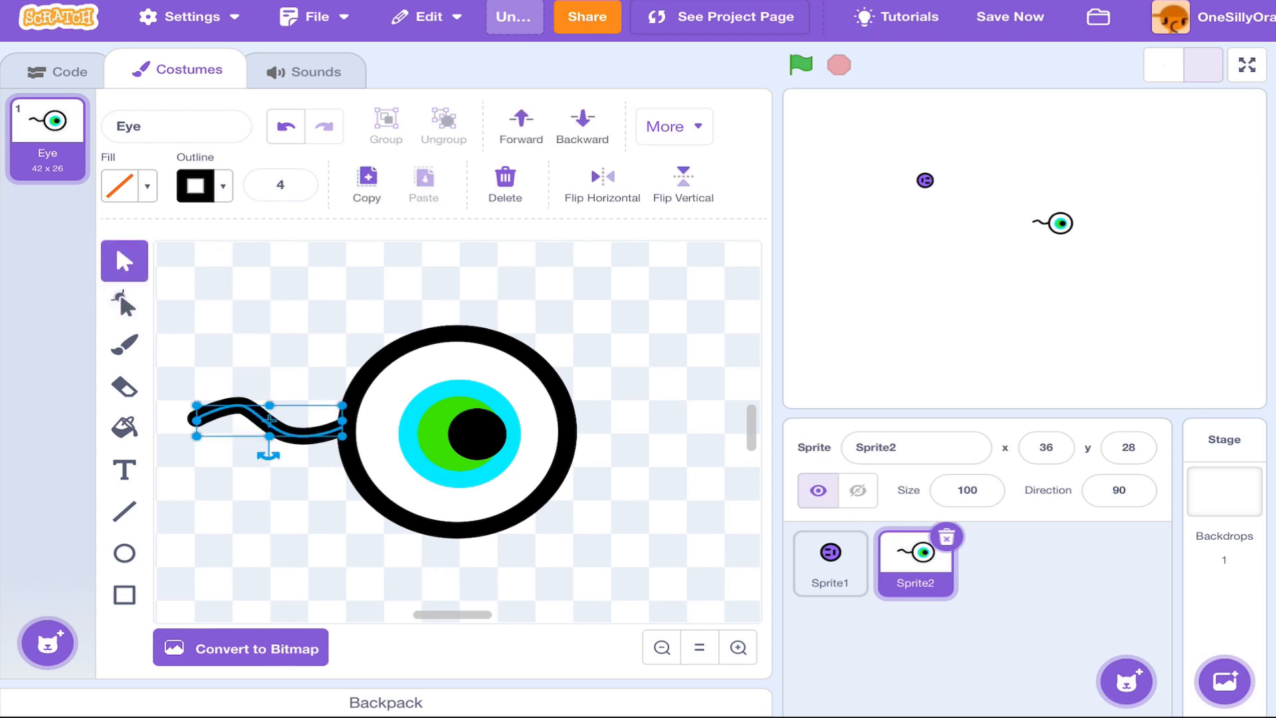
left_click(198, 186)
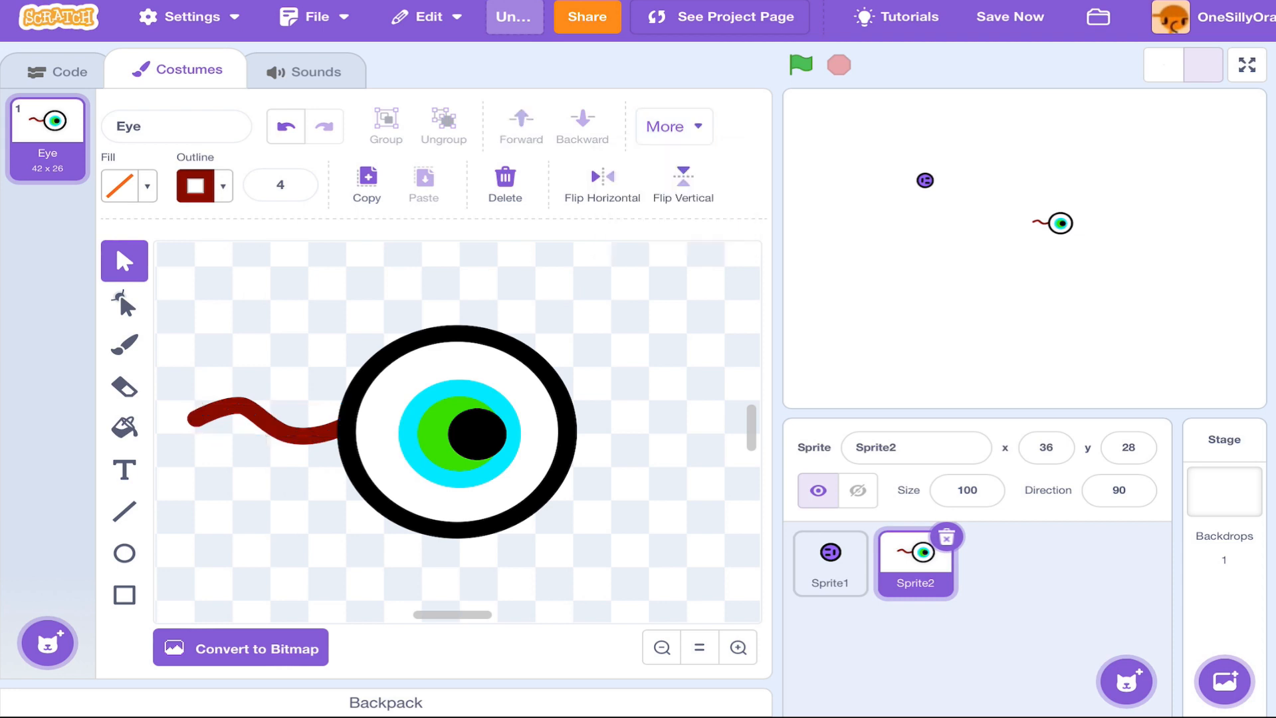
left_click(244, 415)
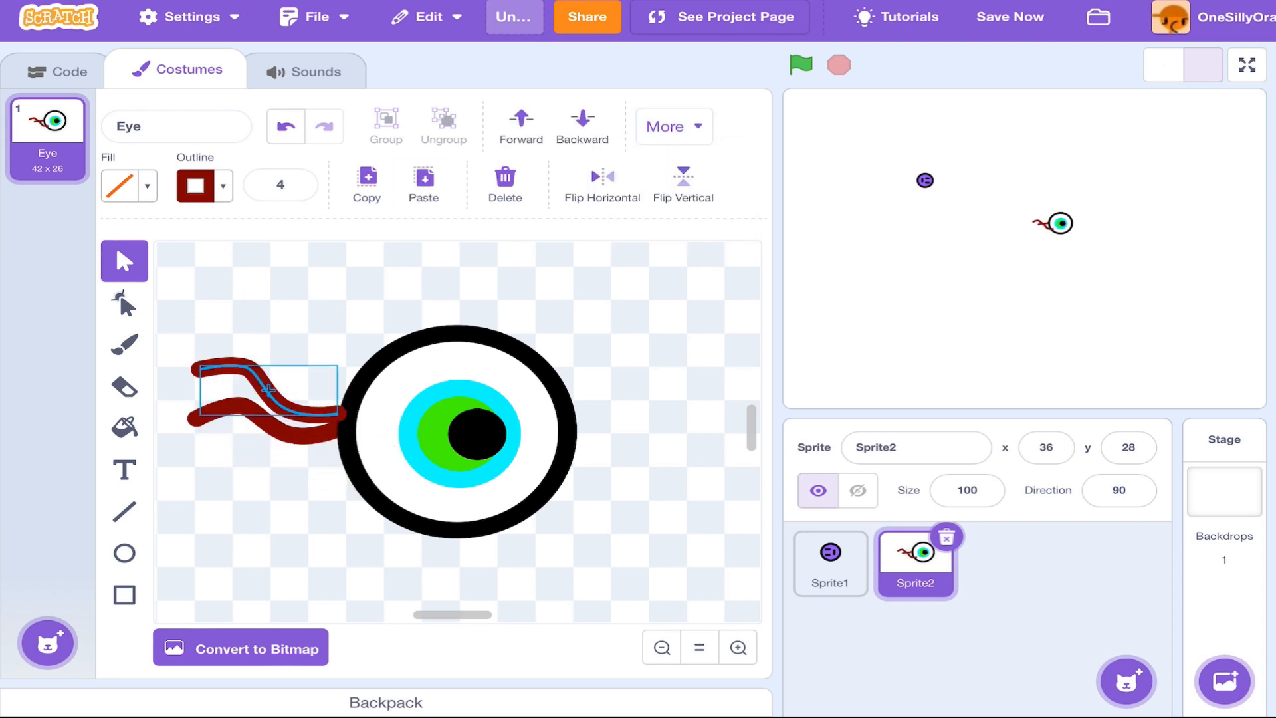
left_click(672, 126)
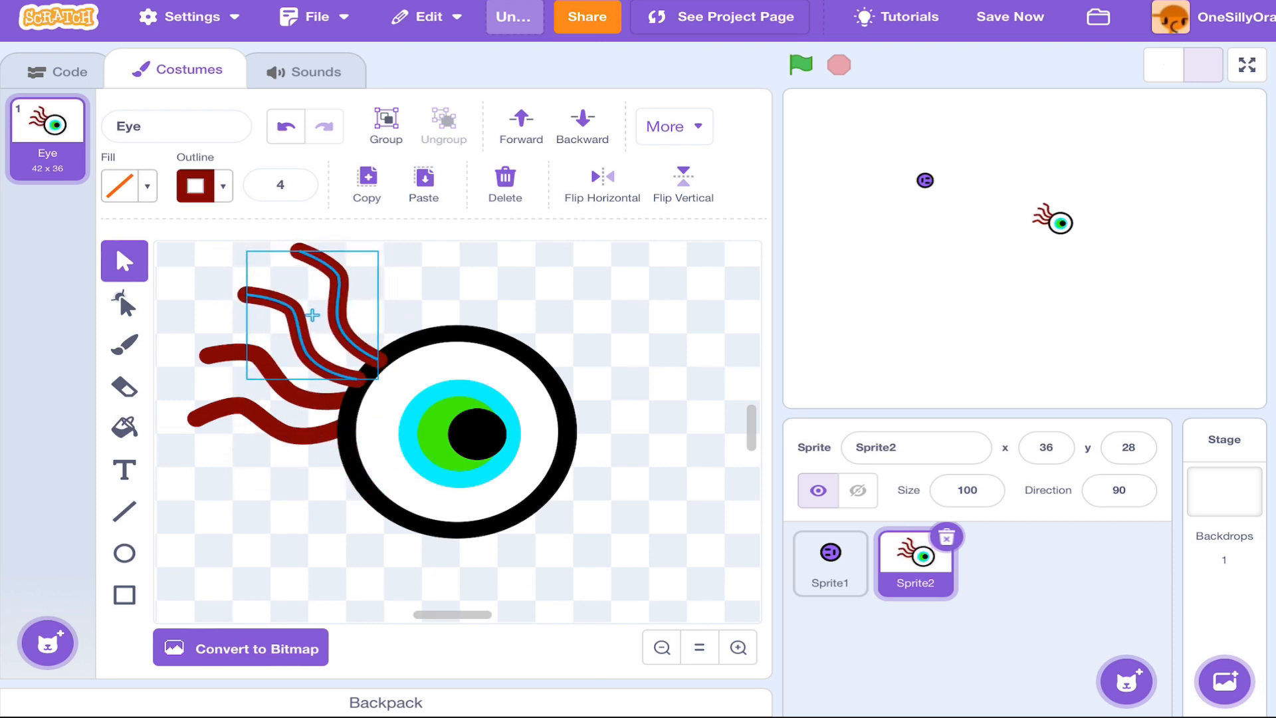
Send the tentacles behind the eye and duplicate them into a thick cluster
left_click(673, 127)
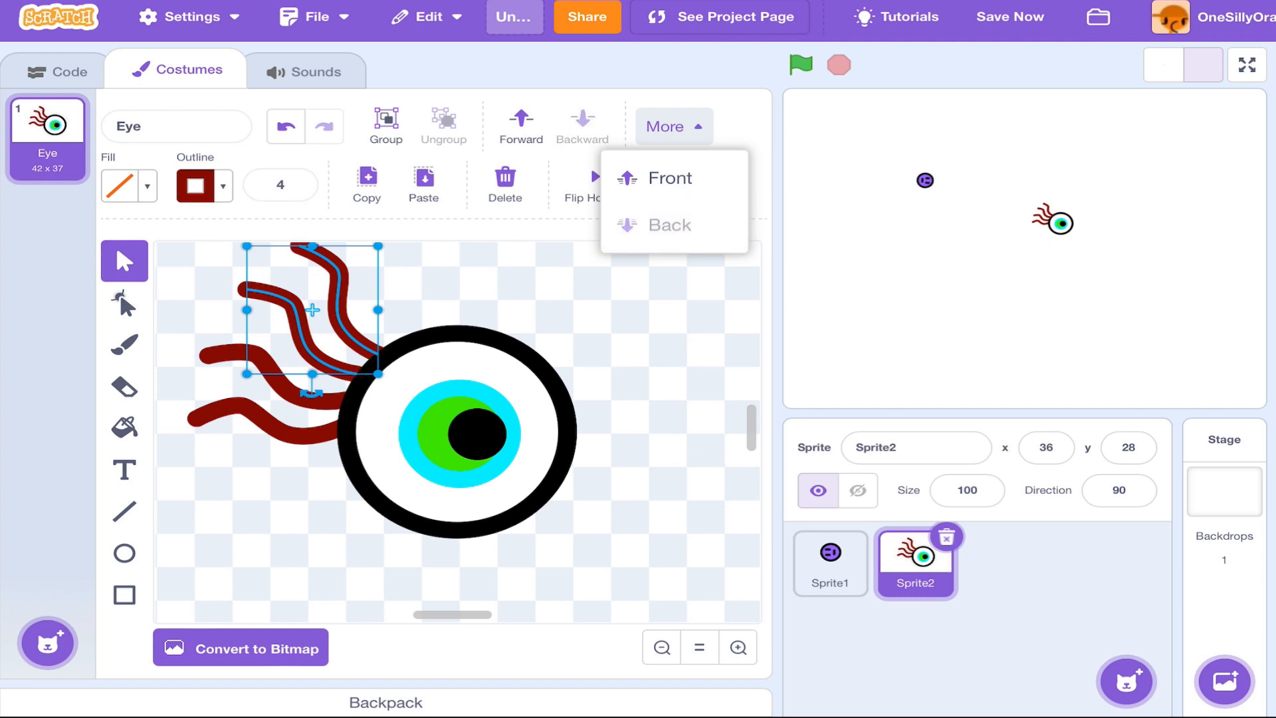
left_click(683, 181)
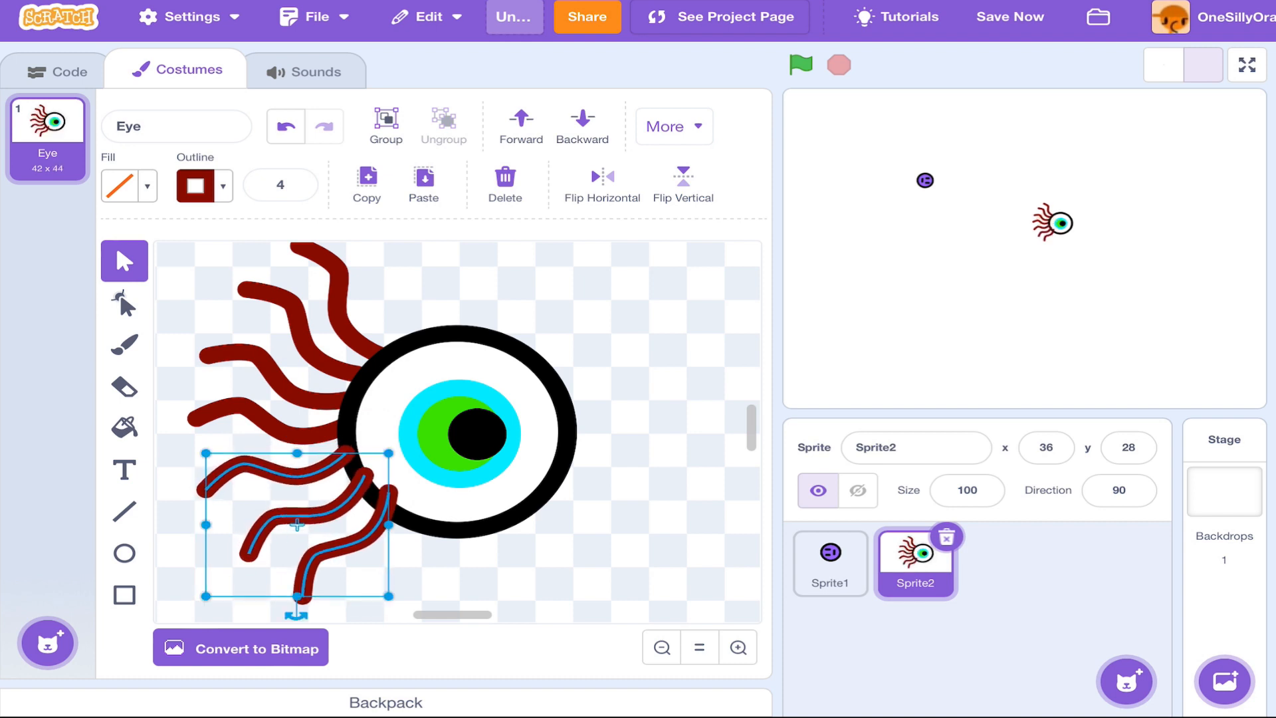
left_click(665, 126)
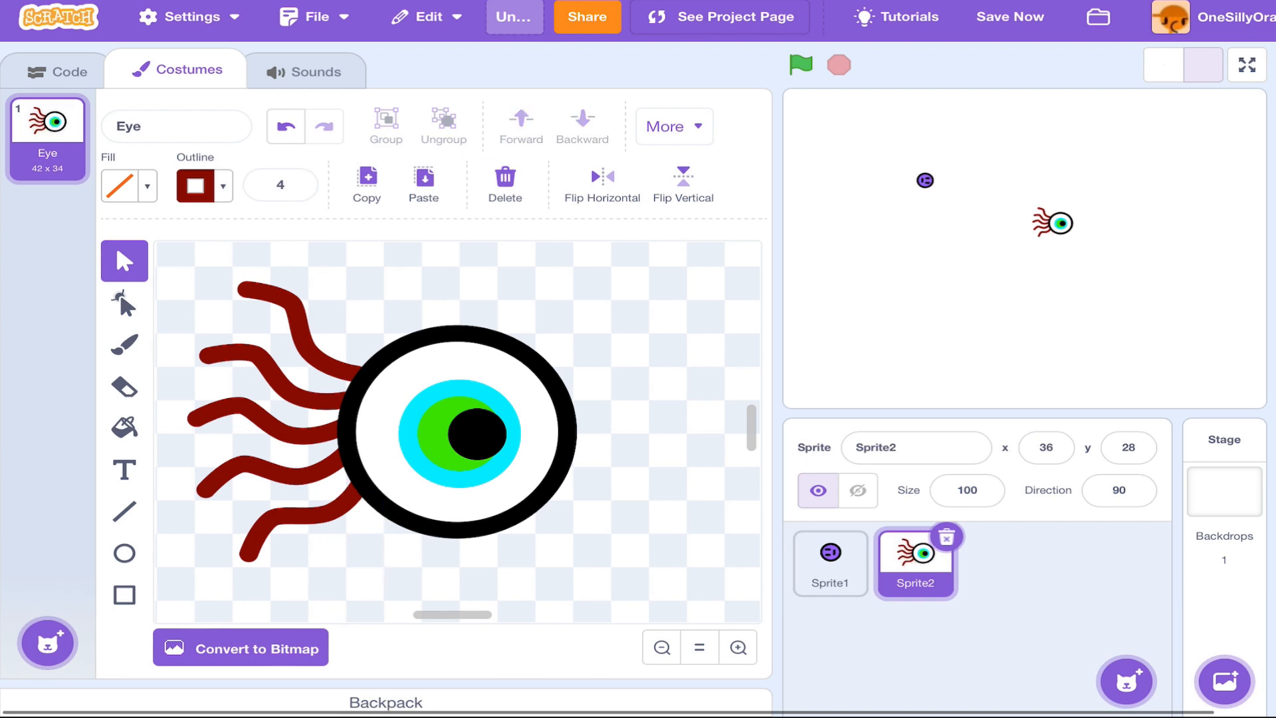
left_click(268, 383)
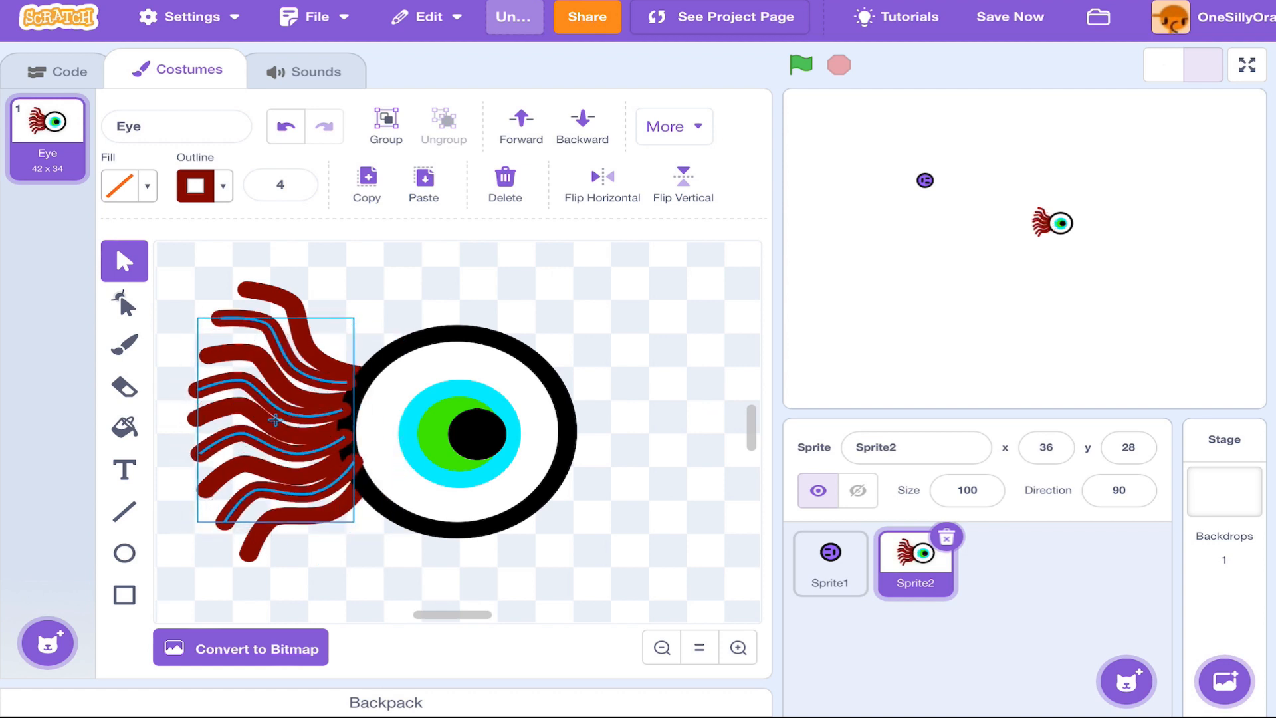
left_click(272, 422)
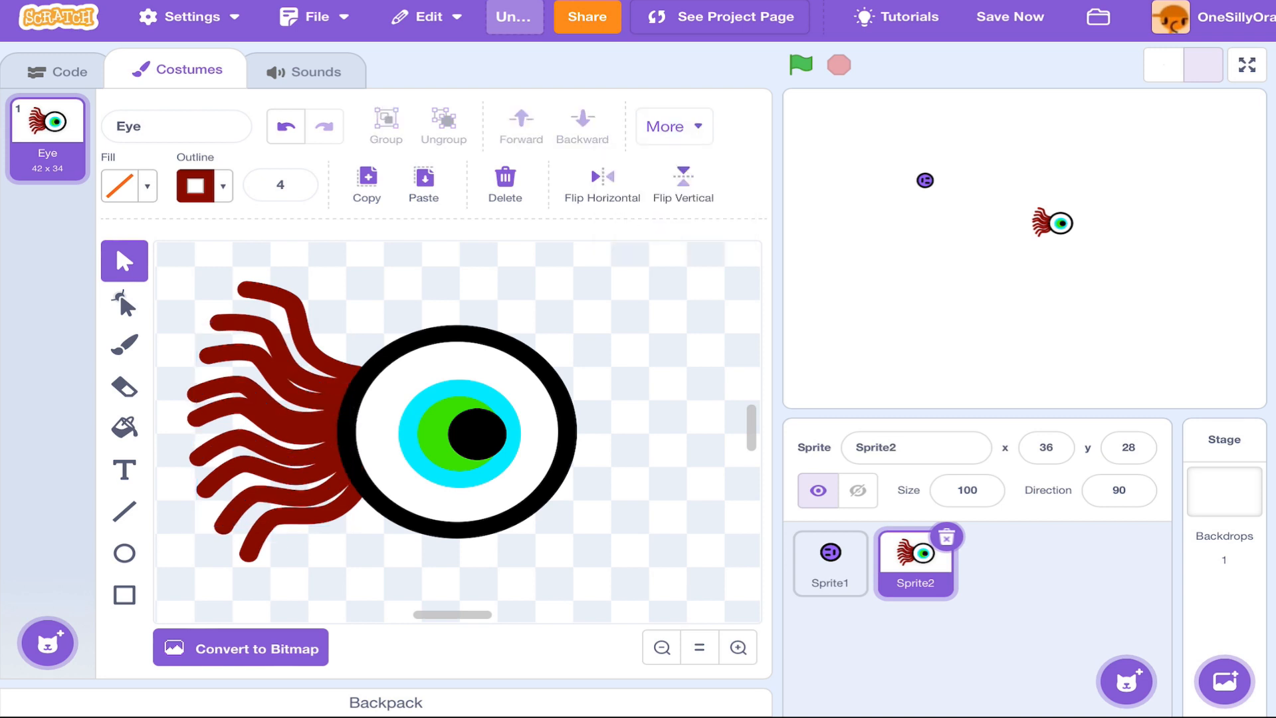
left_click(268, 407)
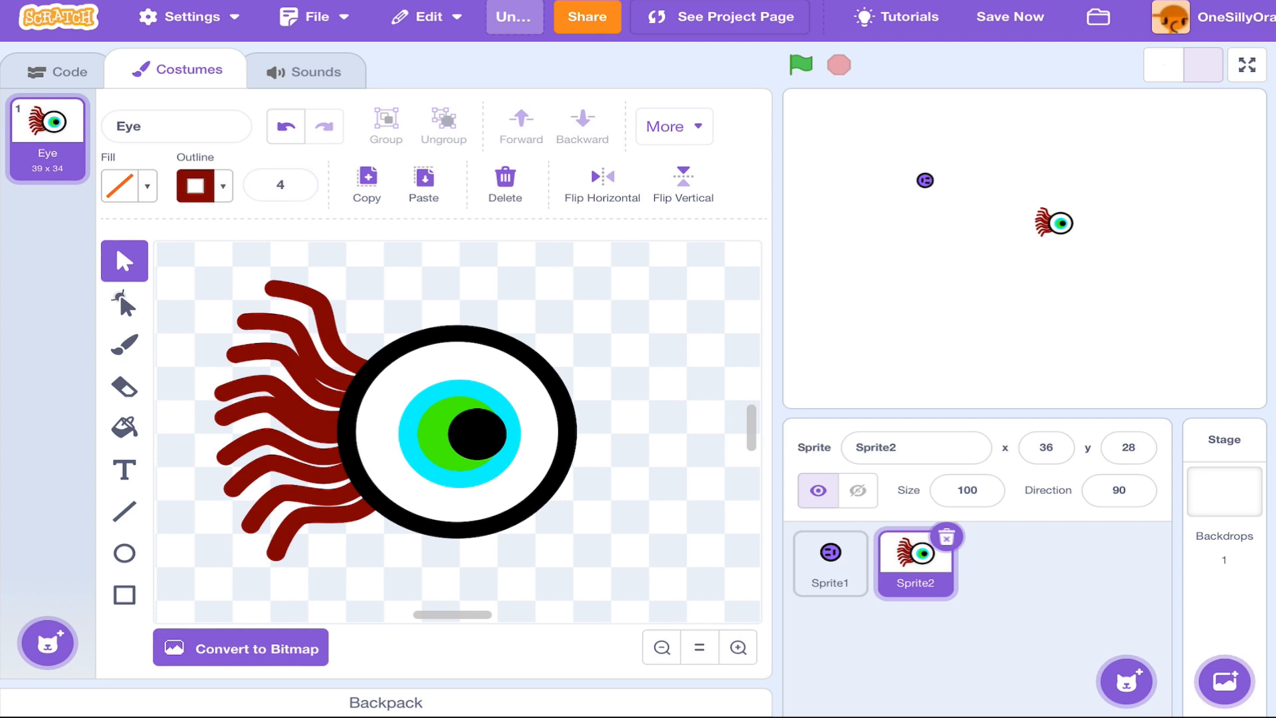
left_click(54, 69)
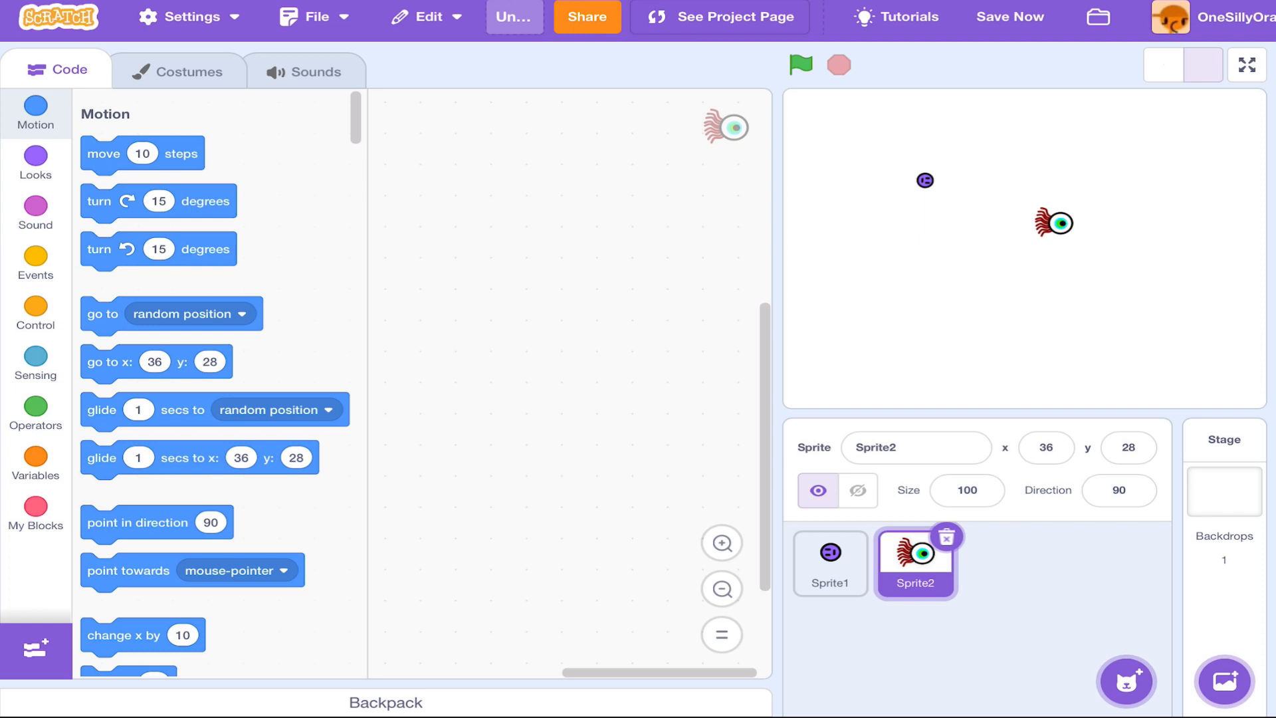
Copy the follow script to the eyeball, targeting Sprite1 with 3-step moves, and run it
left_click(829, 563)
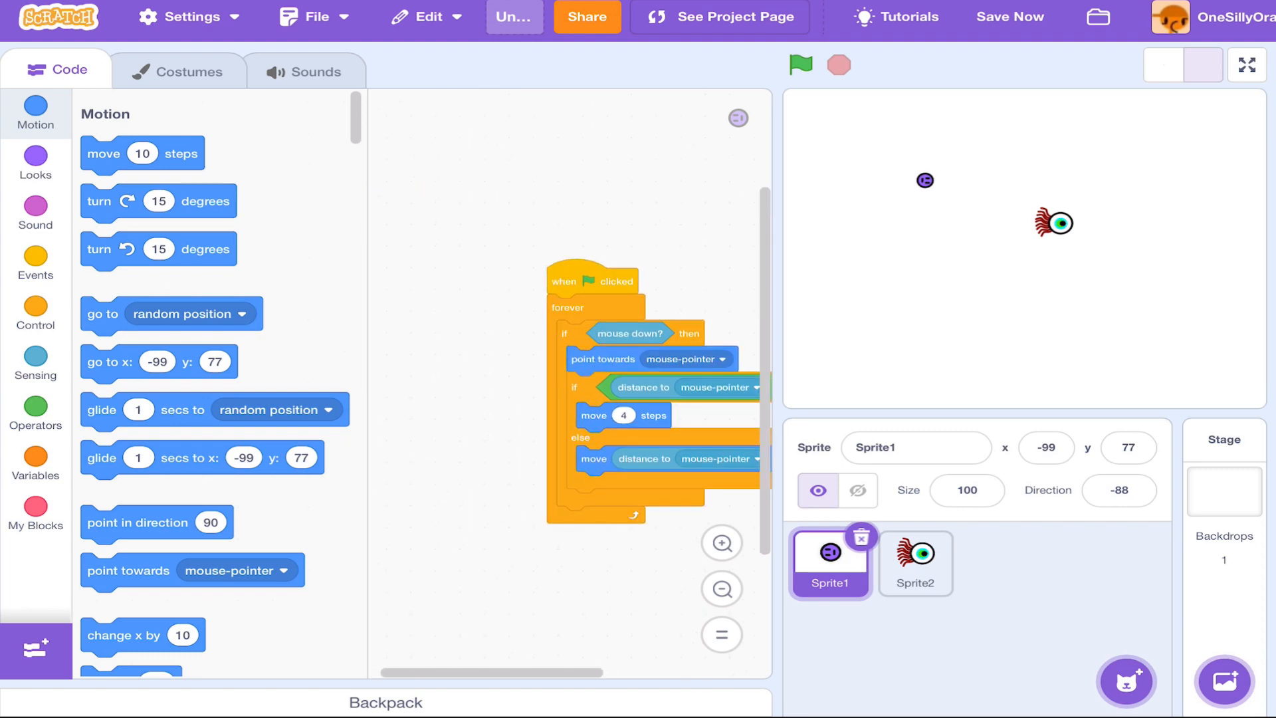
left_click(914, 563)
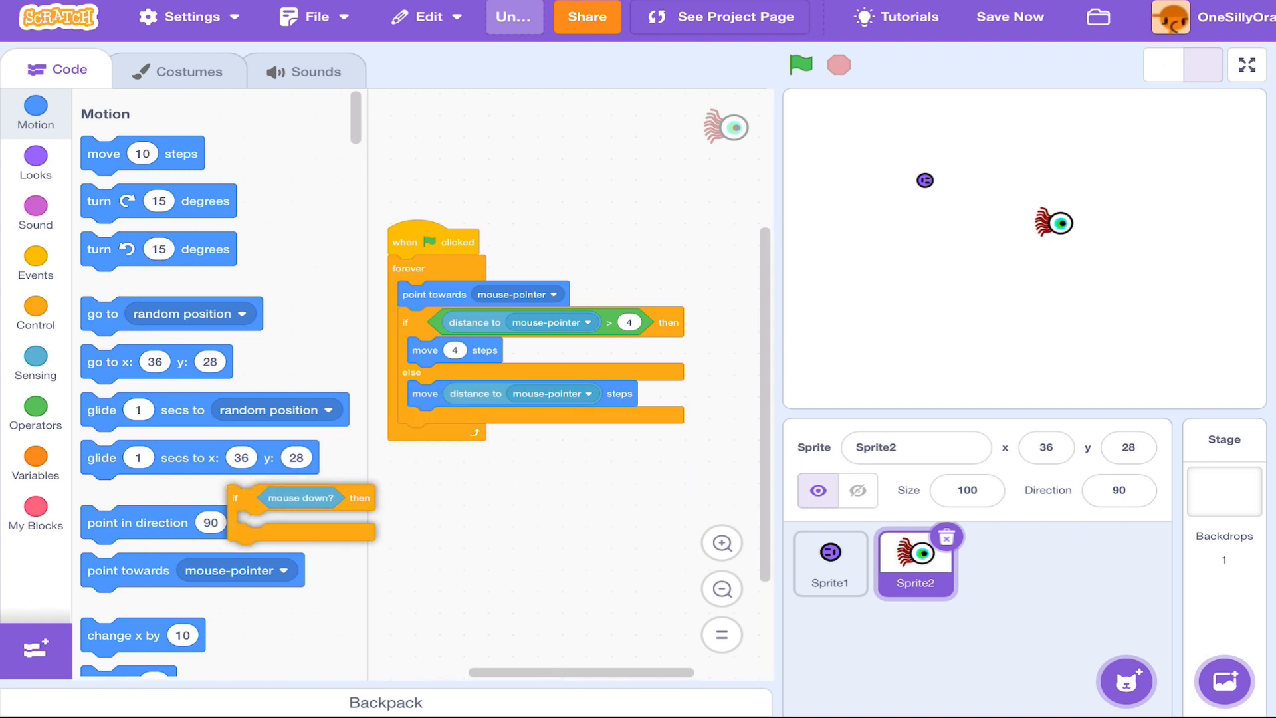
left_click(482, 294)
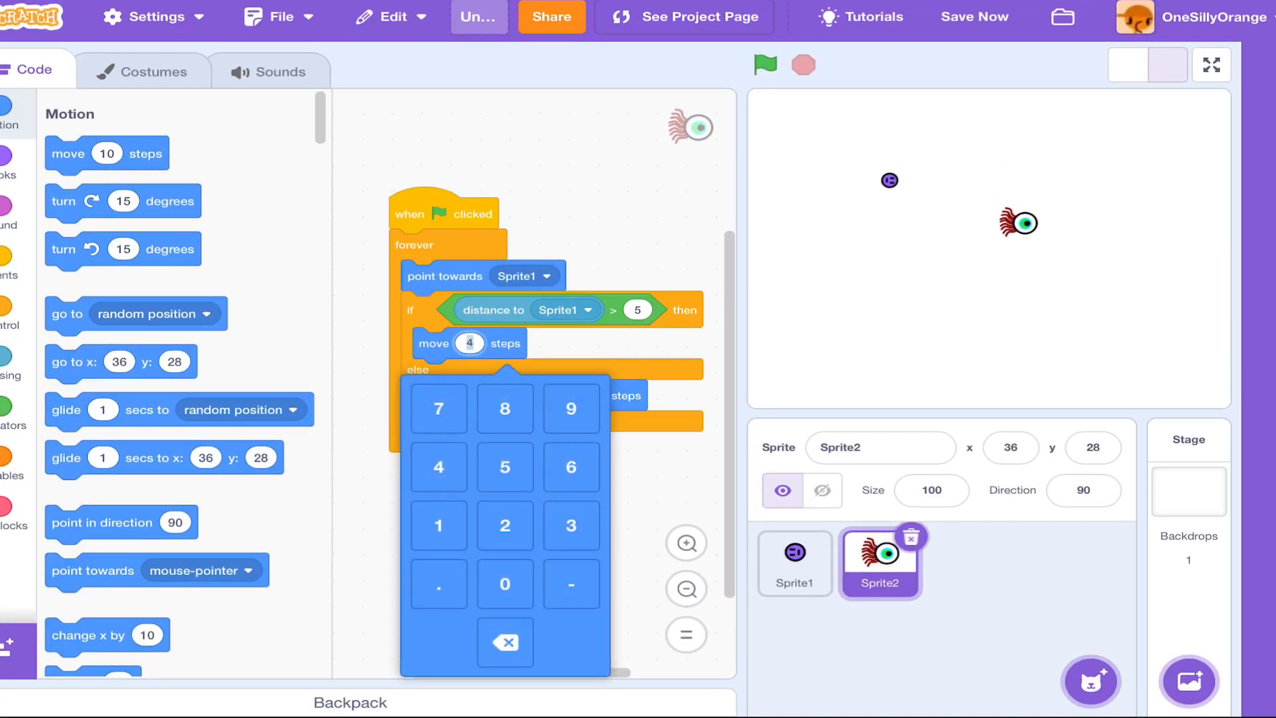
left_click(504, 466)
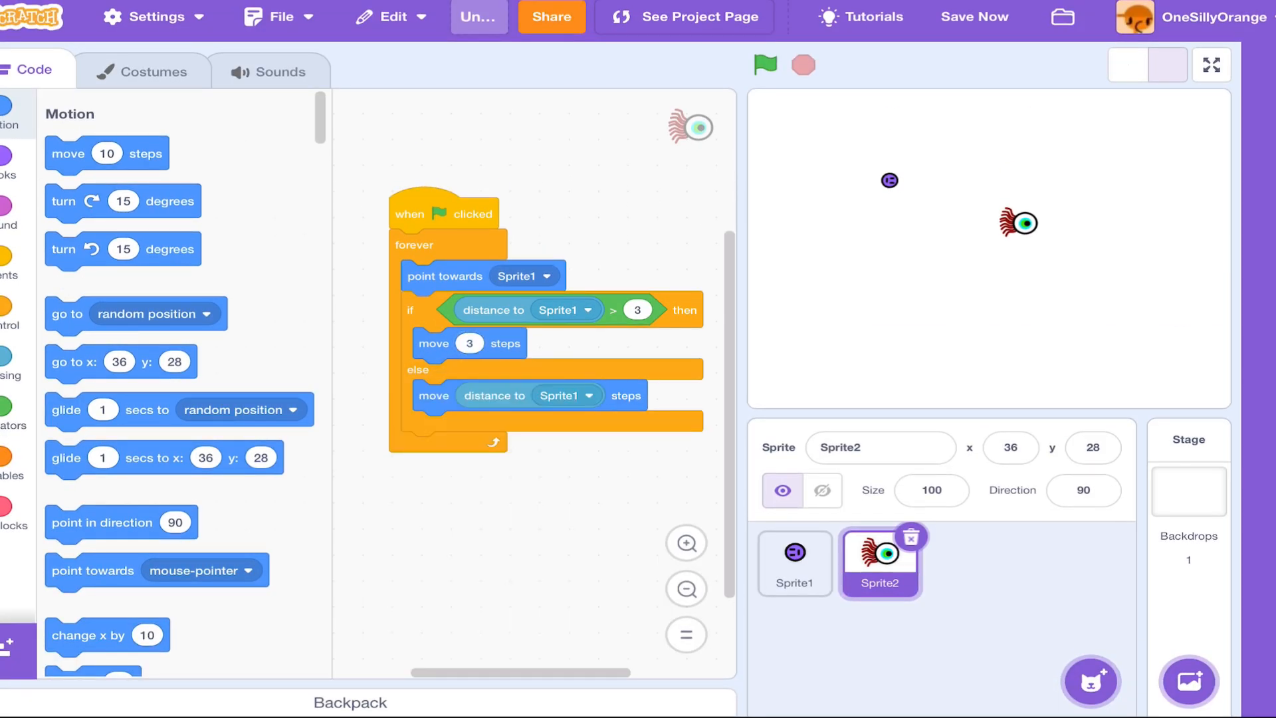
left_click(764, 64)
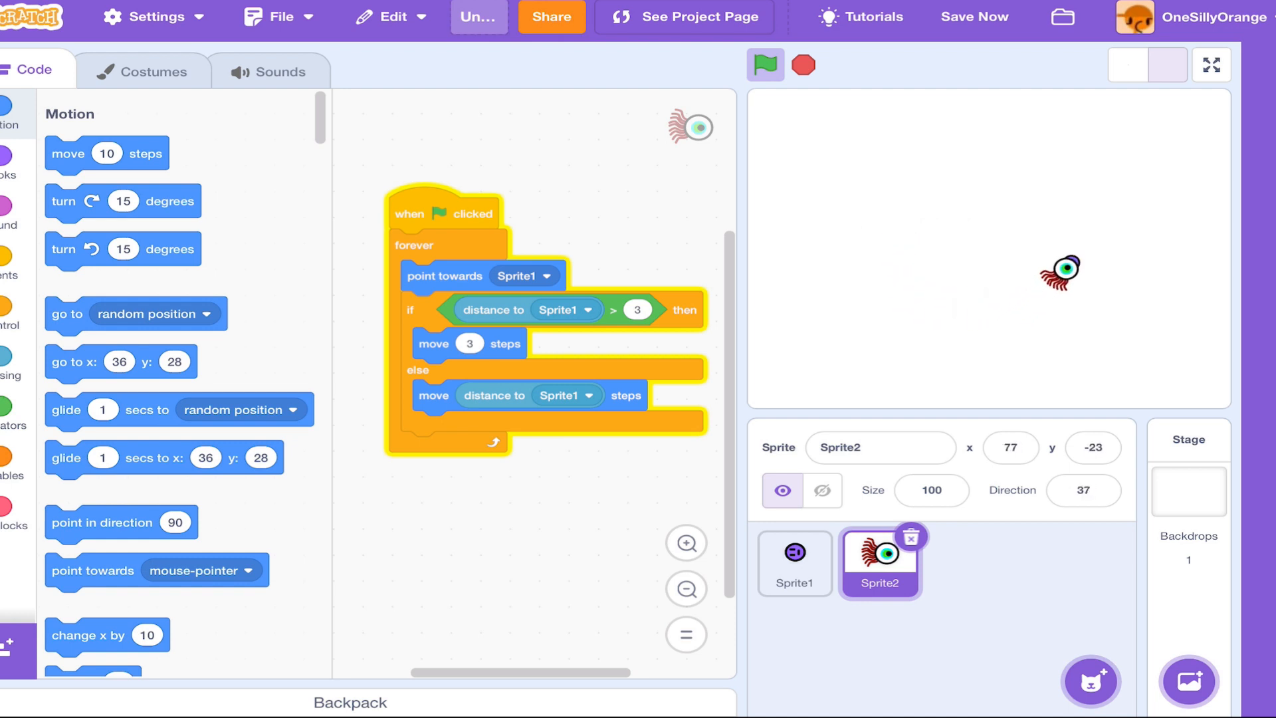
Set the eyeball's distance threshold to 60 with a move 3 else branch, renaming sprites Player and Boss
left_click_drag(1059, 271, 1095, 236)
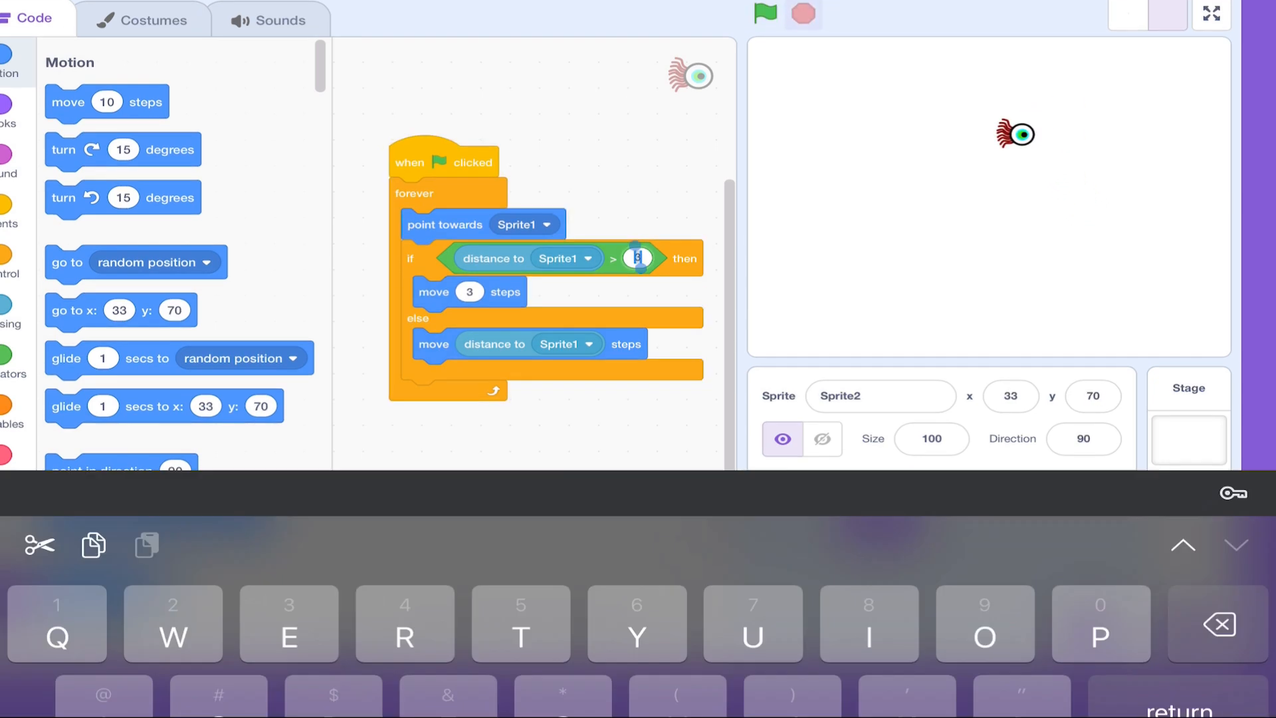
left_click(637, 259)
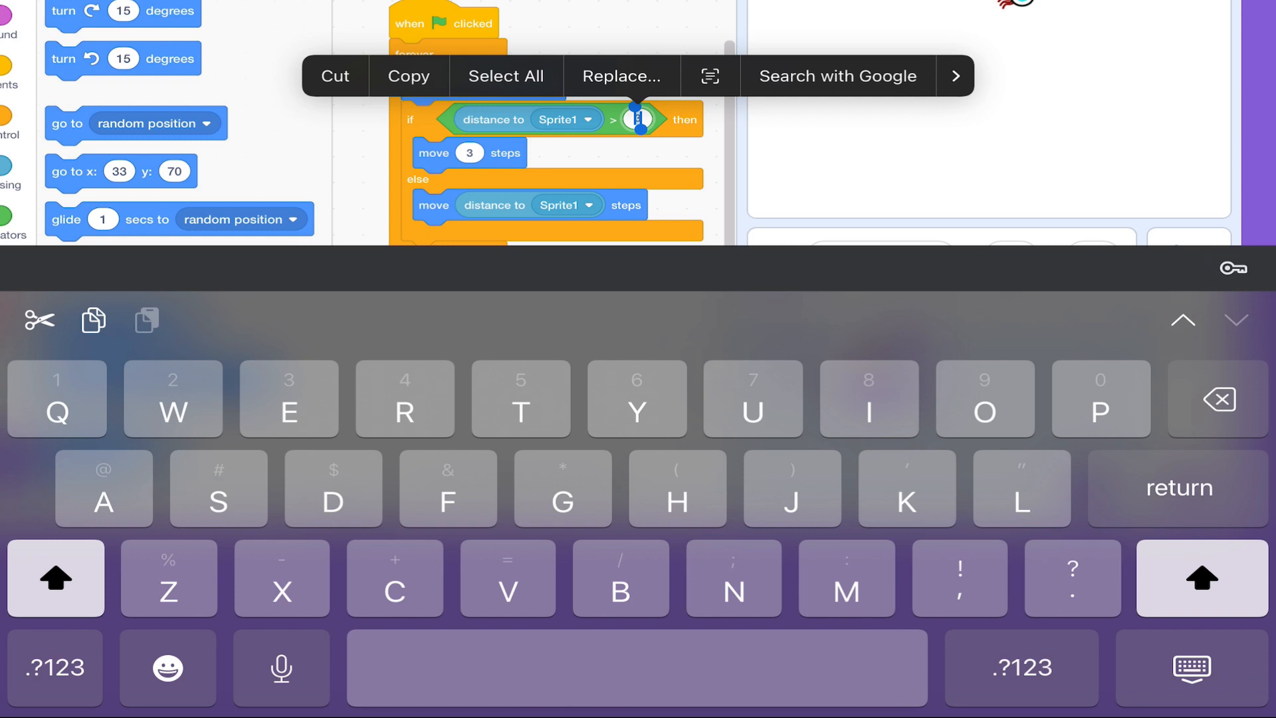
left_click(54, 667)
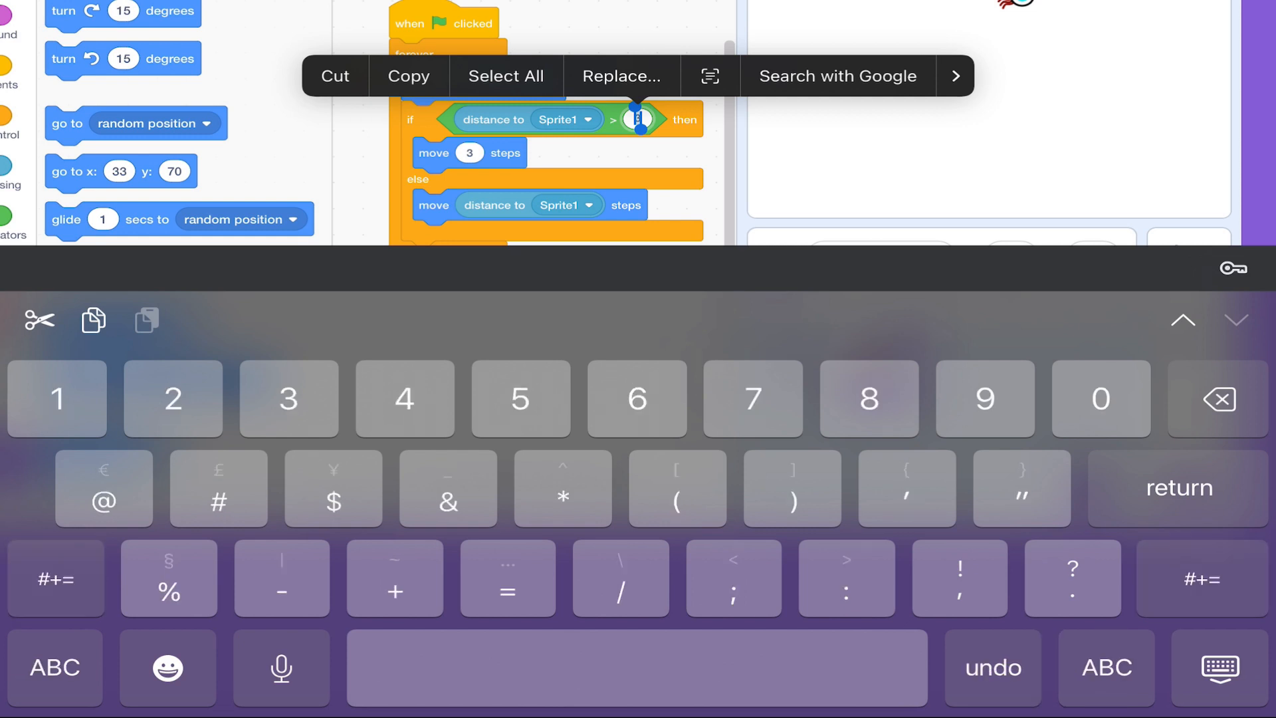
type("60")
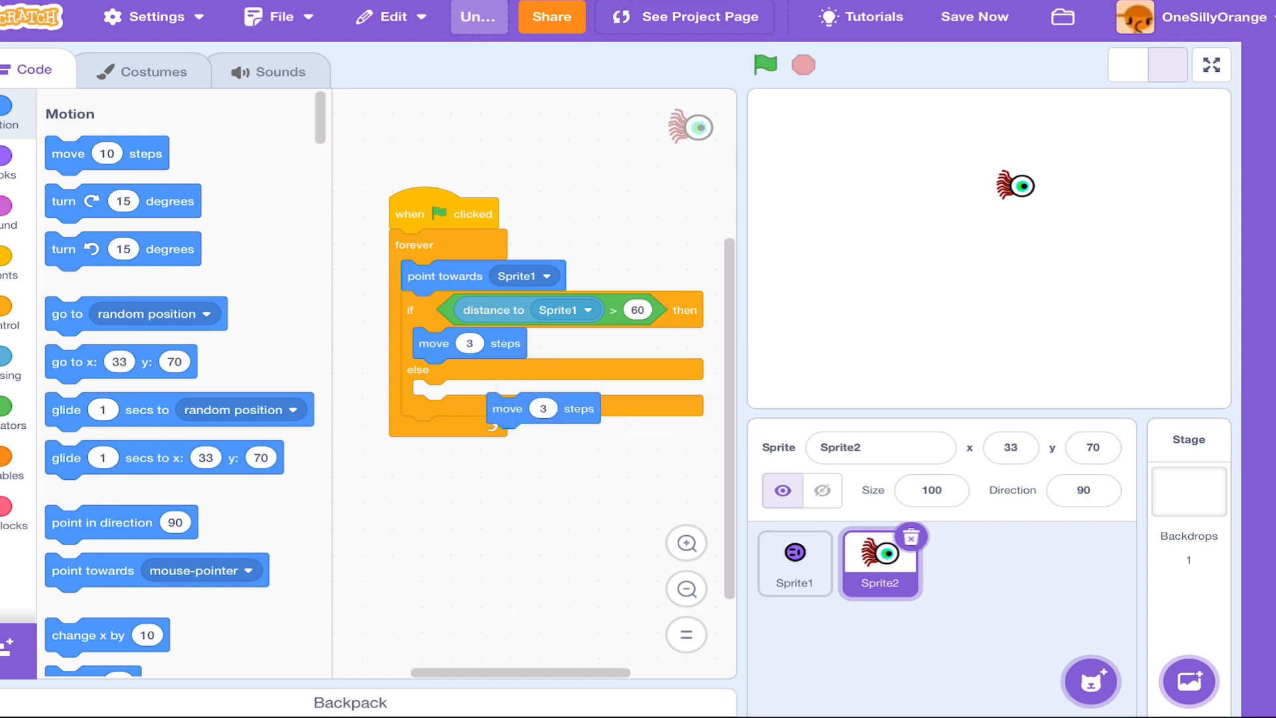
left_click(542, 396)
type("-3")
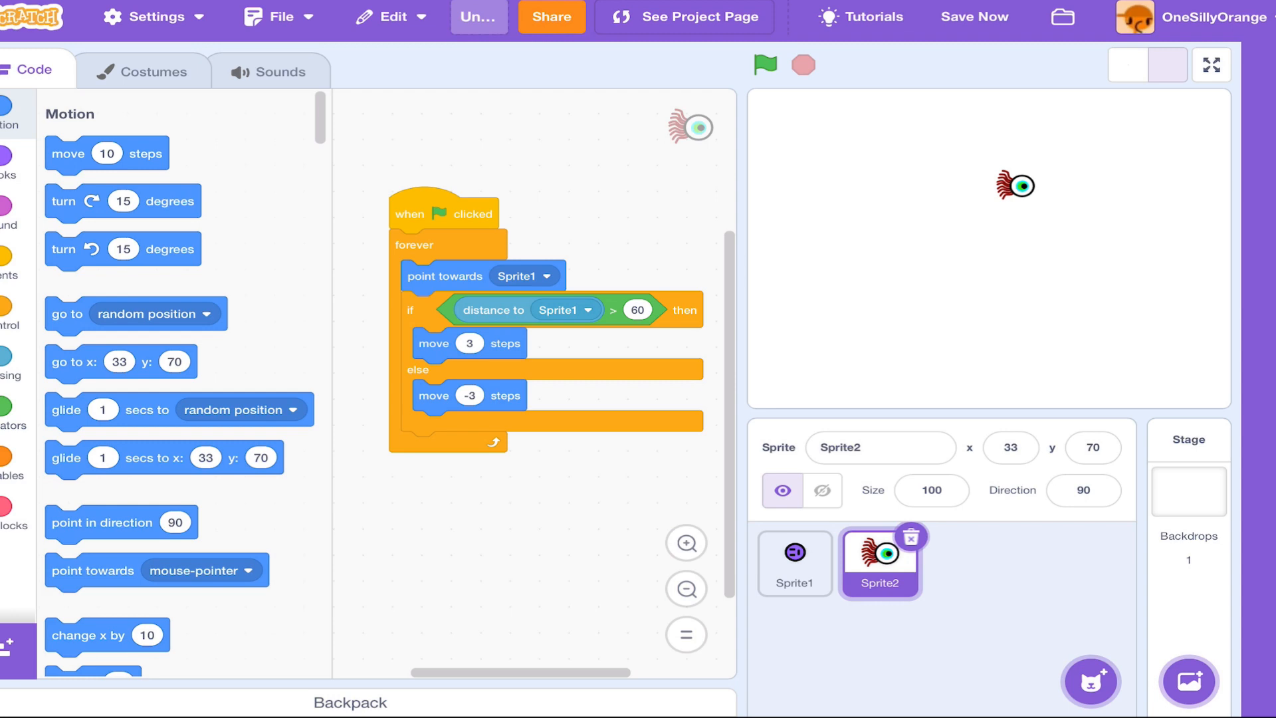
left_click(880, 447)
type("Boss")
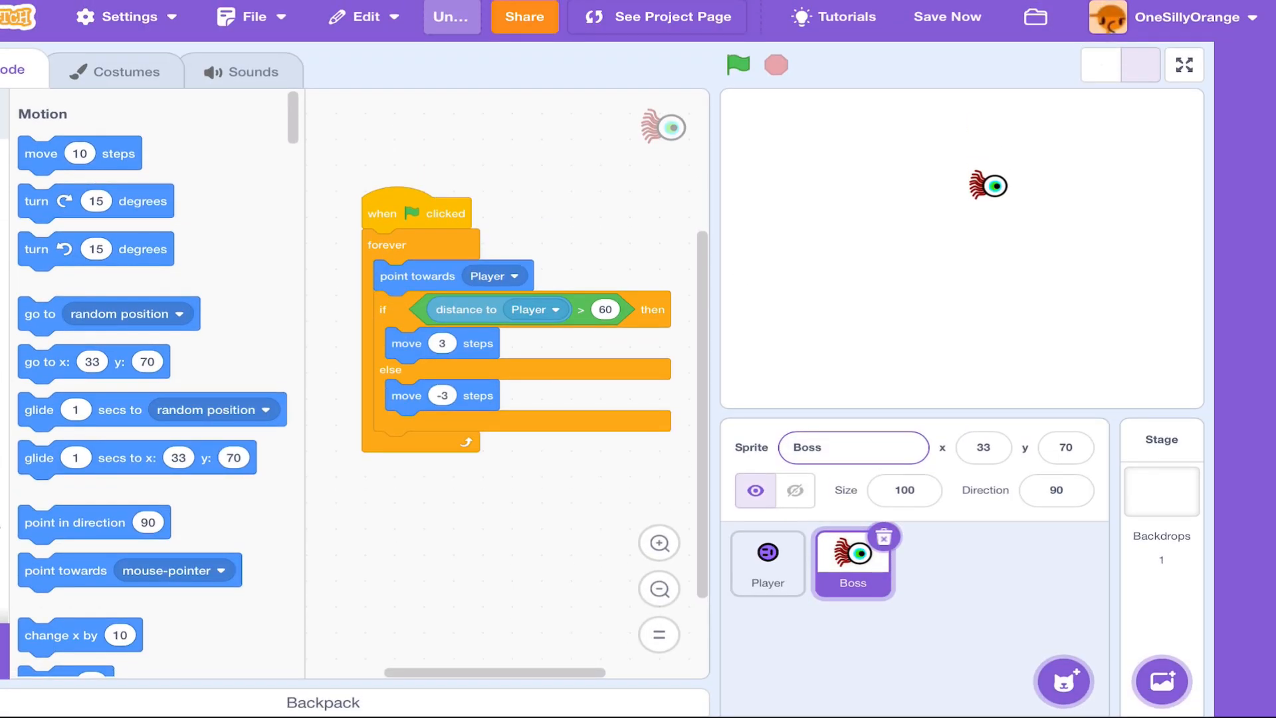
Run the game to watch Boss chase Player, then select the Stage for editing
left_click(737, 64)
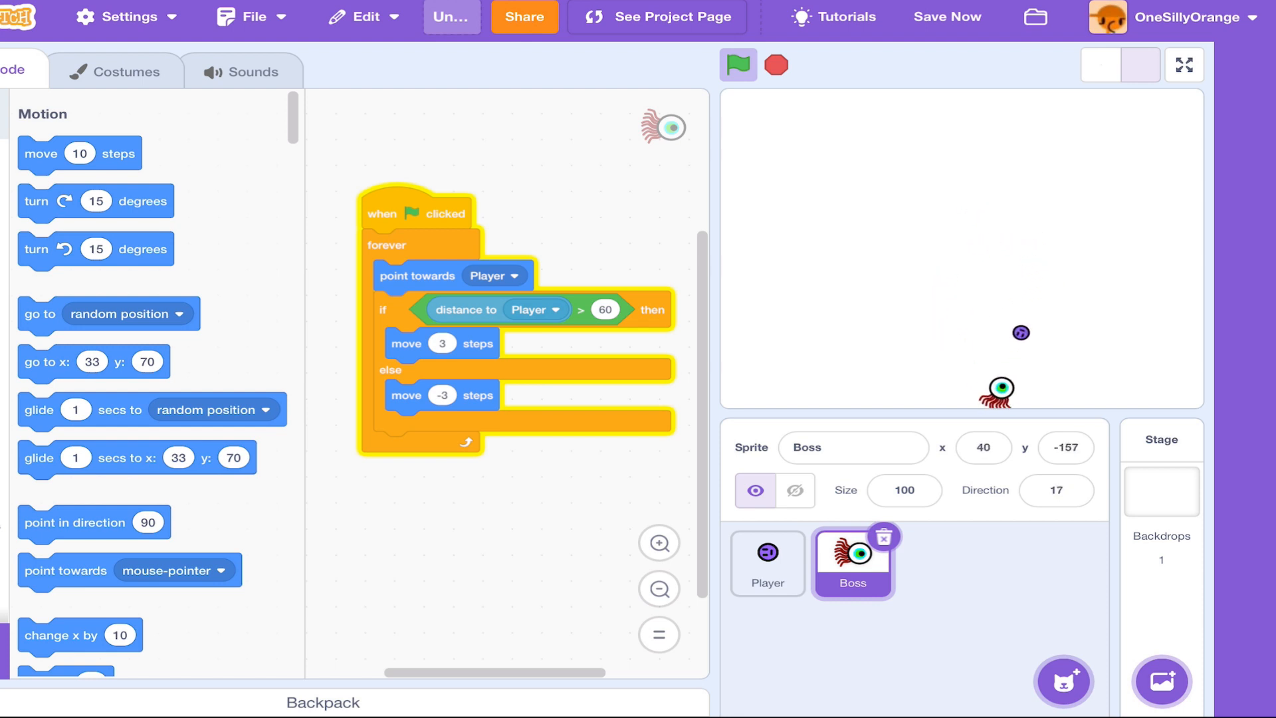
left_click(738, 66)
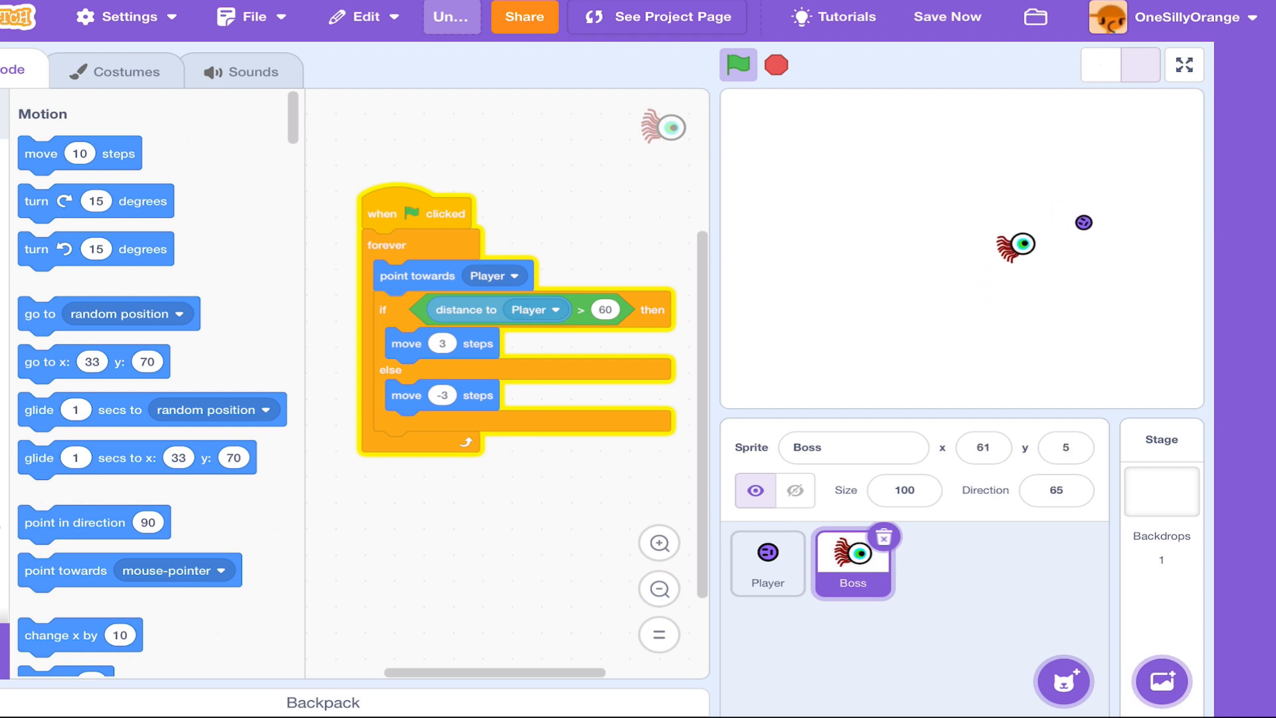
left_click(738, 64)
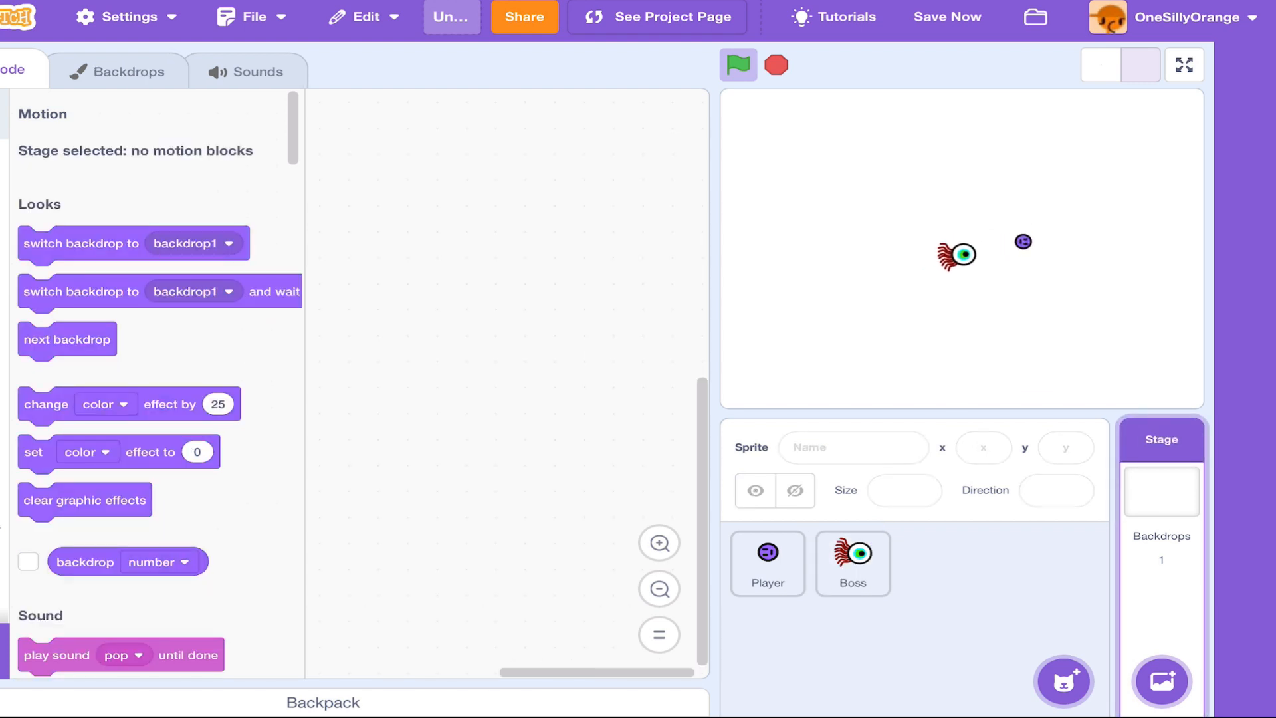
Paint a bright red rectangle over the whole backdrop and start a dark red band along the top
left_click(115, 70)
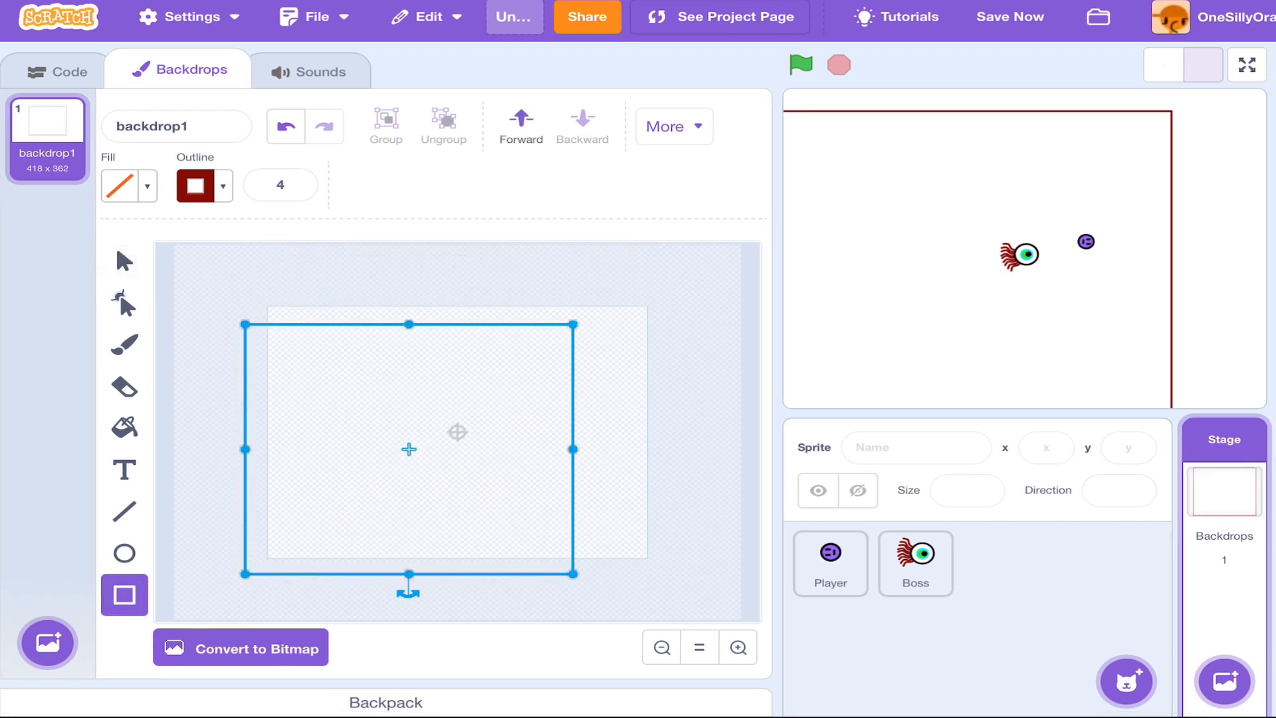
left_click(122, 185)
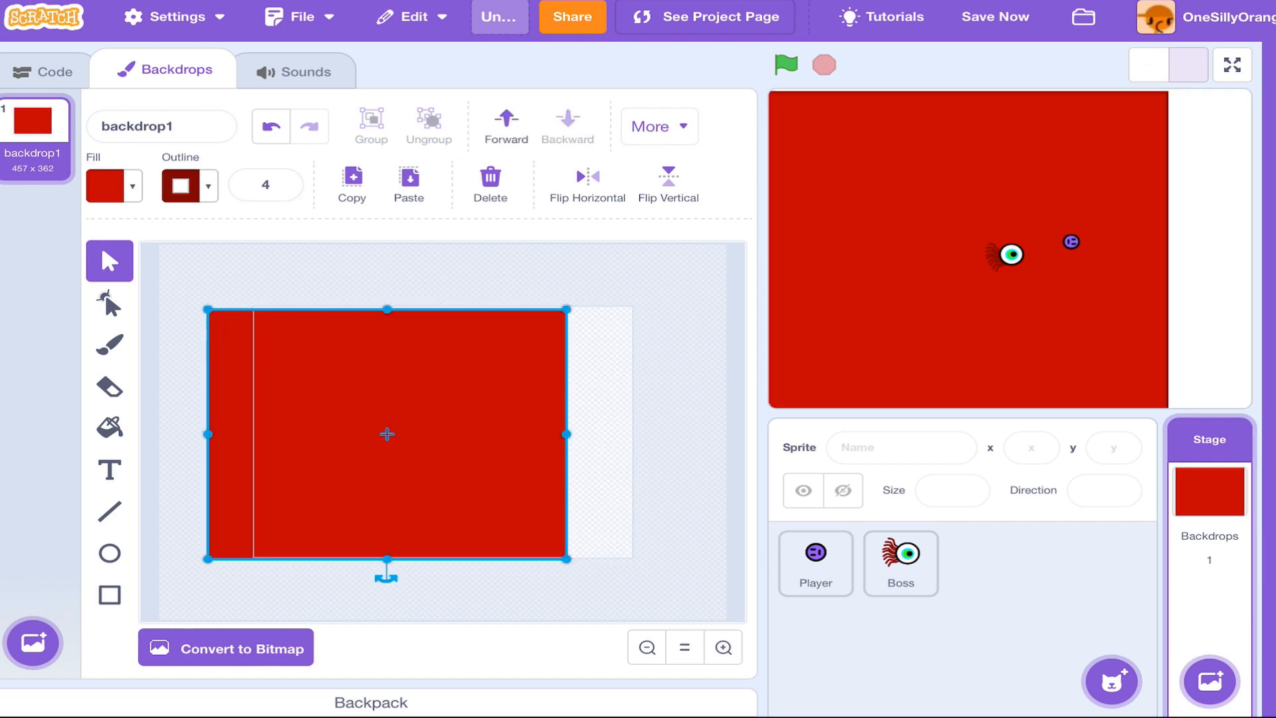
left_click_drag(567, 433, 667, 432)
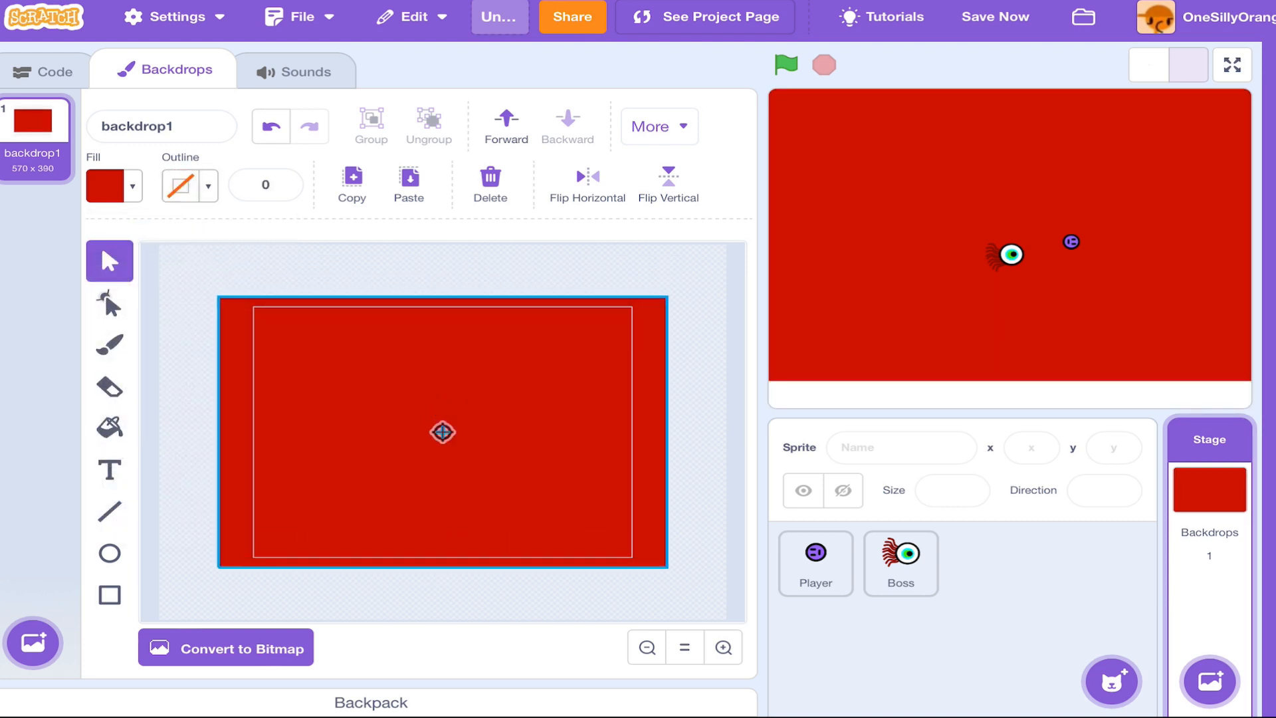
left_click(109, 595)
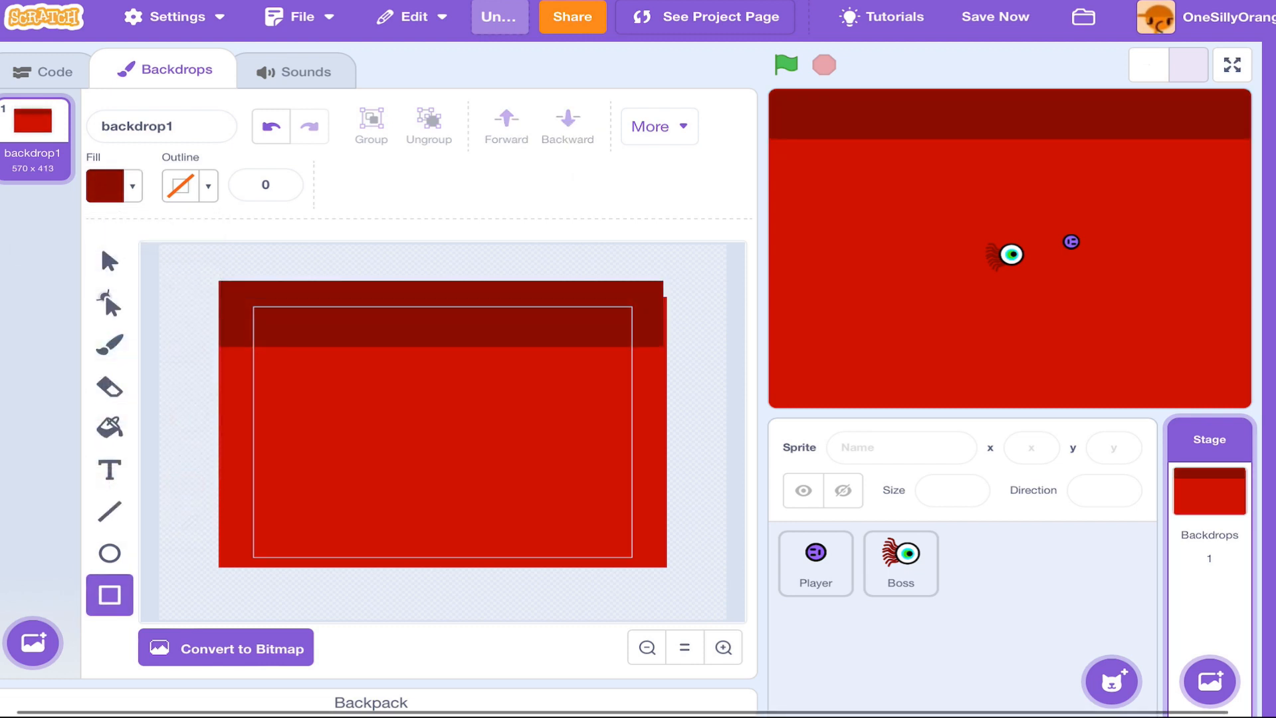
Reshape the dark red band's lower edge, adding points and pulling them down into hanging drips
left_click(440, 316)
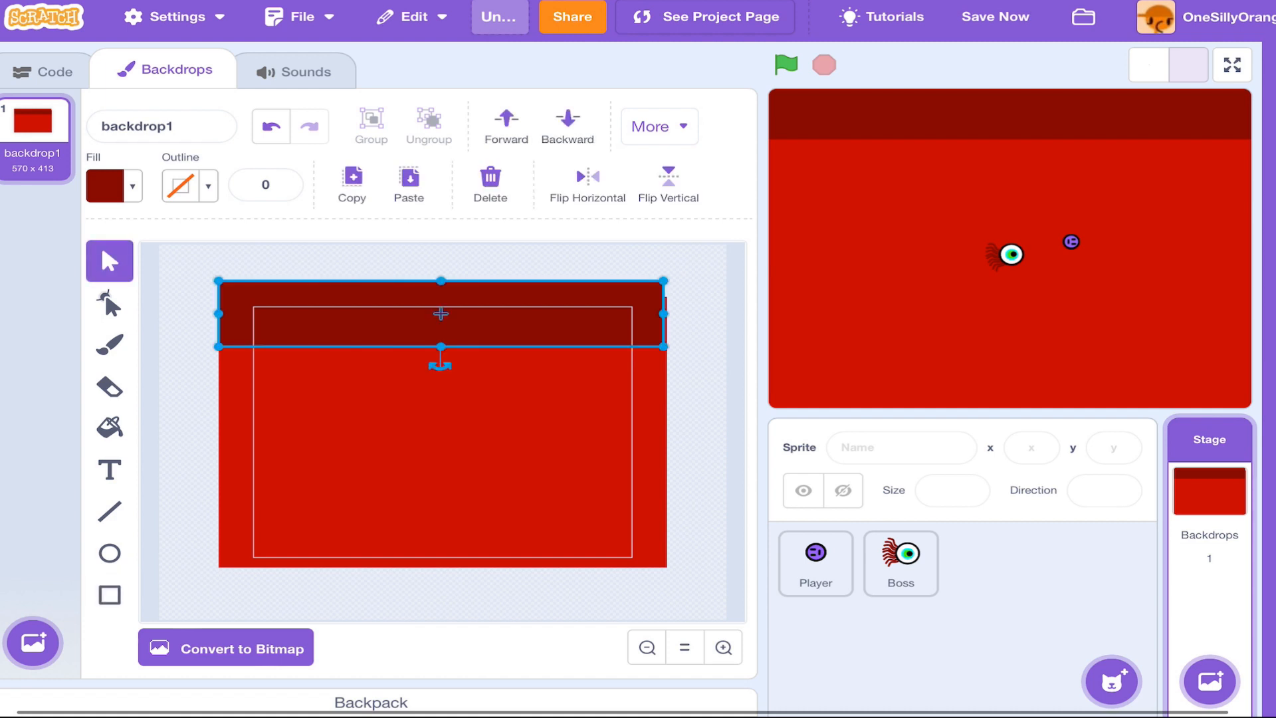
left_click(109, 303)
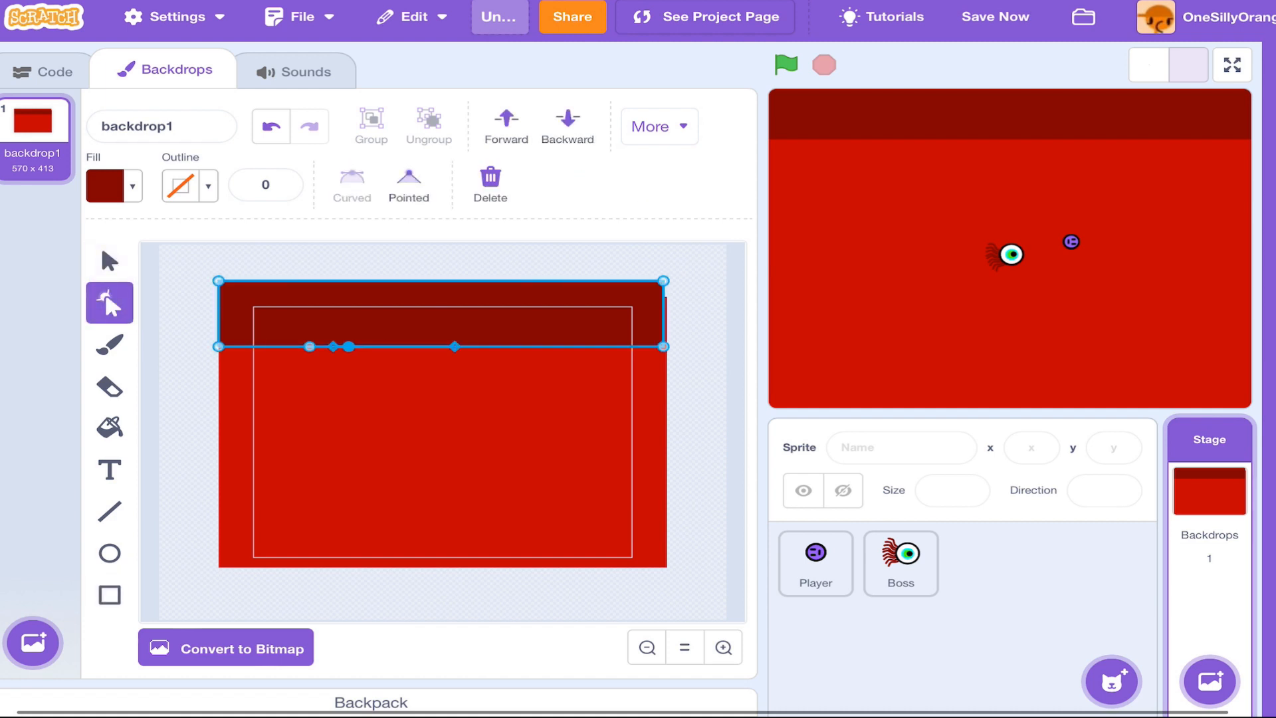
left_click(109, 343)
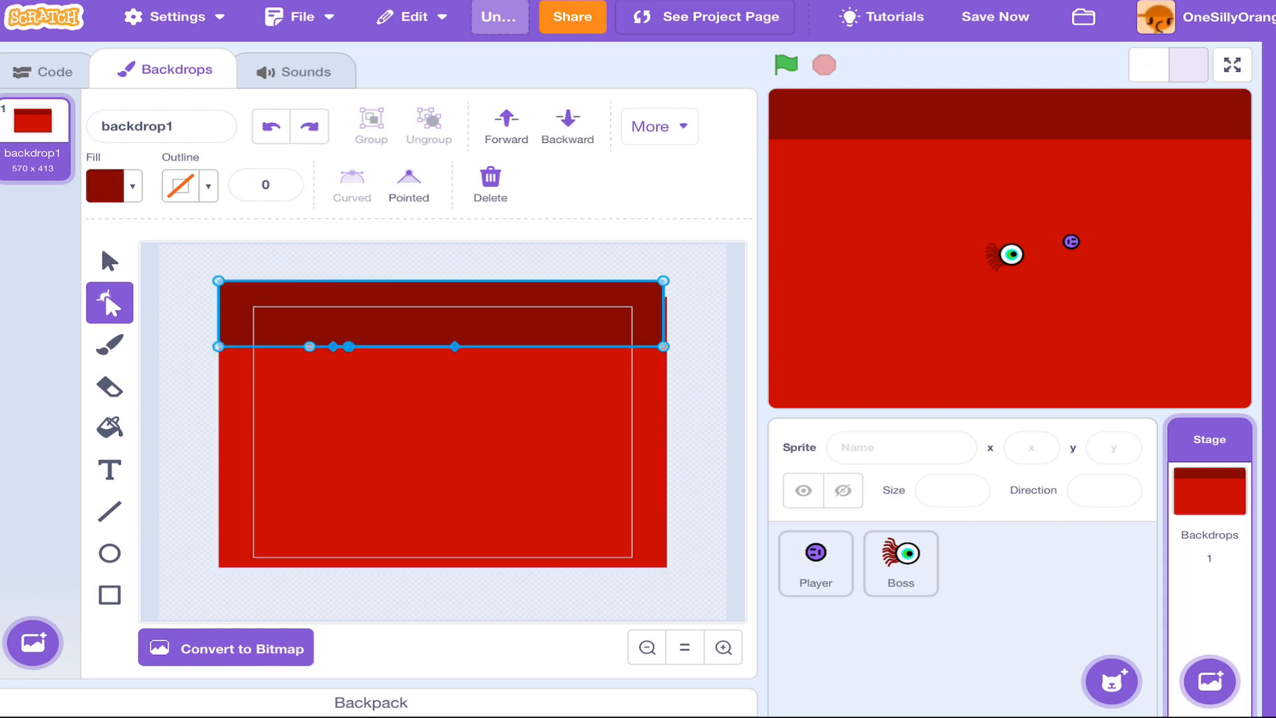
left_click_drag(333, 346, 329, 393)
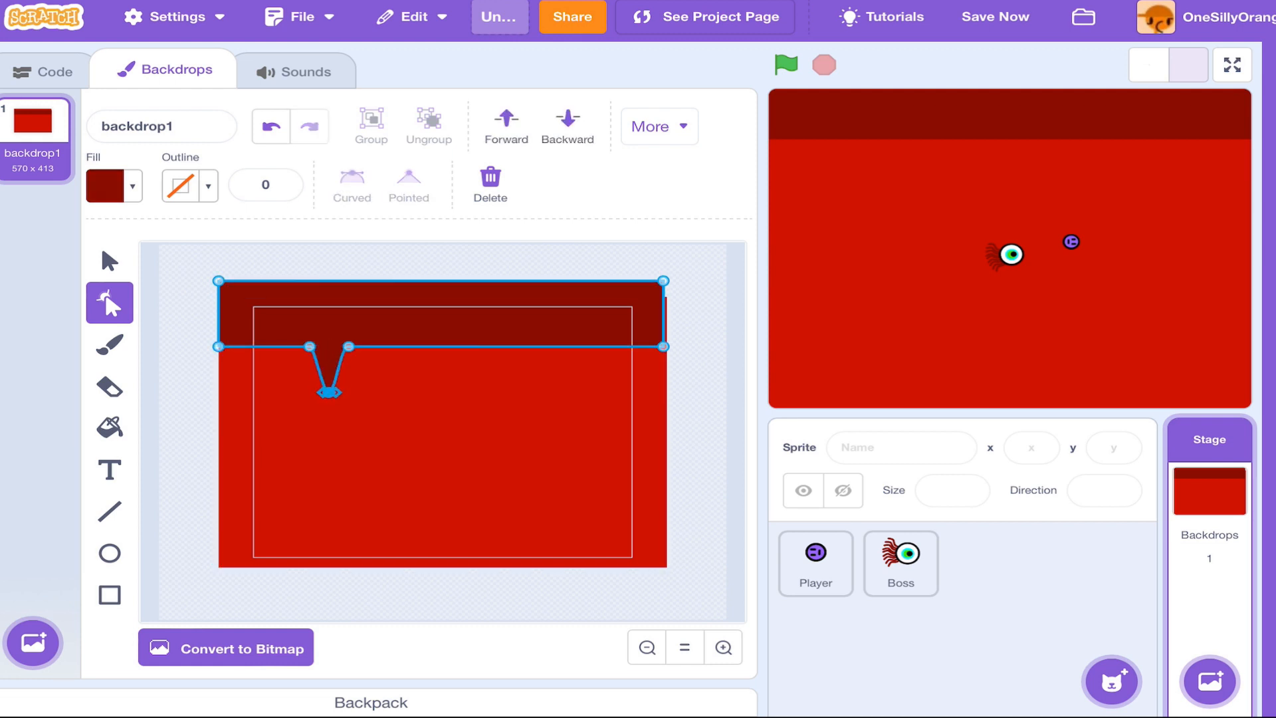
left_click(408, 186)
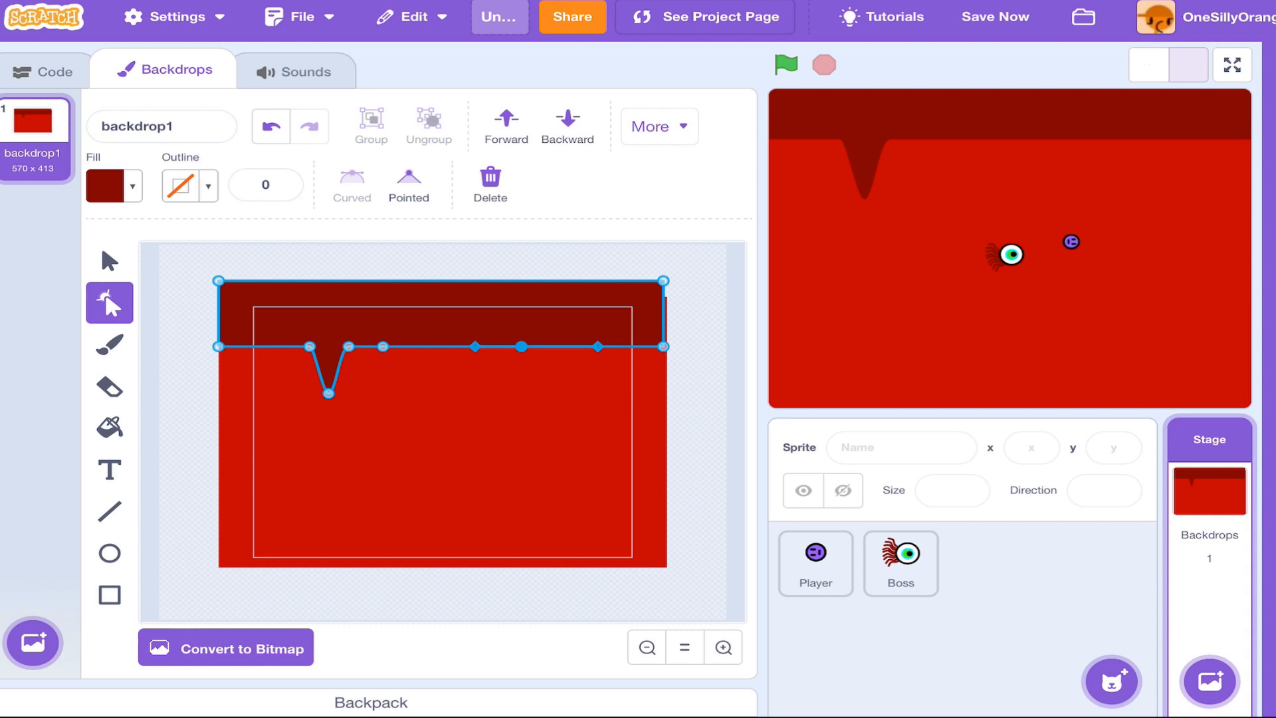
left_click_drag(394, 345, 395, 399)
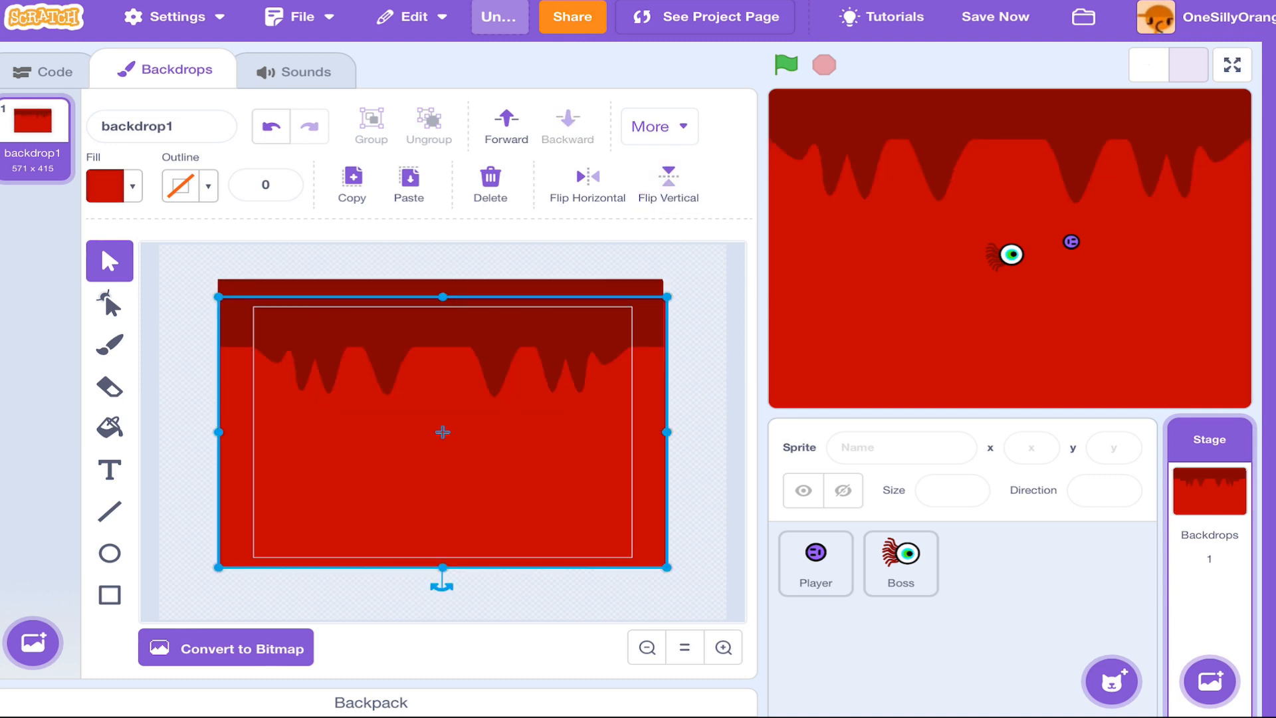
Recolour and duplicate the drip band so lighter-echoed drips line top and bottom, then select the Boss sprite
left_click(114, 185)
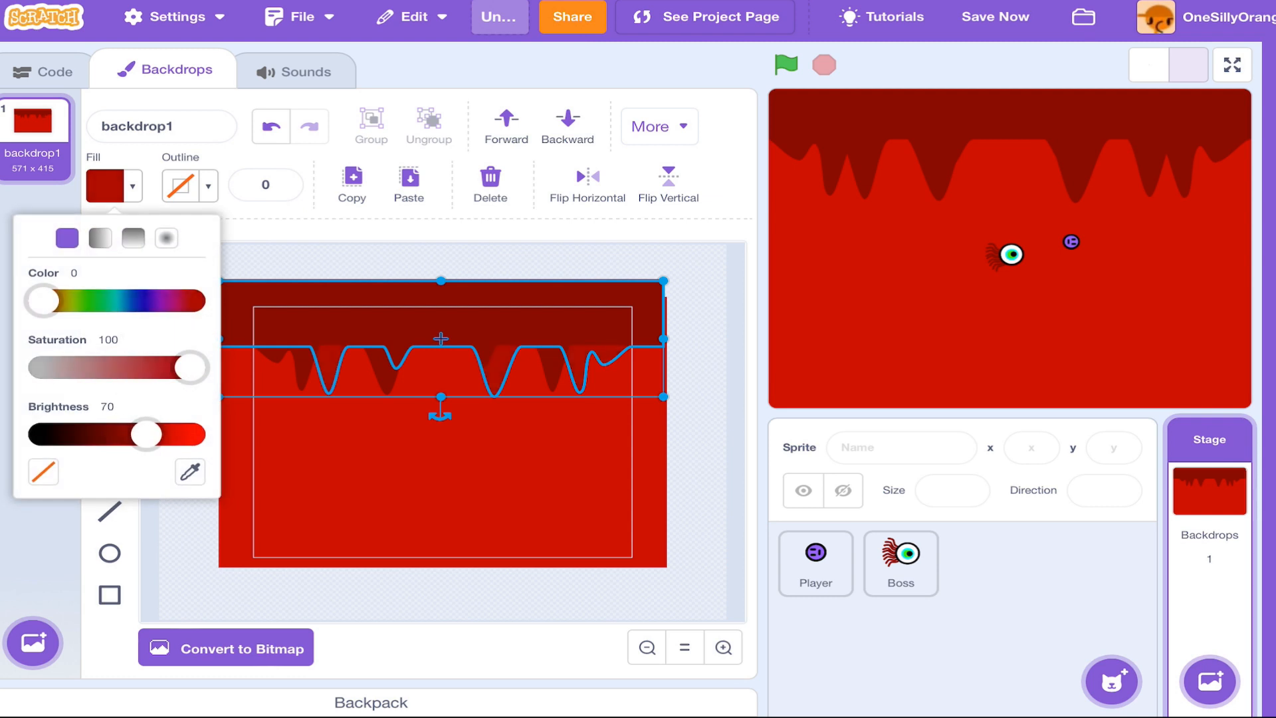
left_click_drag(146, 435, 144, 435)
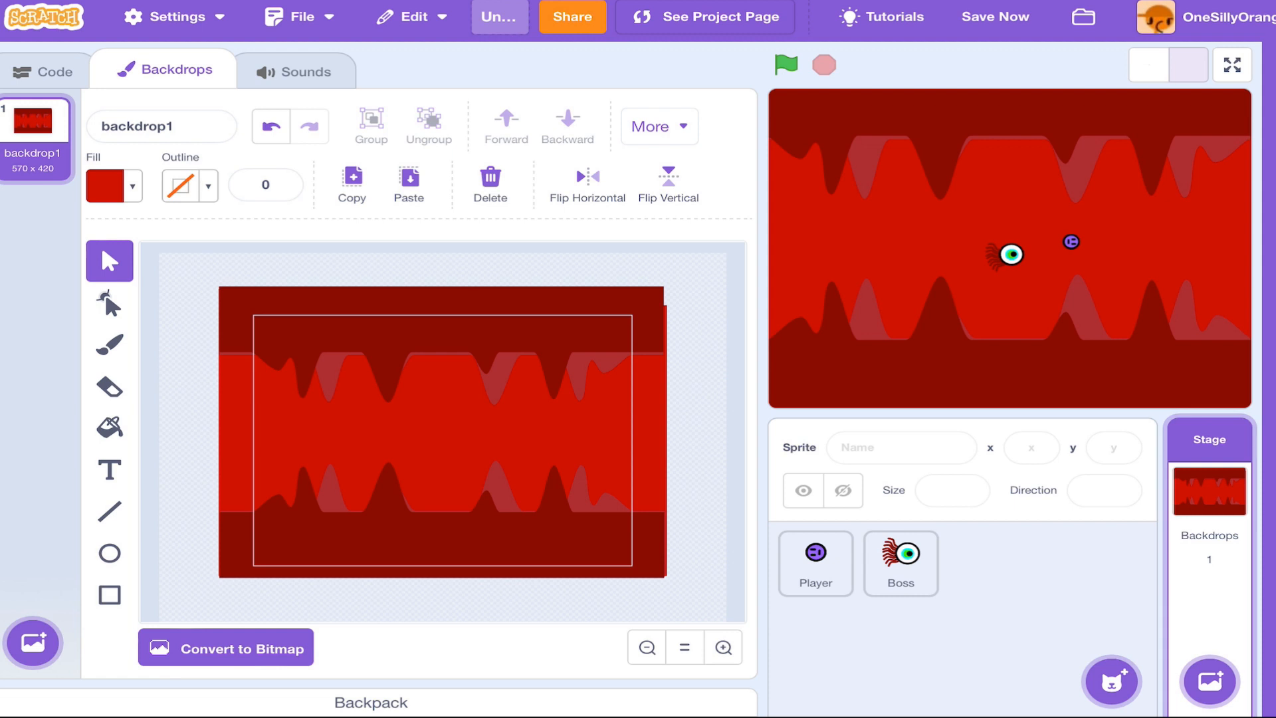
left_click(441, 505)
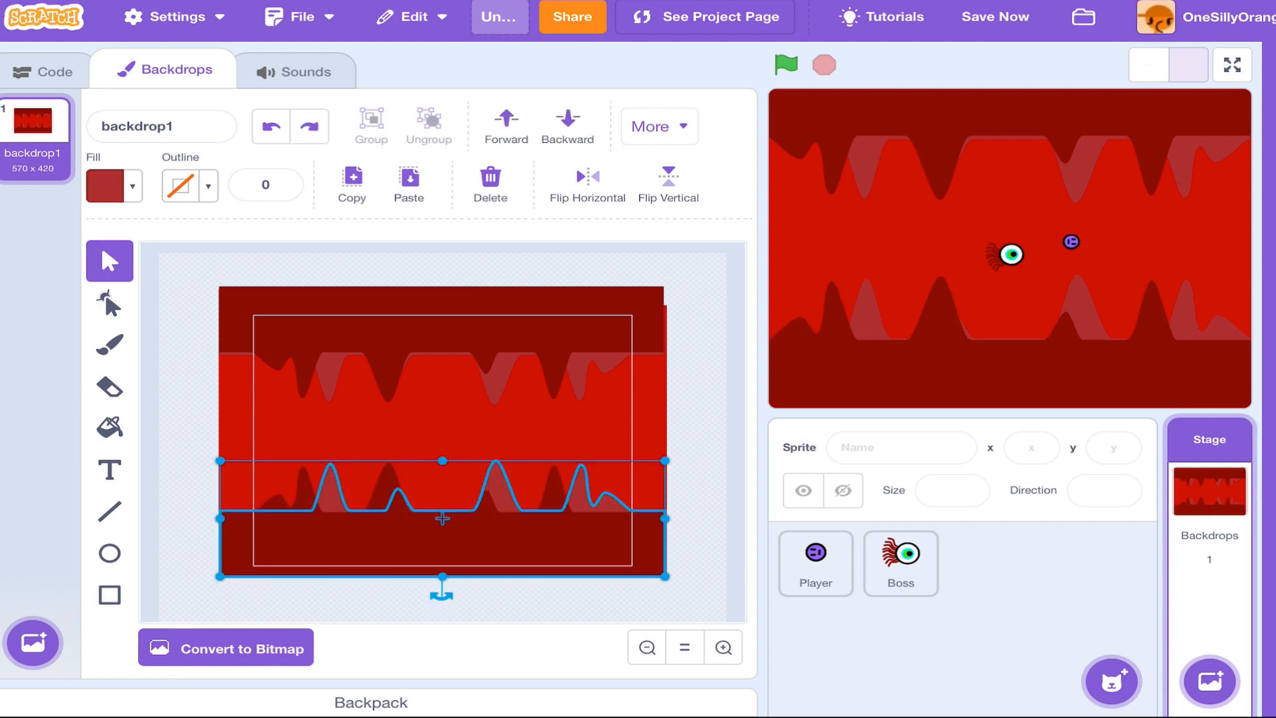
left_click(308, 126)
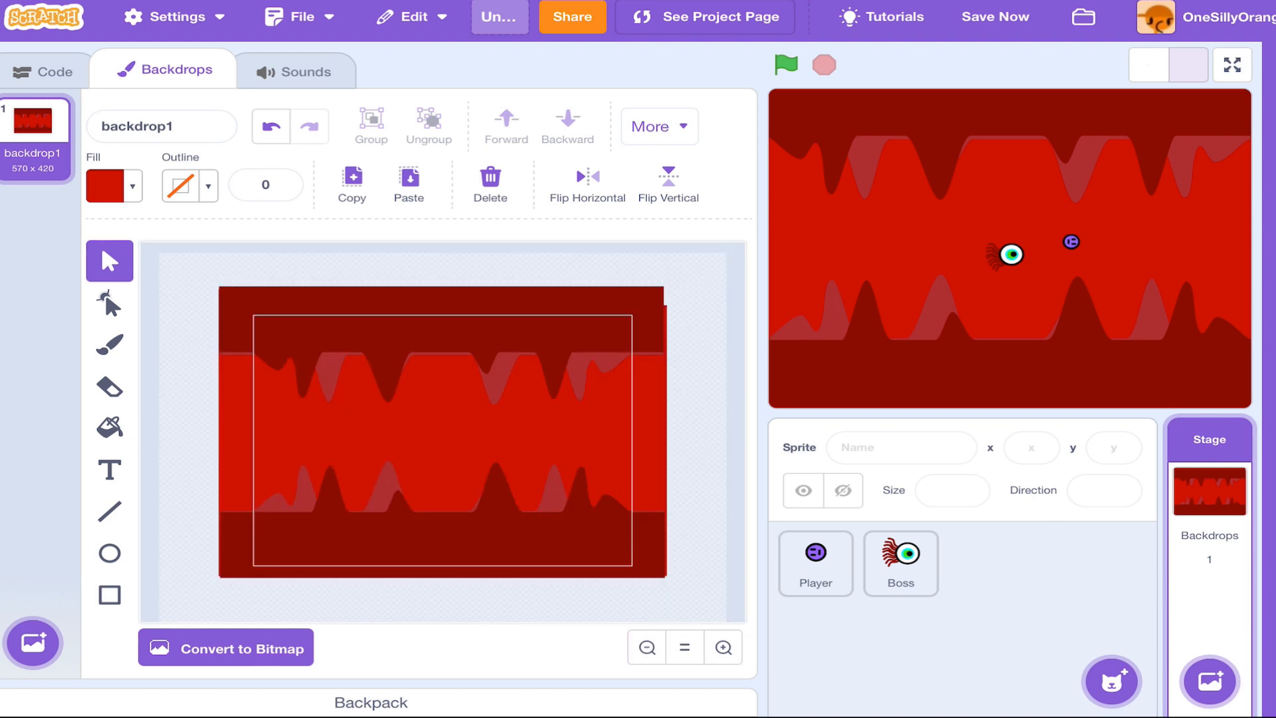
left_click(899, 563)
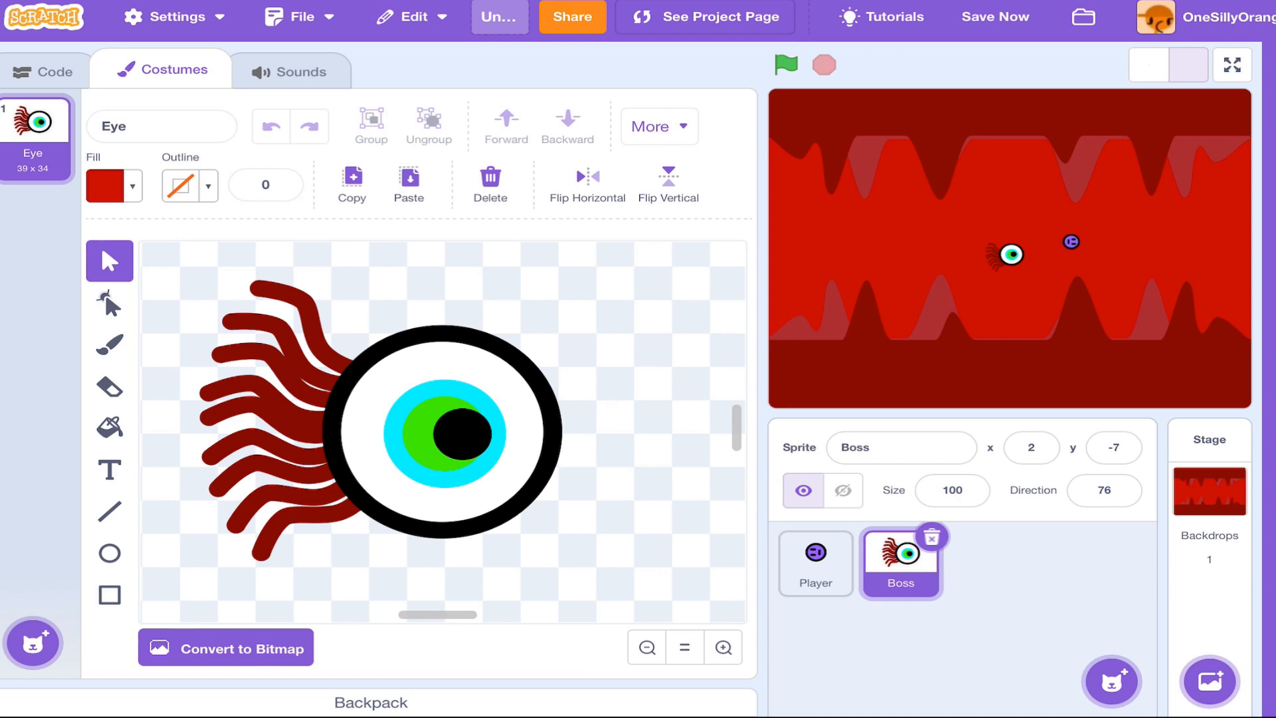
Show the Player sprite's mouse-following script in the Code area
left_click(815, 564)
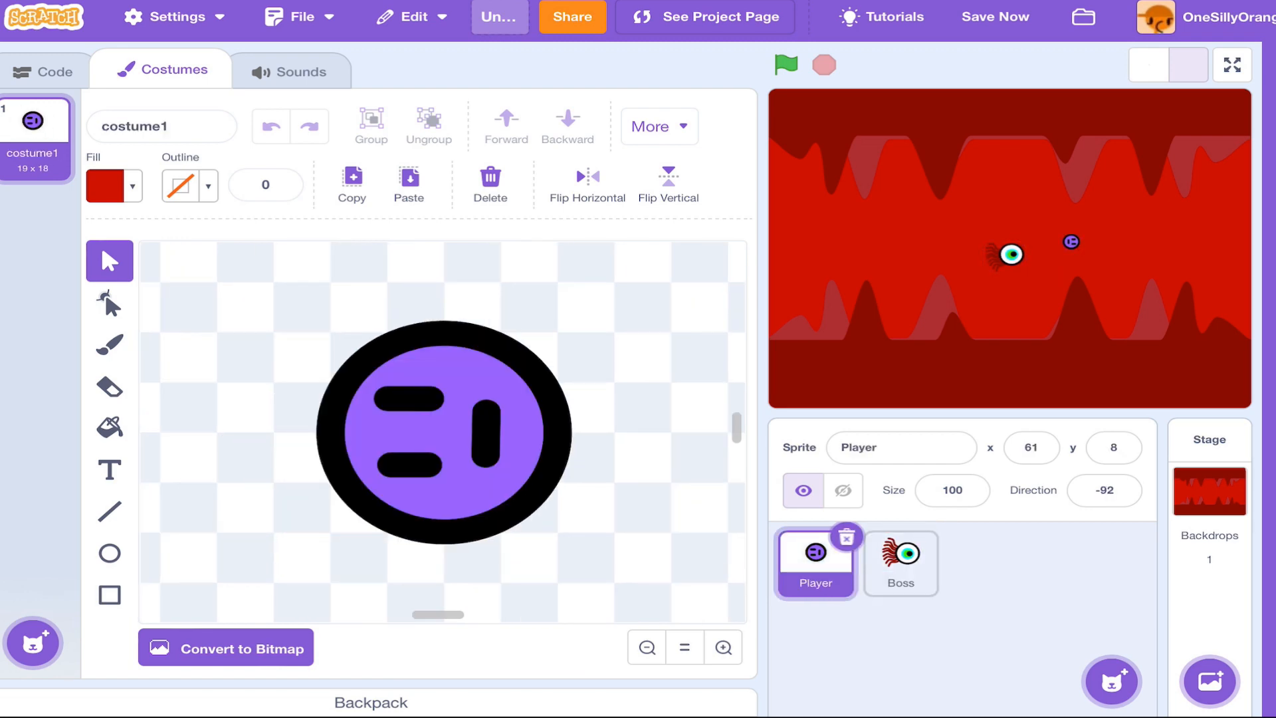
left_click(45, 71)
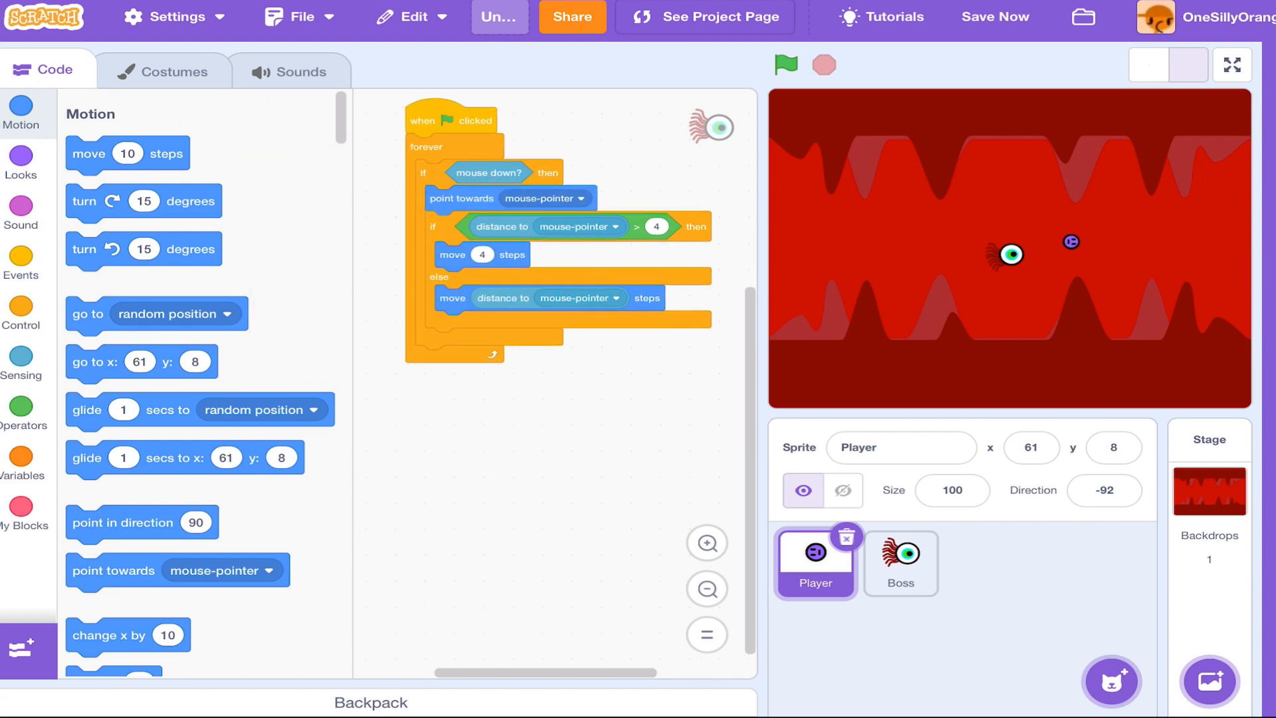